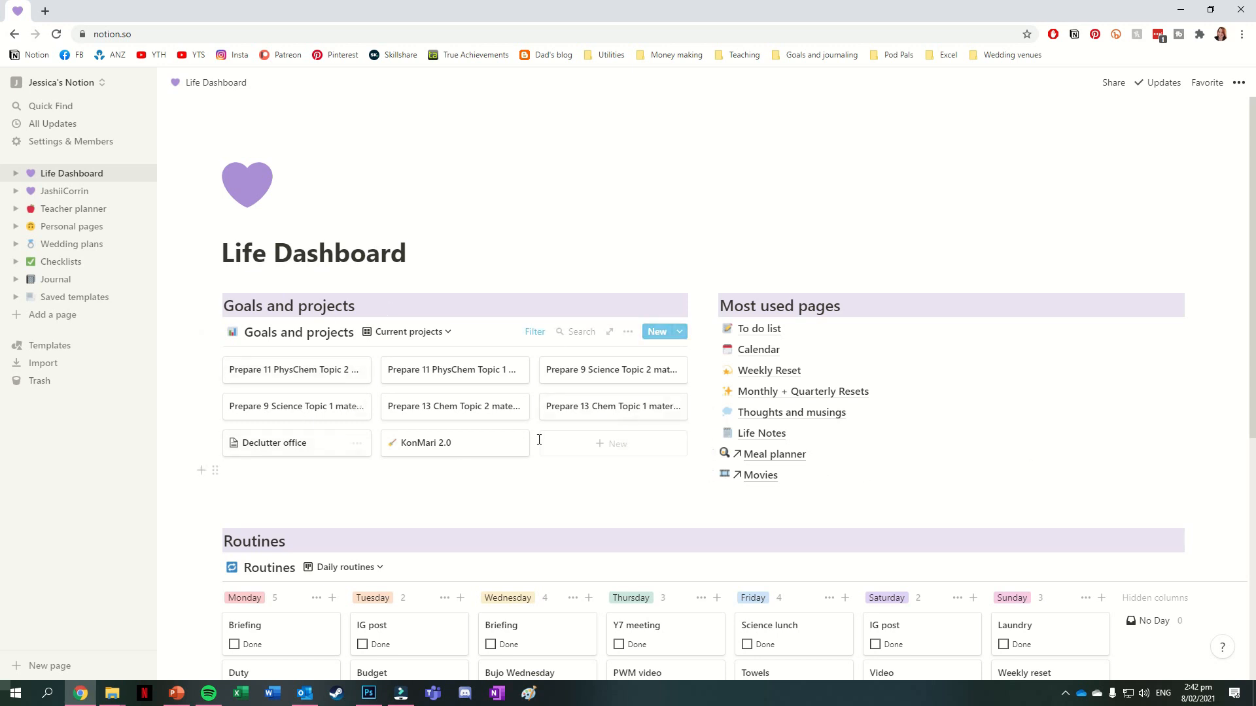
mouse_move(1022, 419)
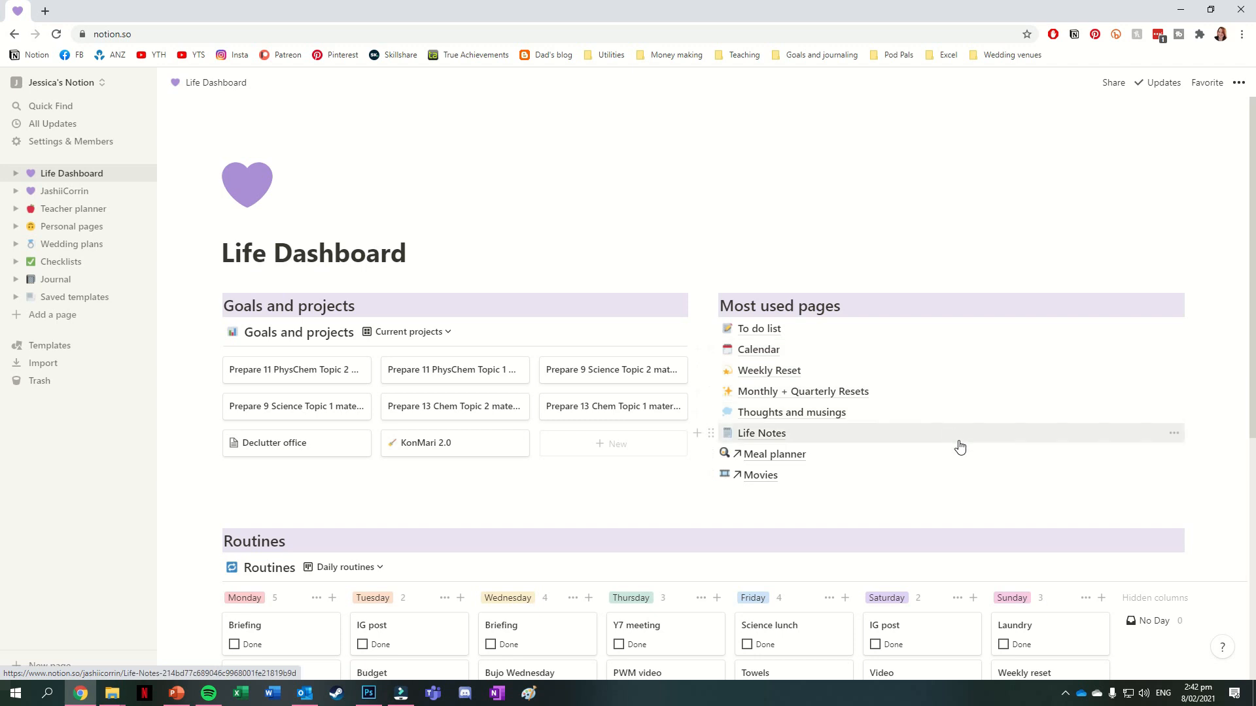
Expand Life Dashboard in the sidebar and go to the Goals and projects page
scroll("down", 3)
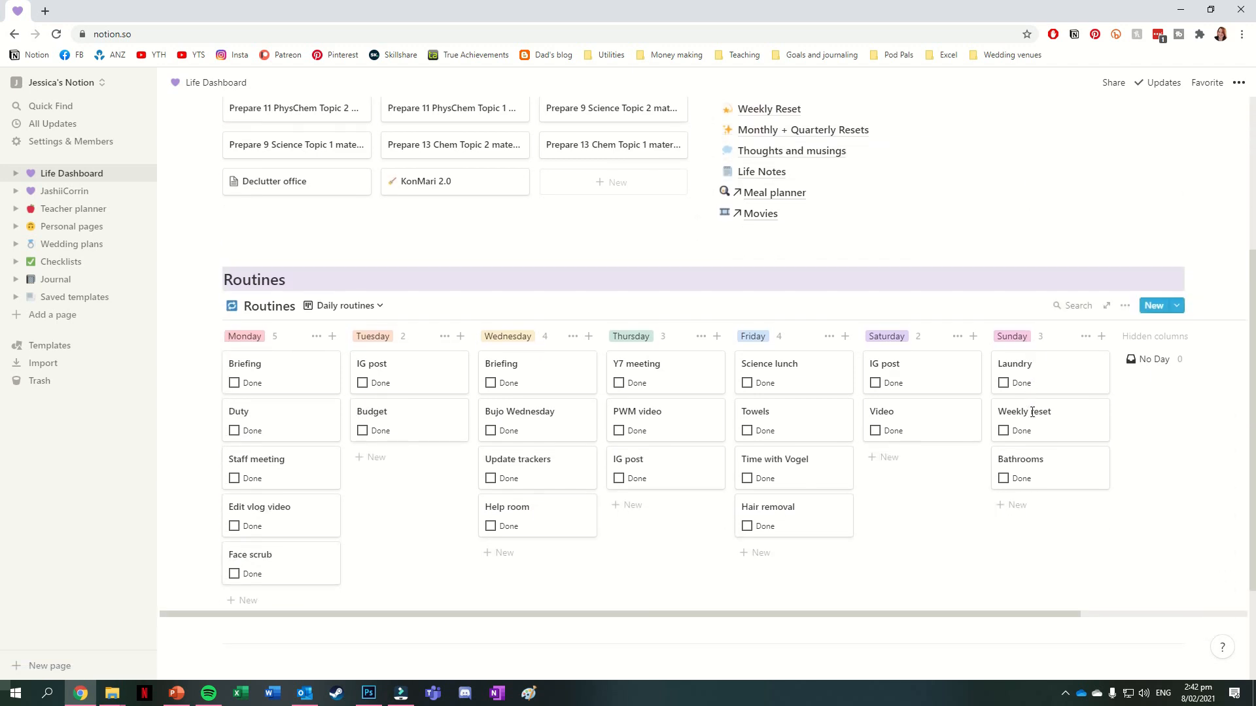
mouse_move(809, 522)
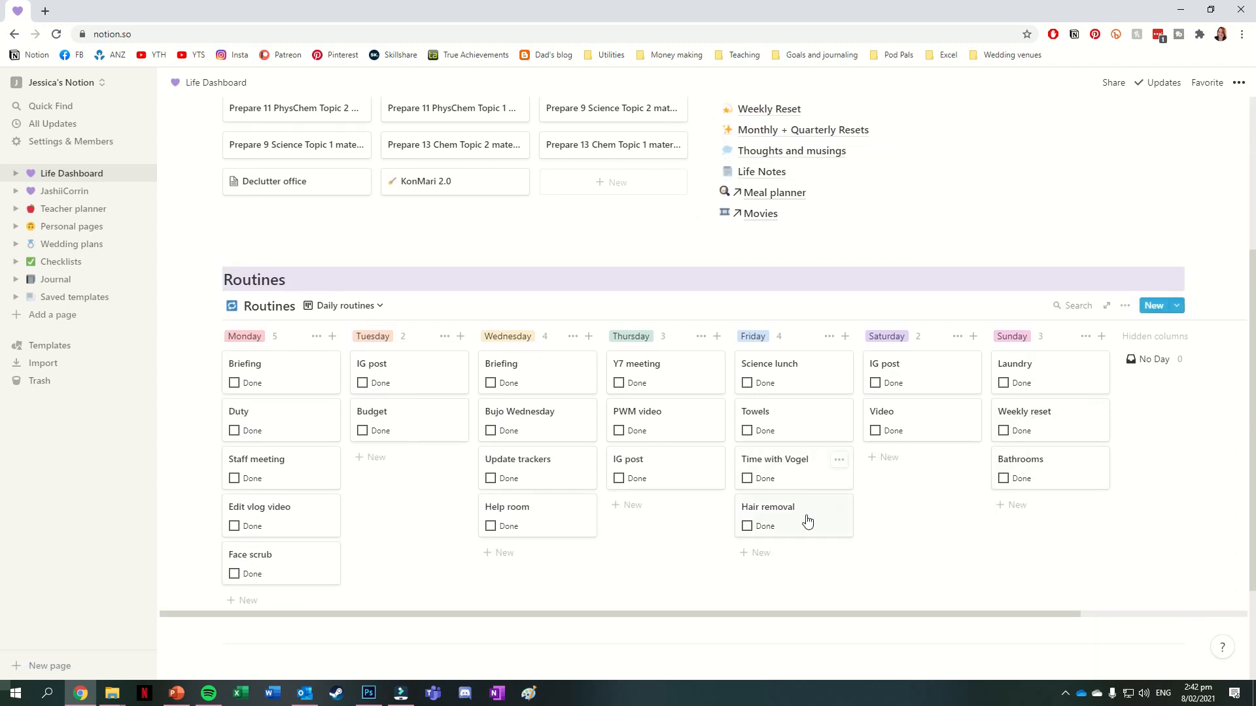
scroll("up", 3)
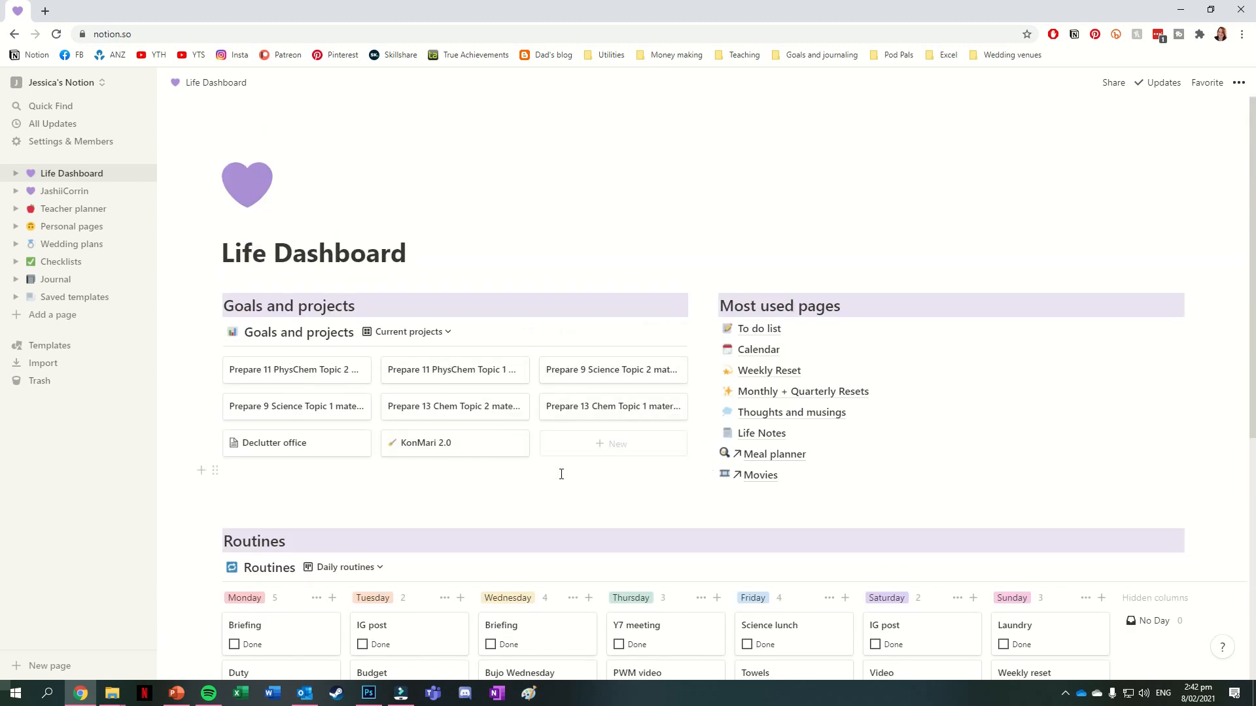
mouse_move(891, 393)
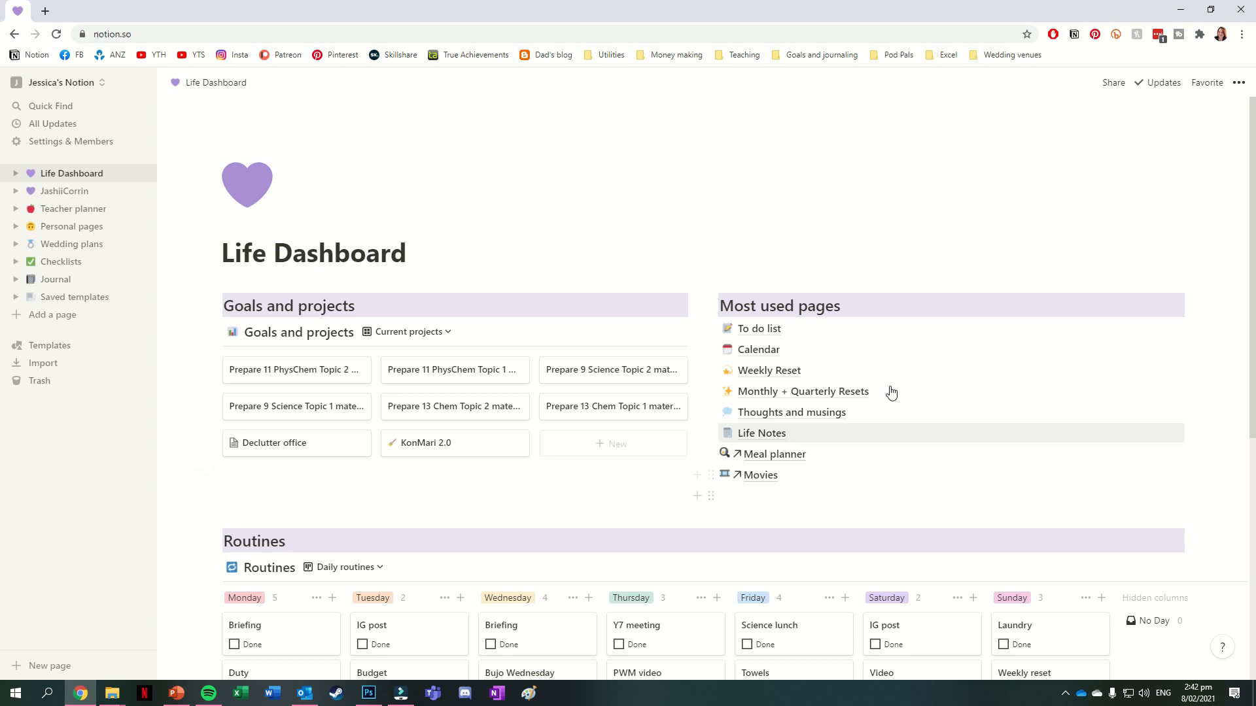
mouse_move(762, 433)
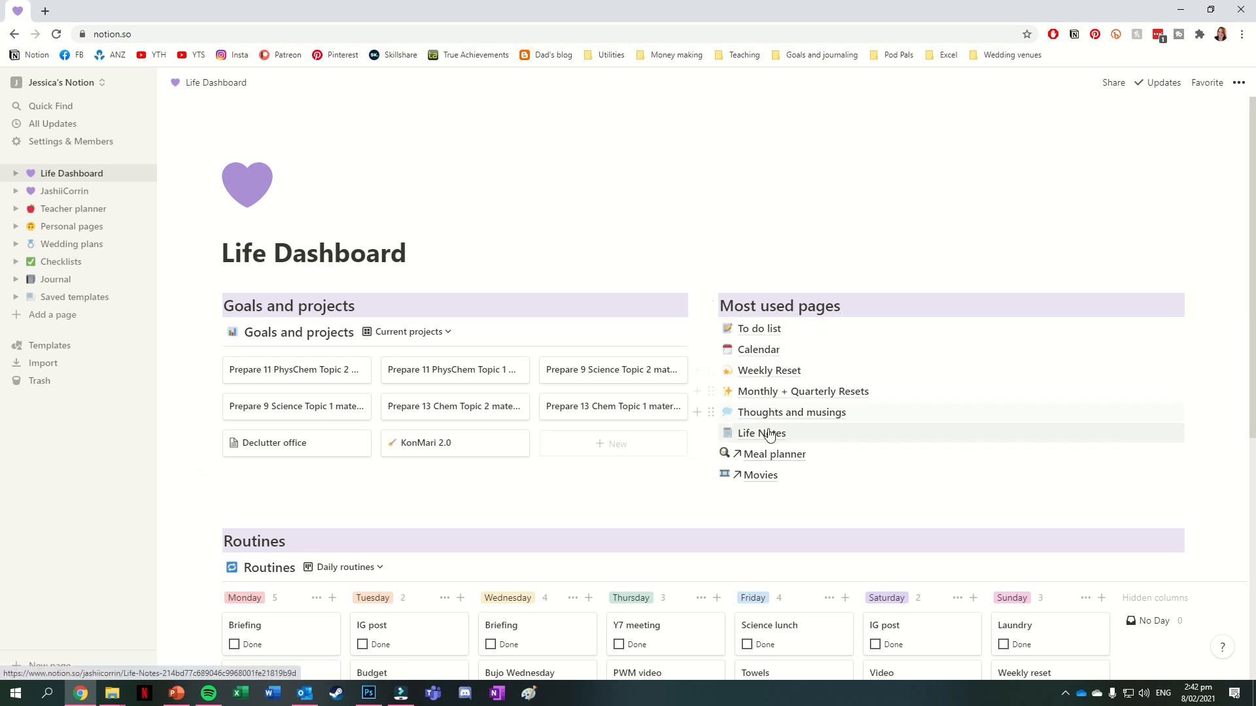
mouse_move(909, 486)
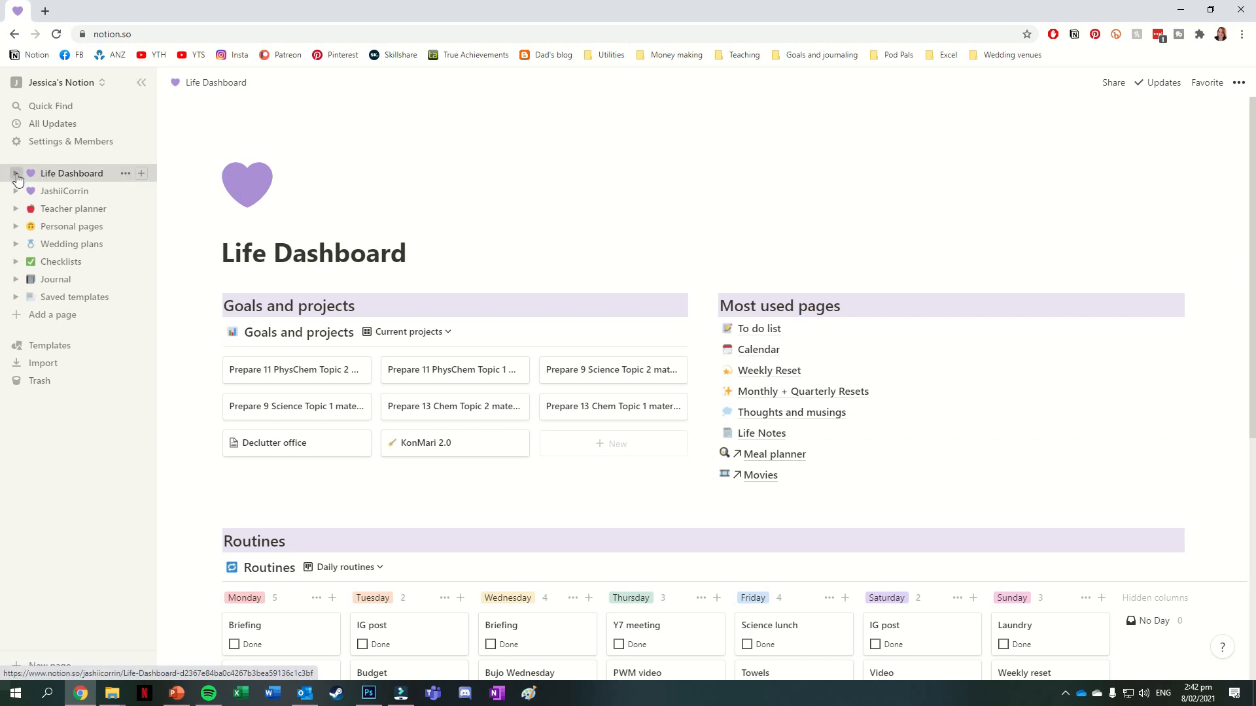
left_click(15, 173)
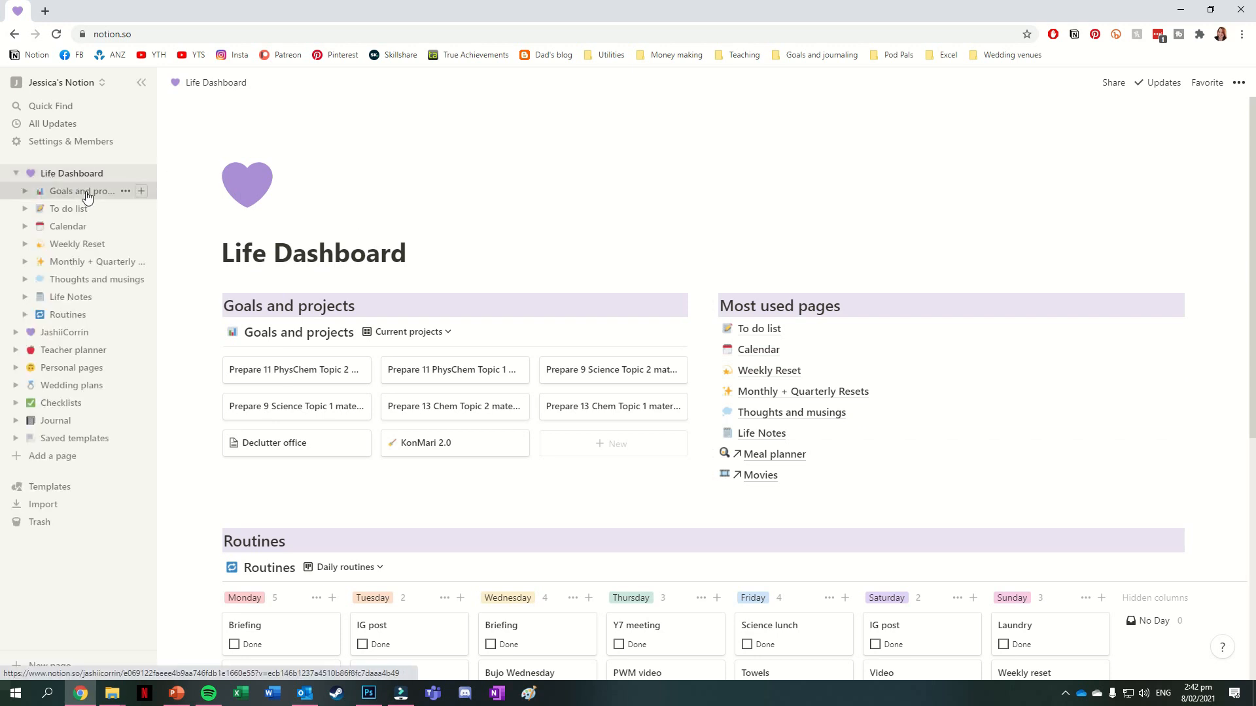
left_click(79, 191)
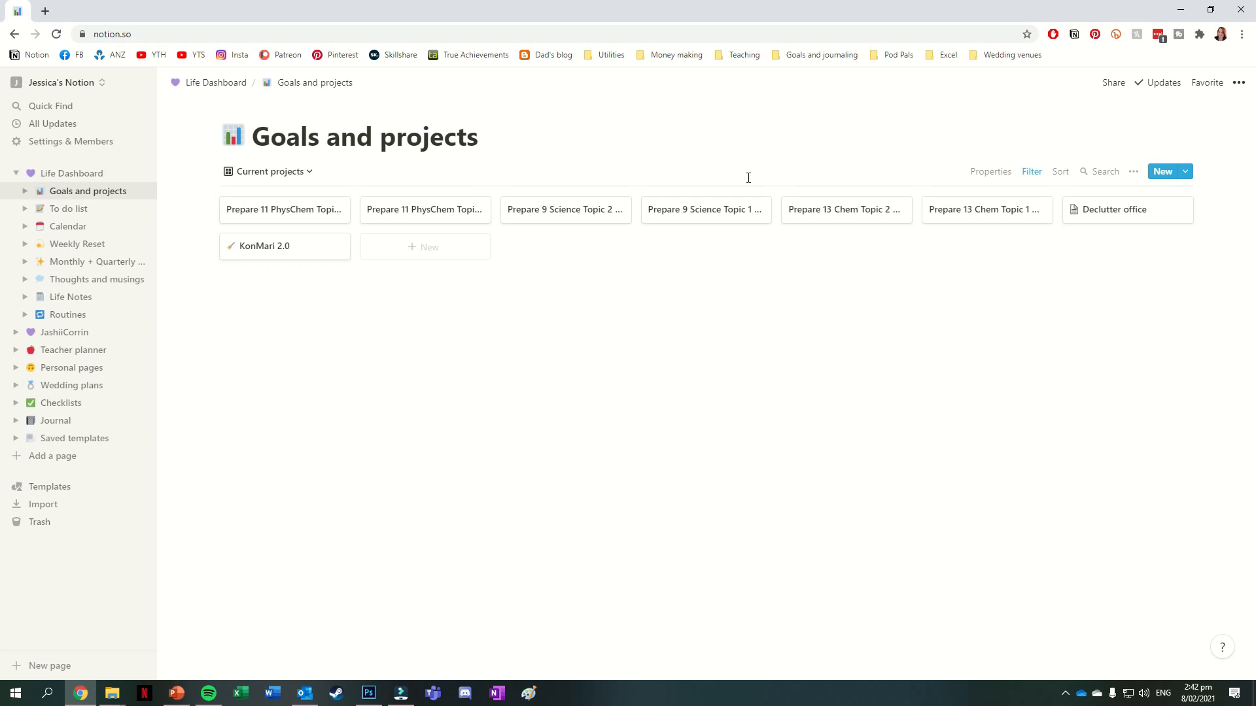
Switch the projects view to All projects, then Table view, then Completed
left_click(268, 172)
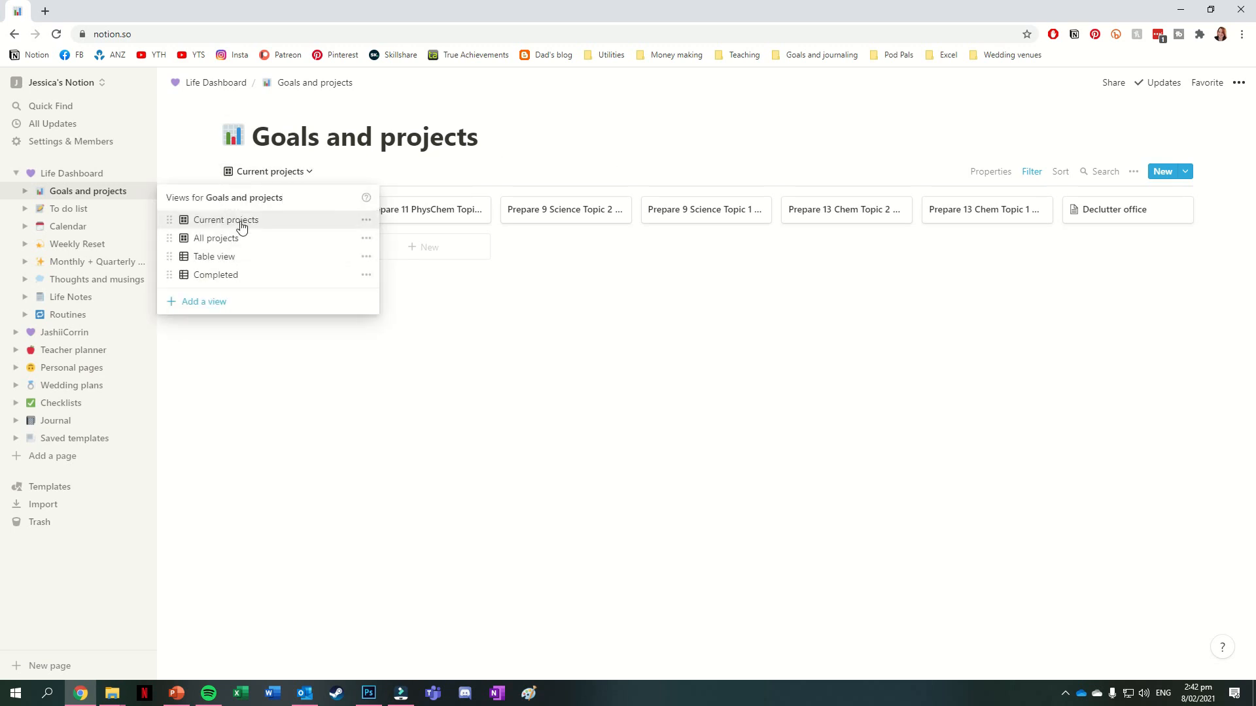
mouse_move(255, 225)
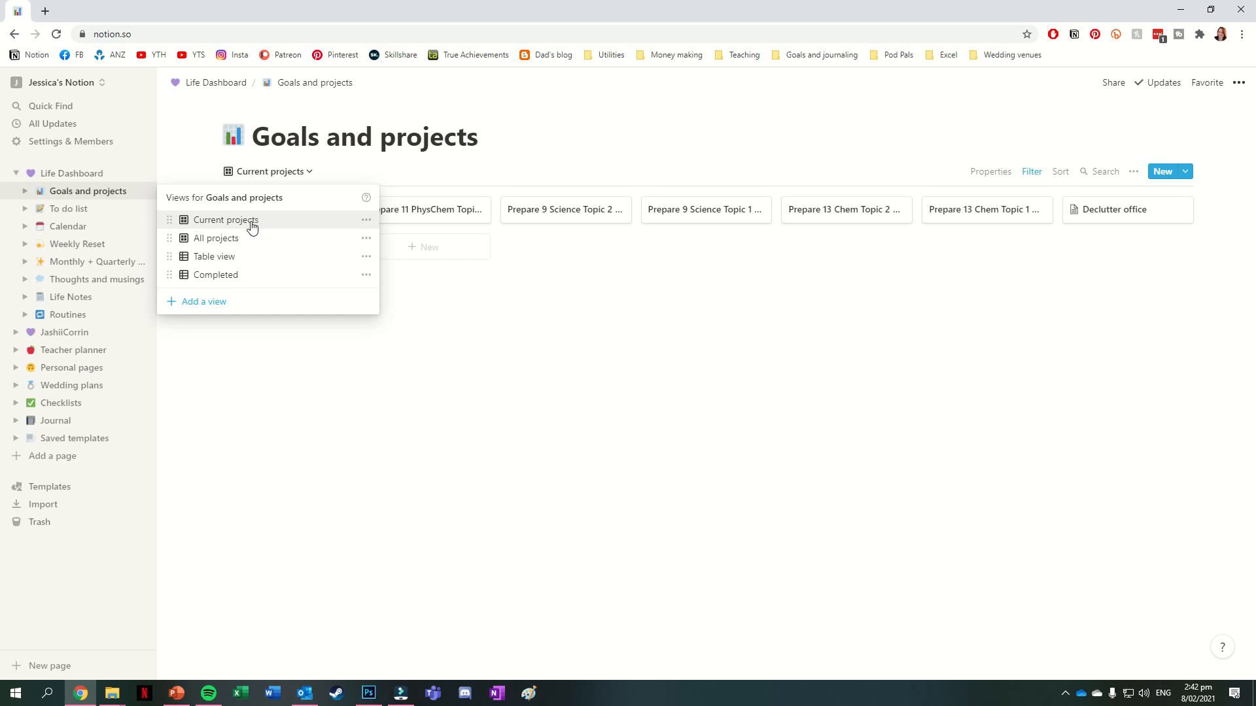
left_click(214, 238)
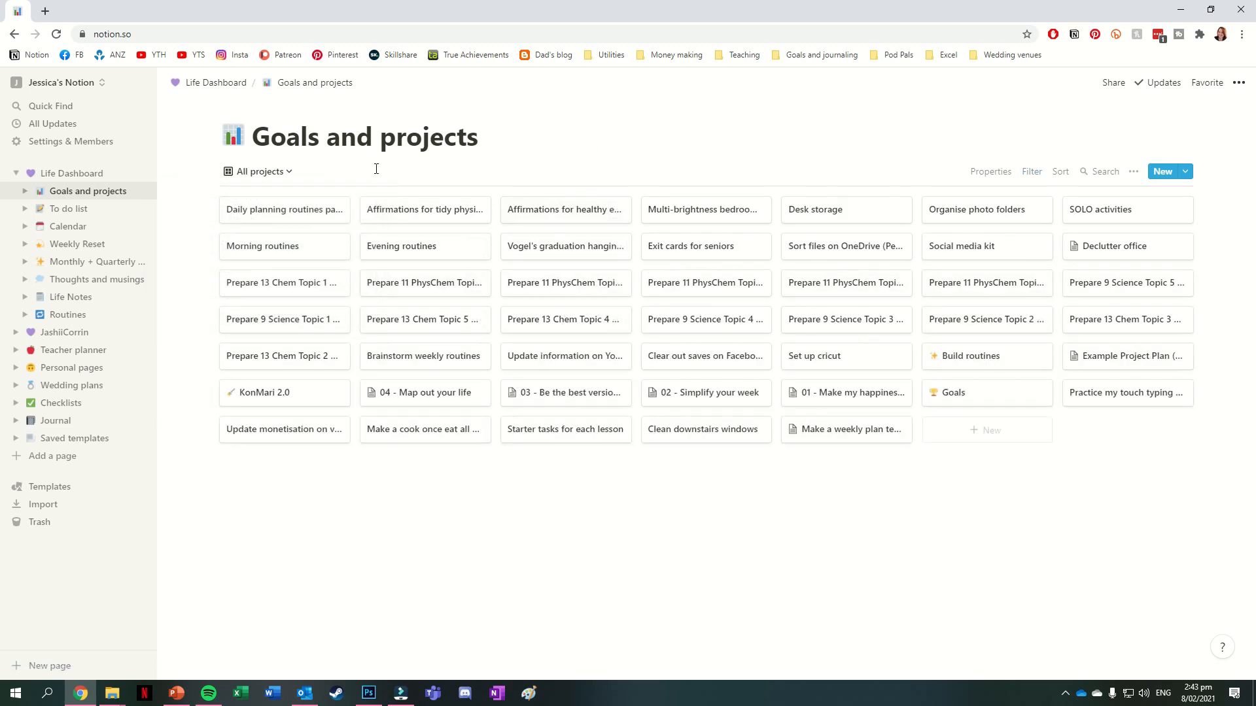
left_click(258, 170)
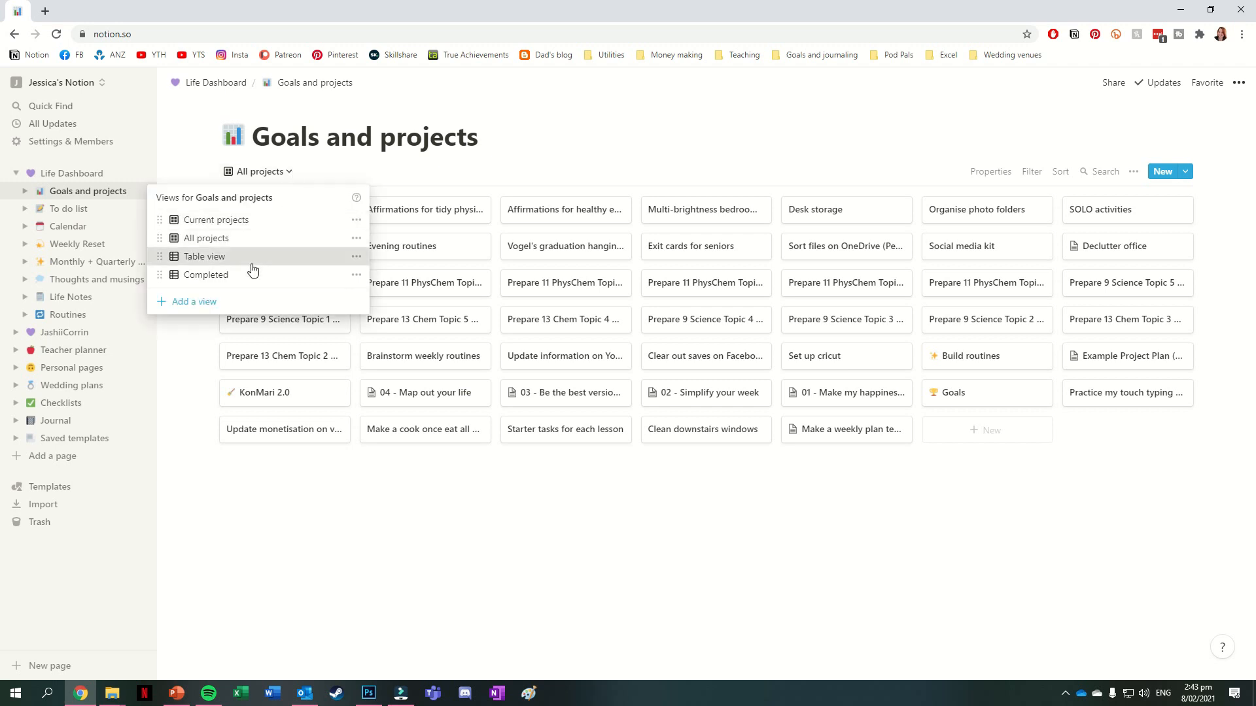
left_click(204, 257)
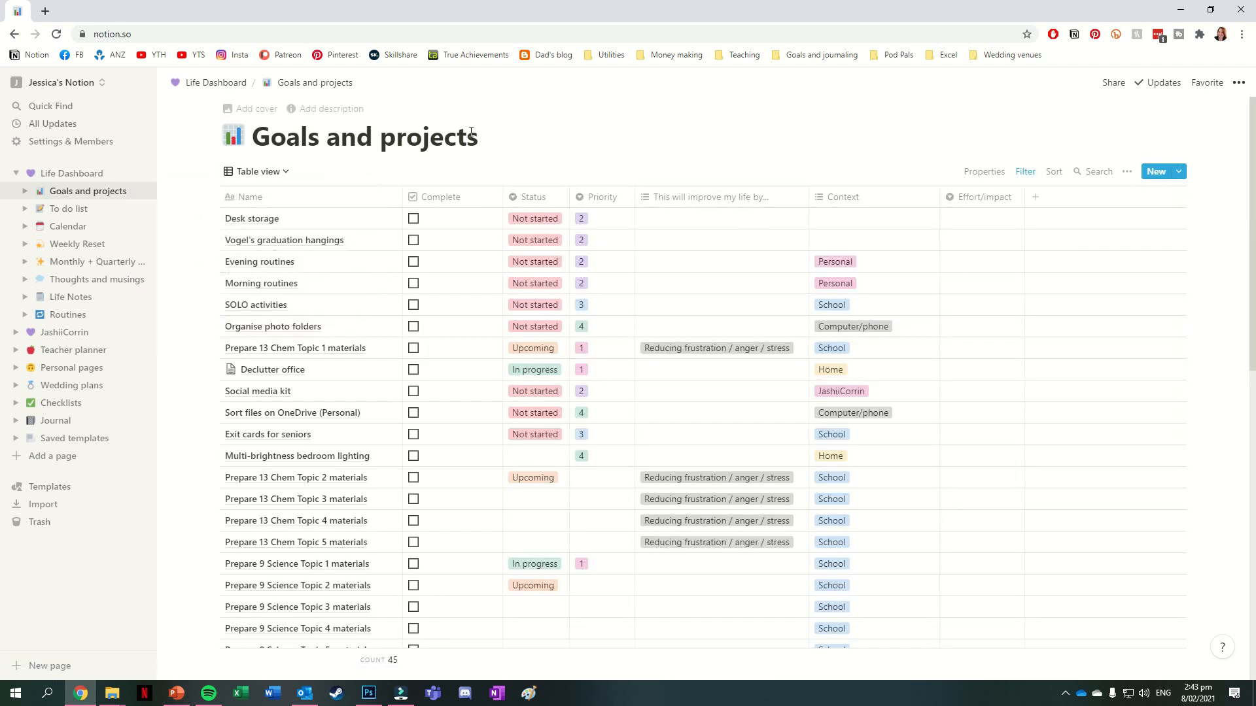
mouse_move(700, 150)
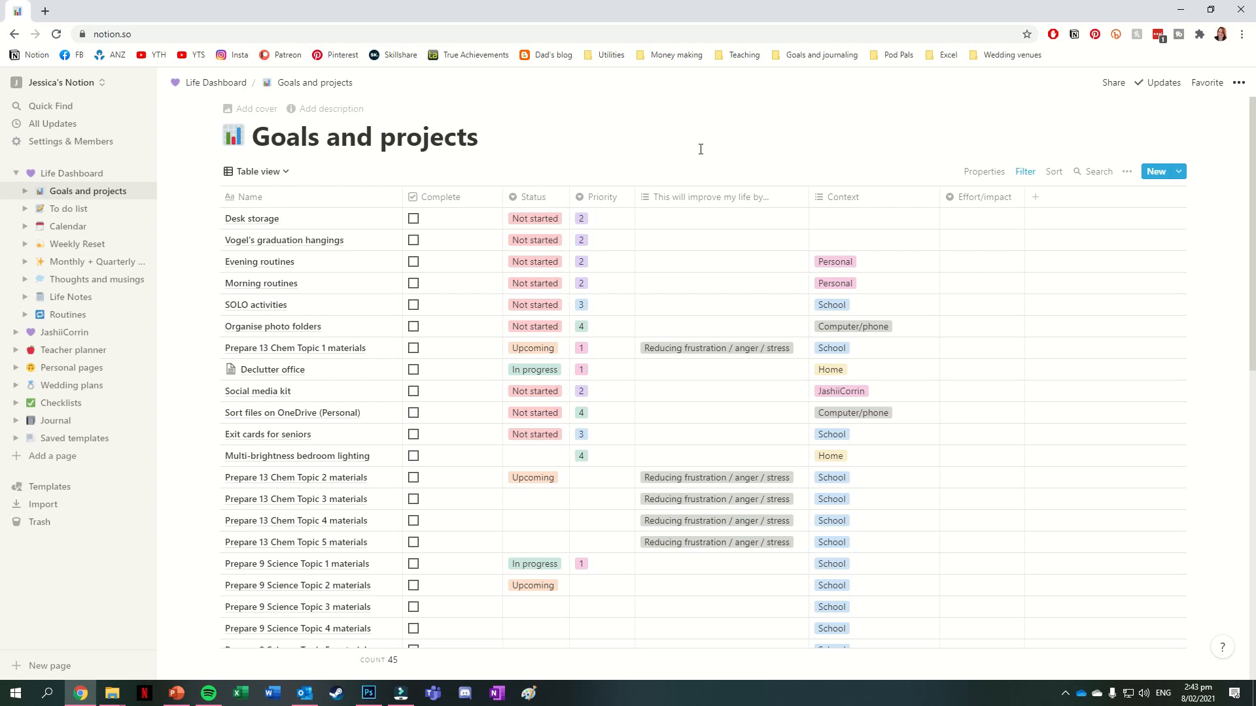
left_click(257, 170)
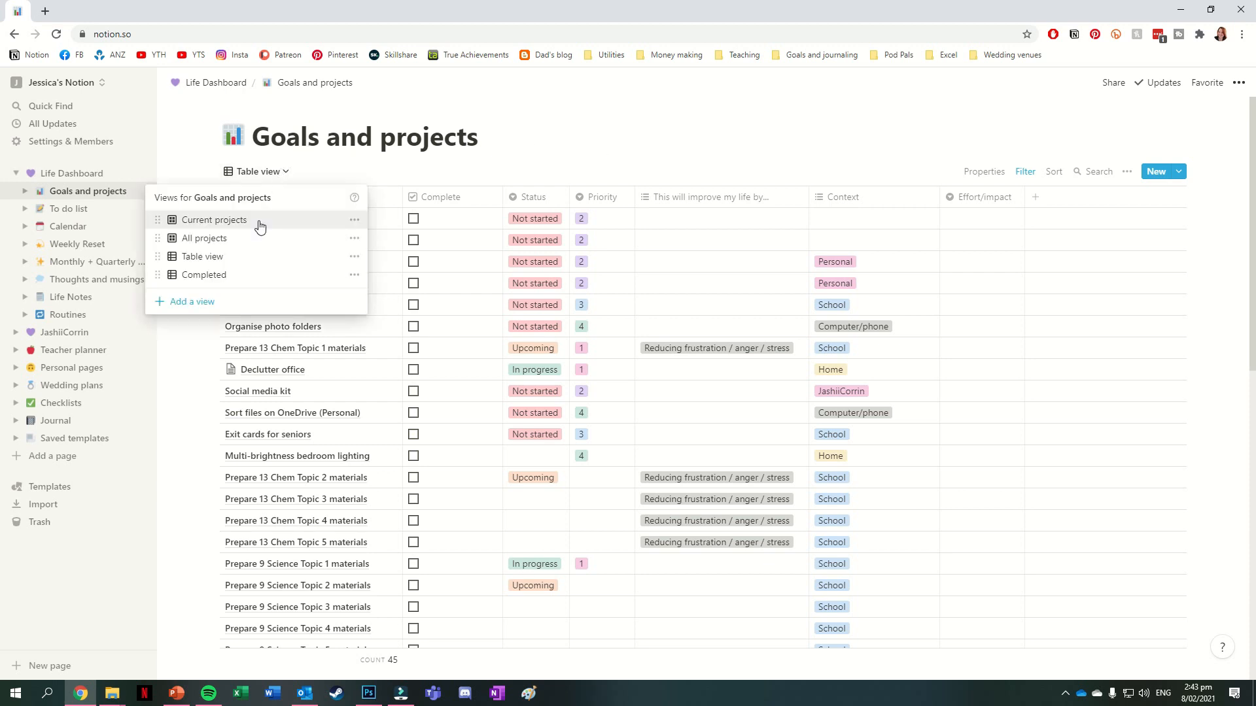
left_click(204, 274)
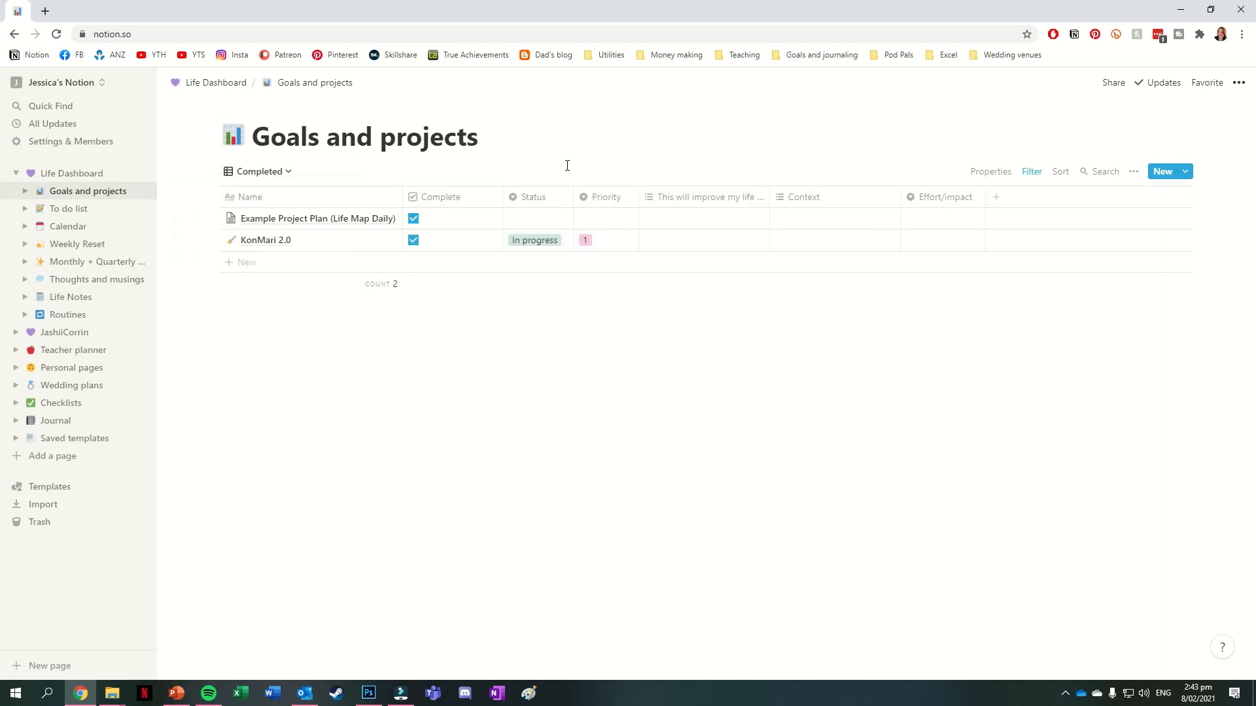
mouse_move(176, 184)
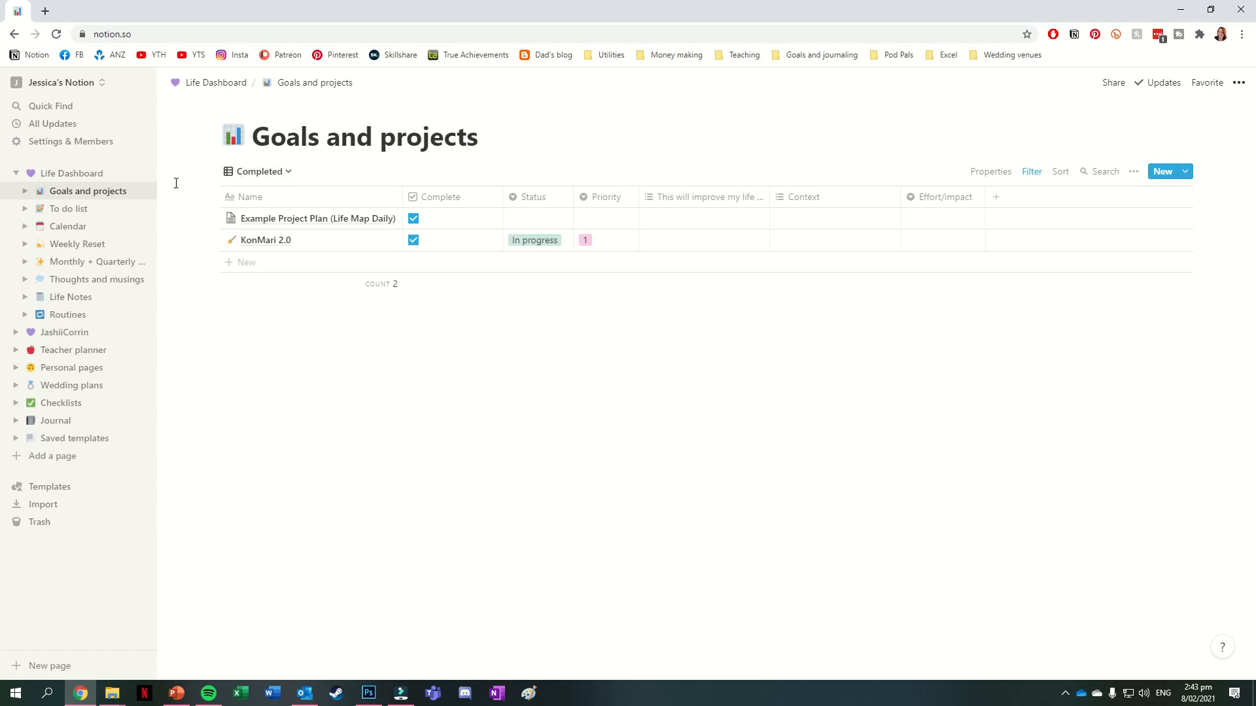
Go to the To do list page and switch from this week's tasks to All tasks
left_click(69, 209)
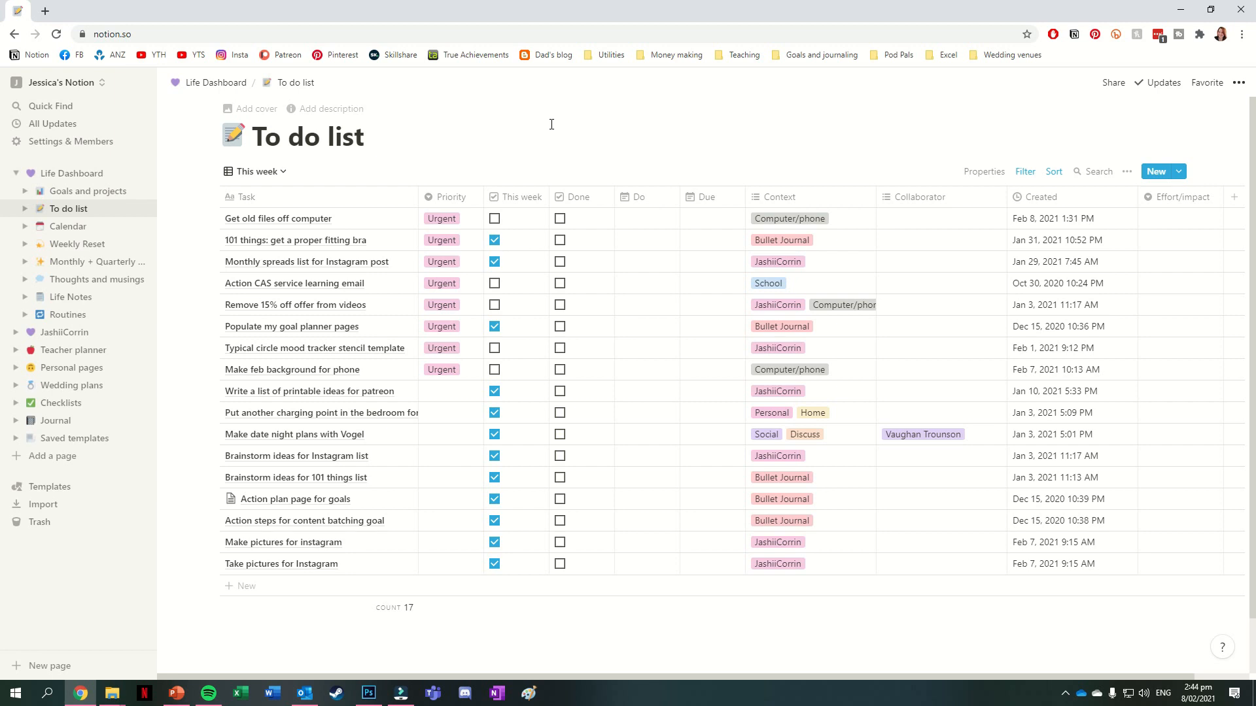
mouse_move(346, 157)
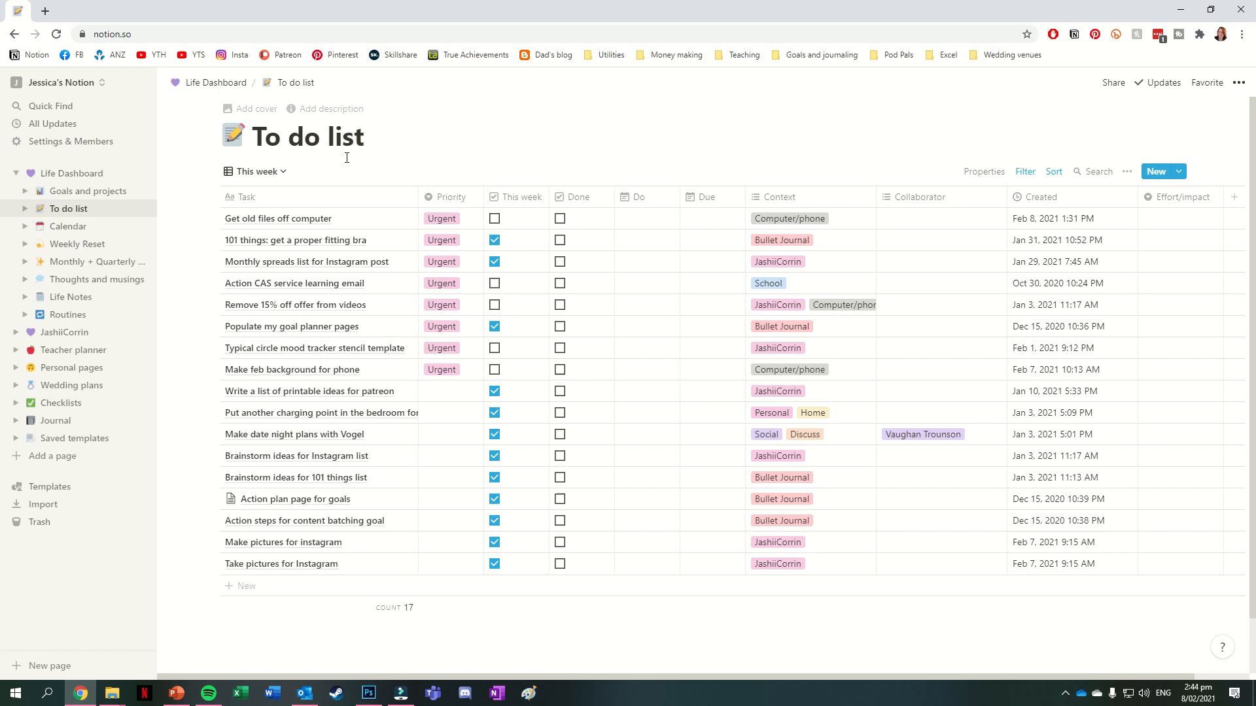
left_click(255, 170)
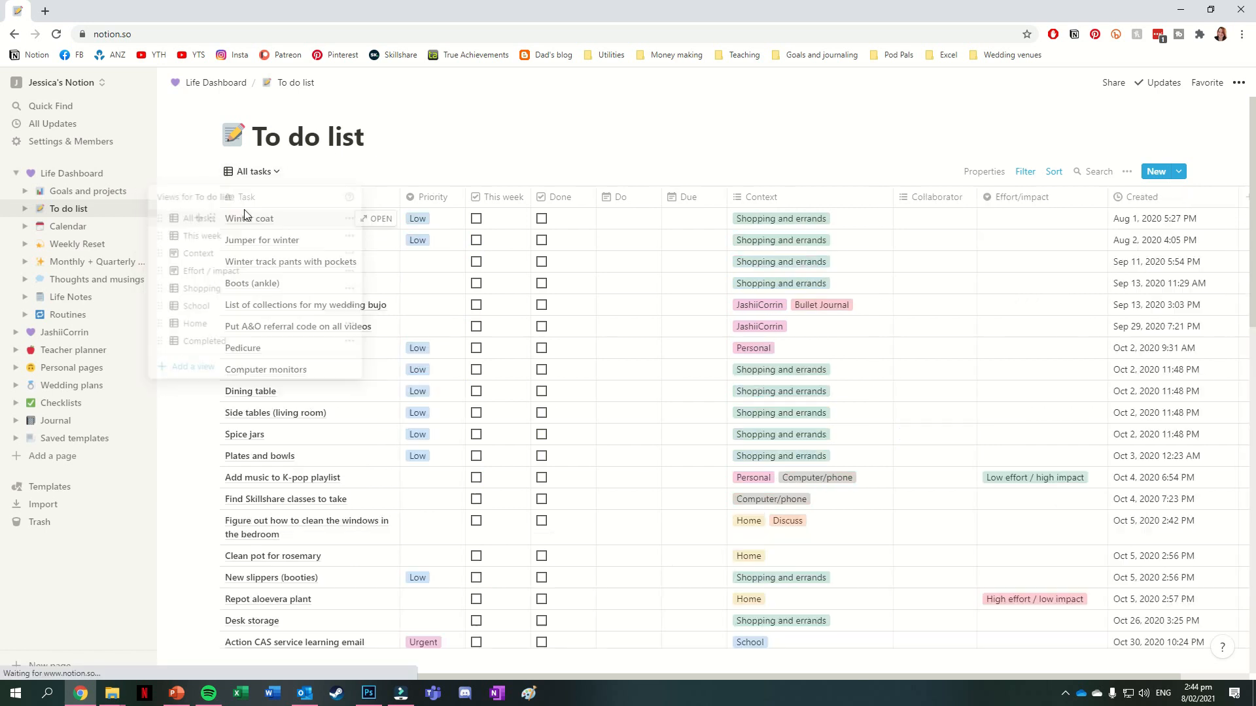
left_click(708, 113)
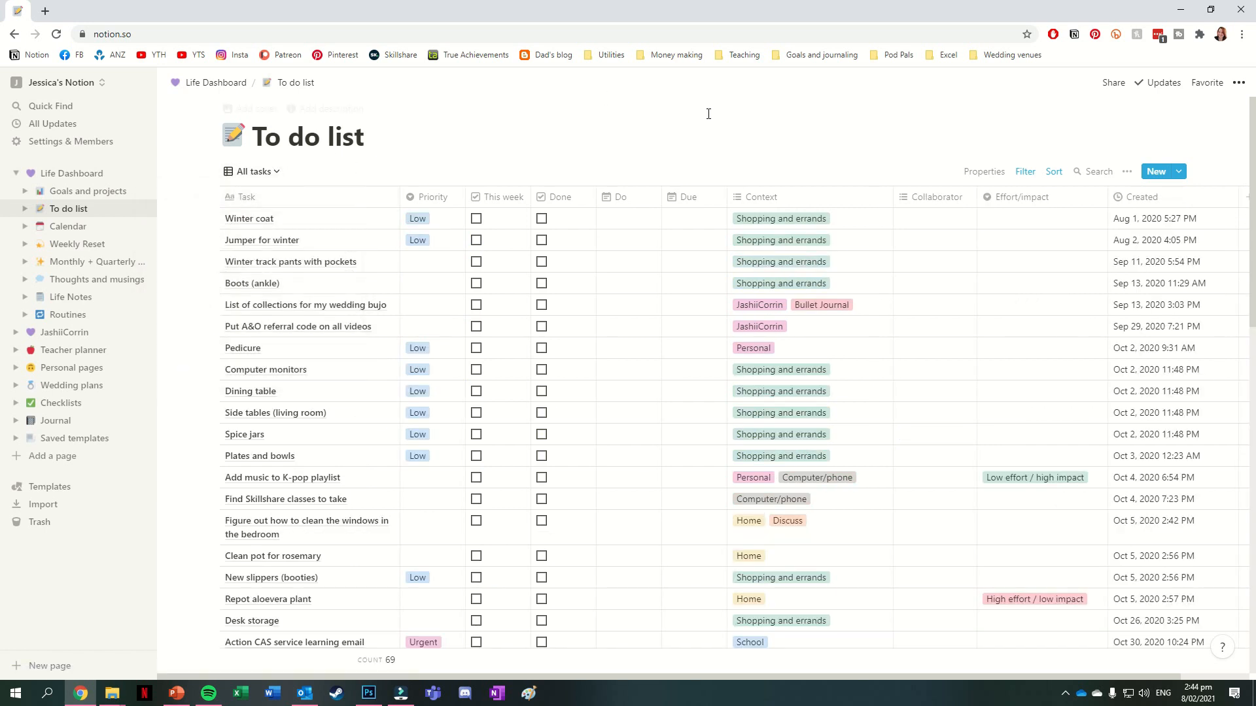
mouse_move(926, 92)
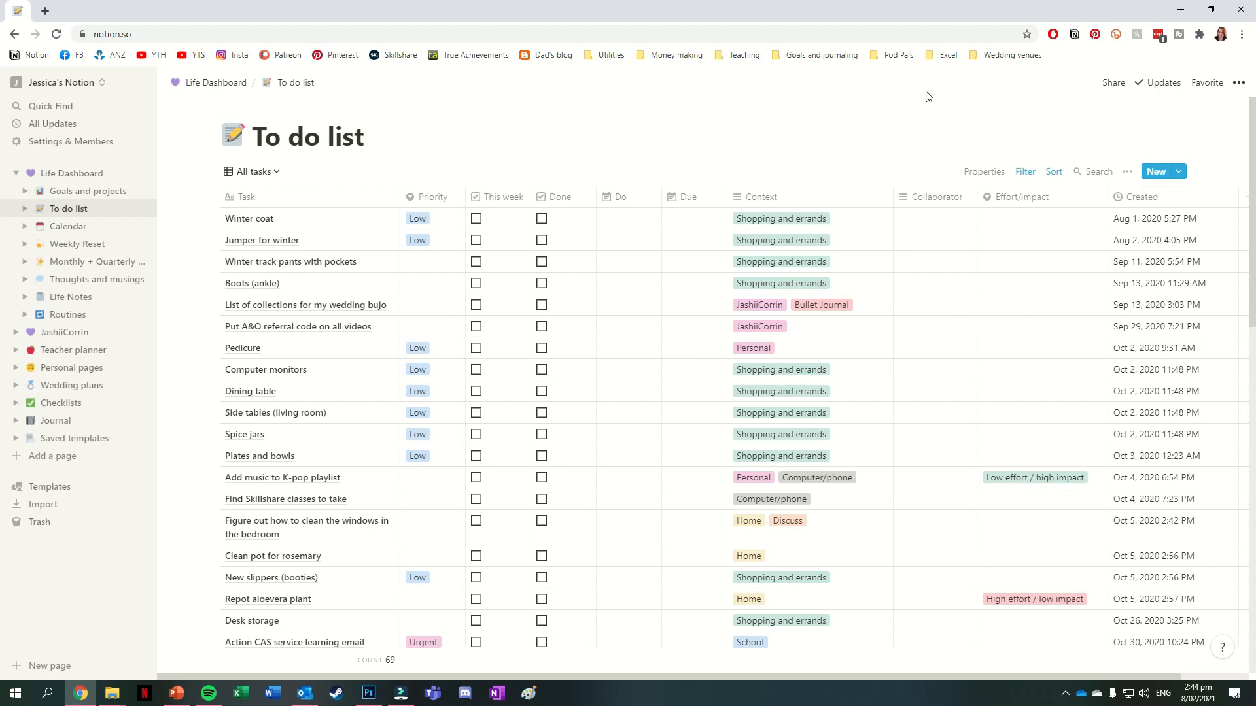
Scroll the All tasks table down to its last rows and back toward the top
scroll("down", 3)
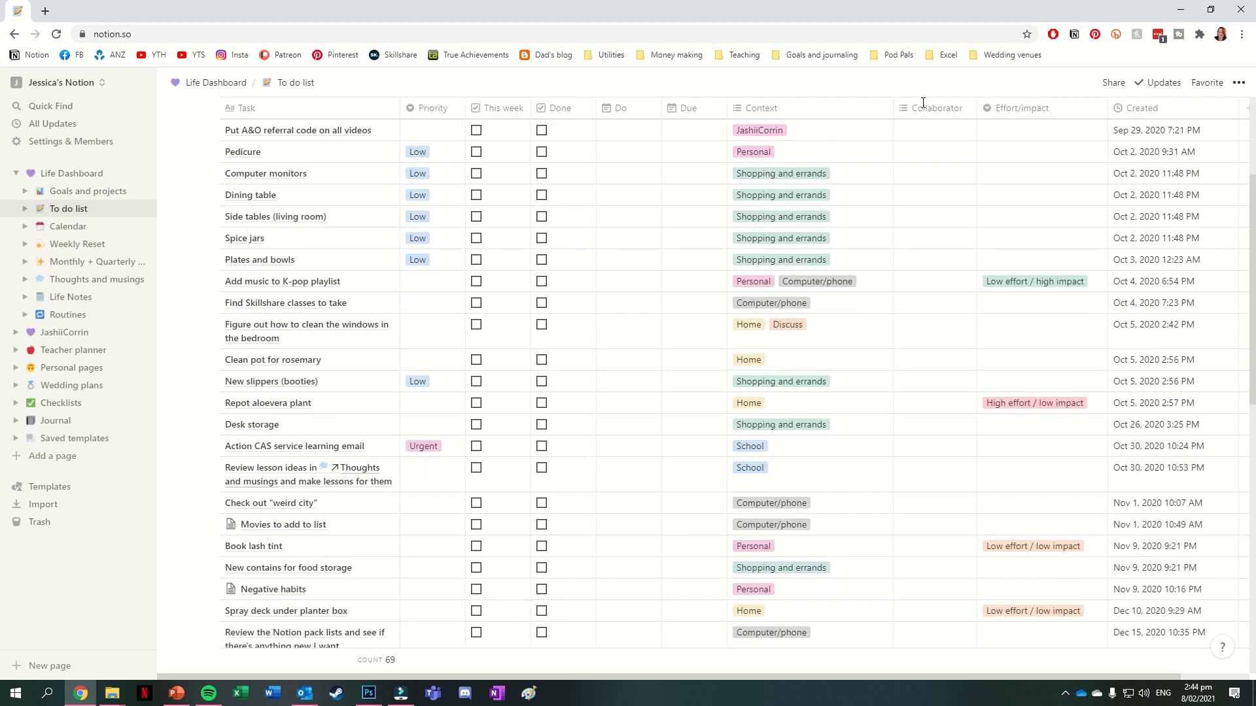
scroll("down", 3)
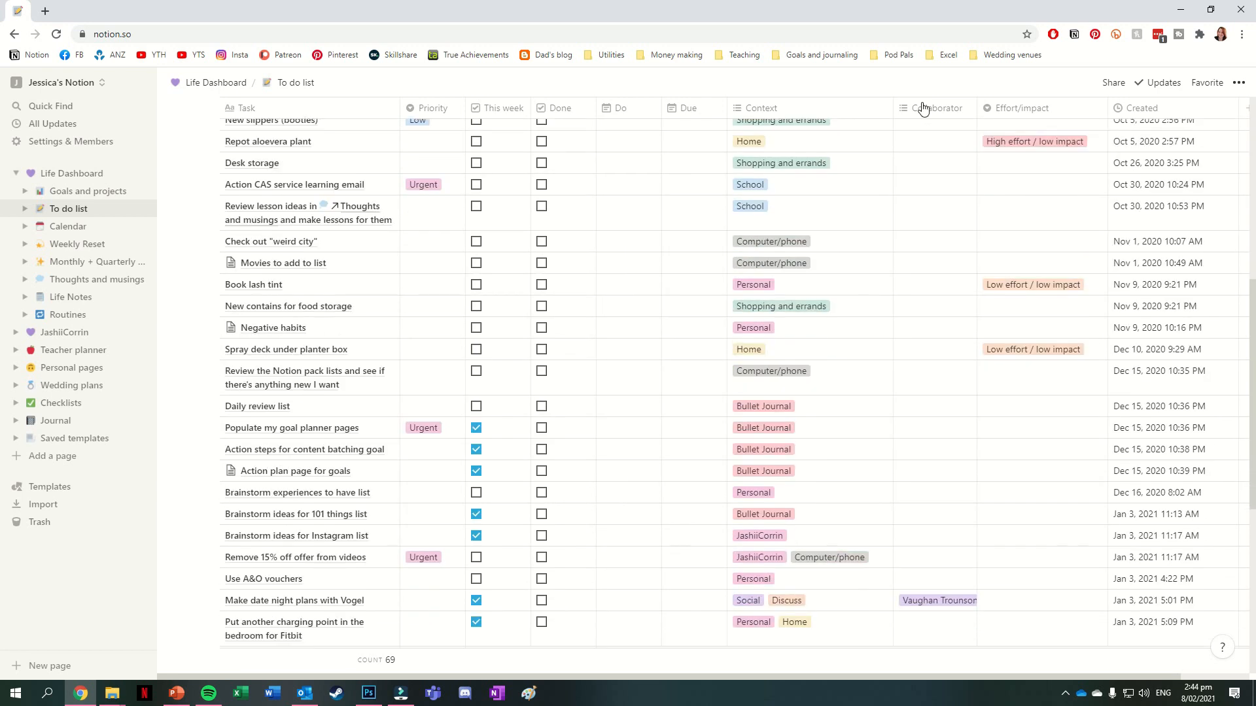
scroll("down", 3)
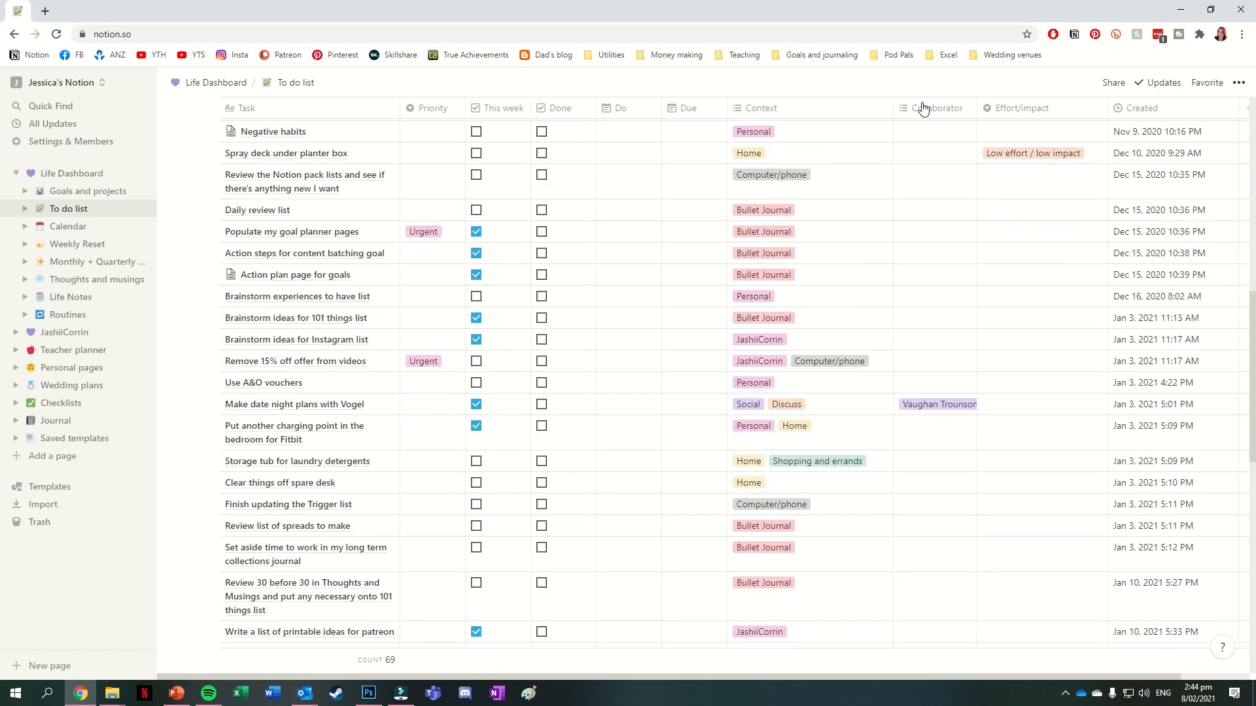
scroll("down", 3)
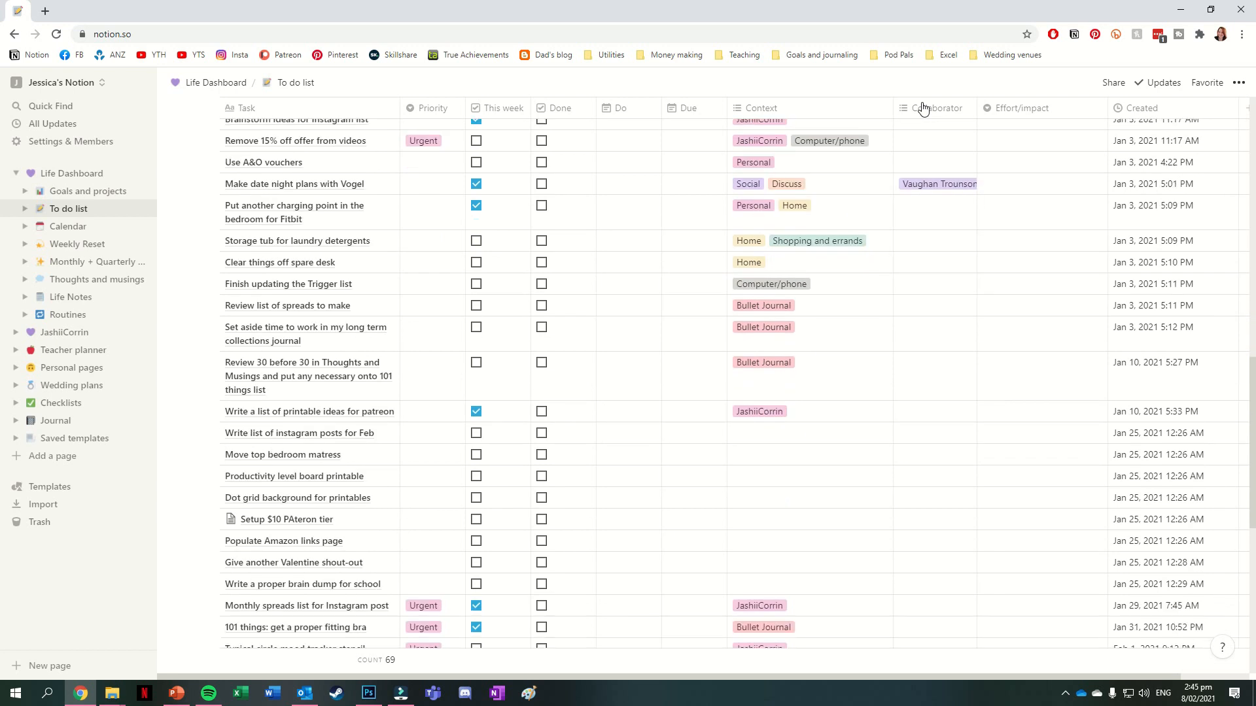
scroll("down", 3)
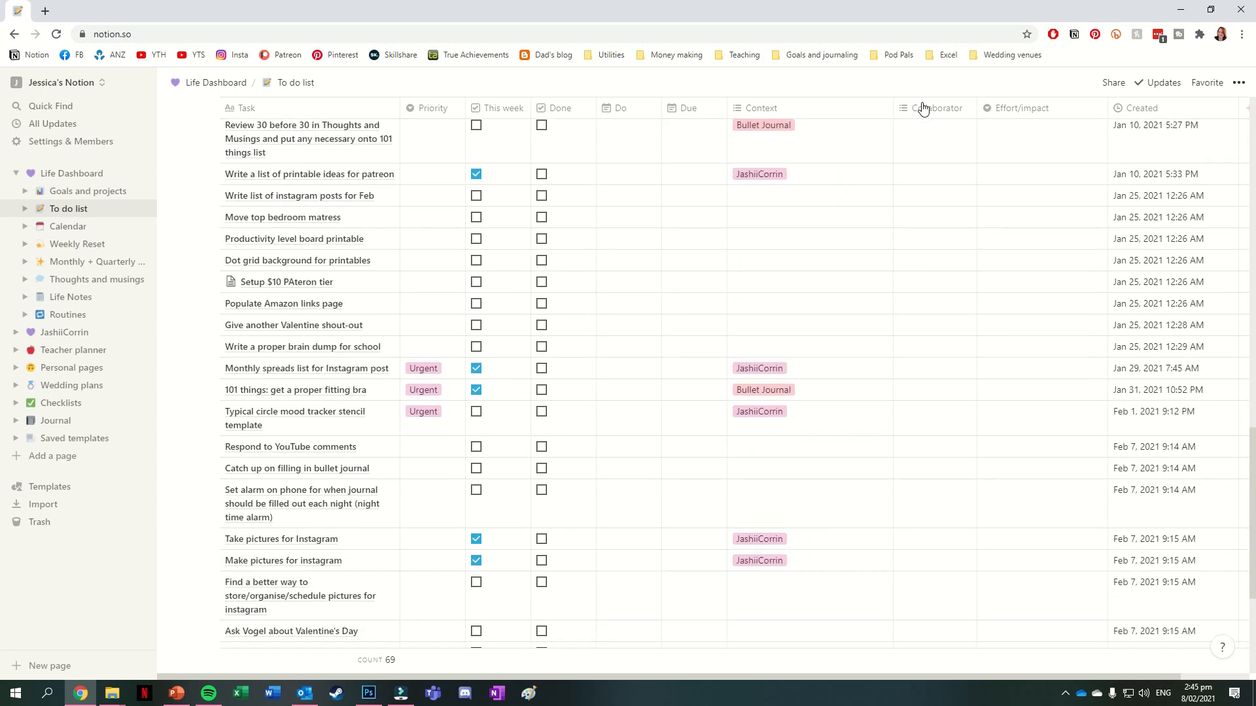
scroll("down", 3)
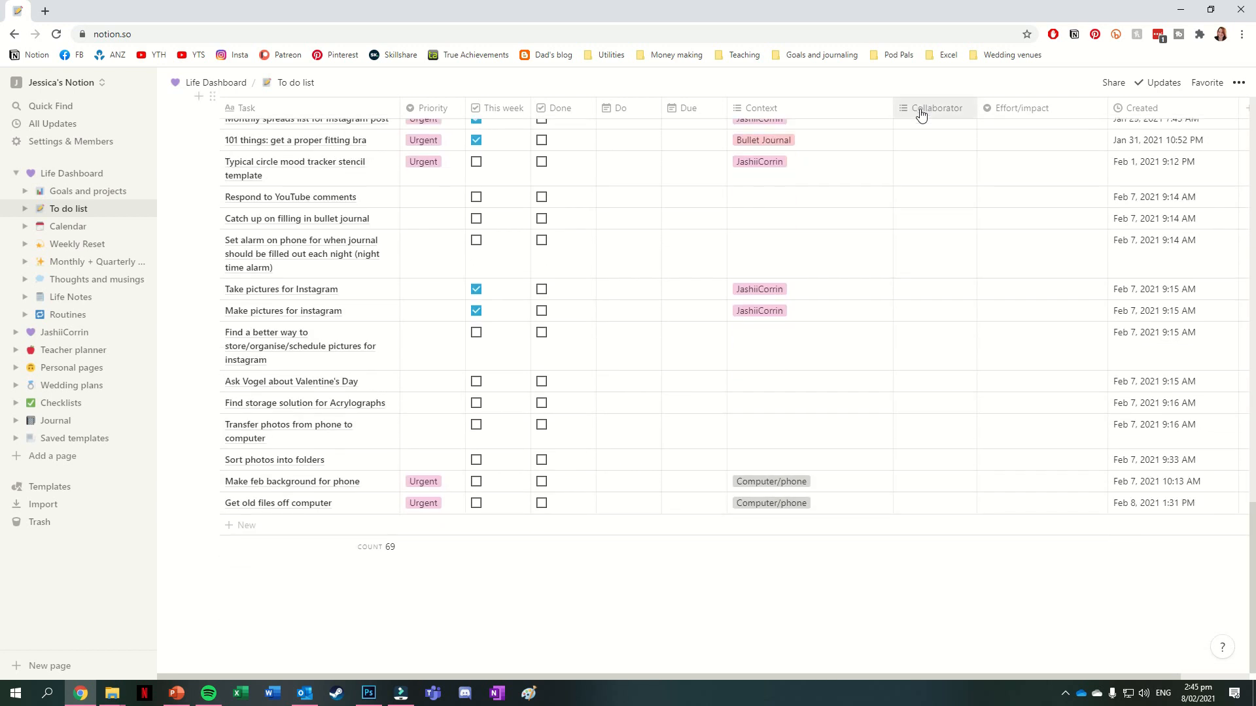
scroll("up", 3)
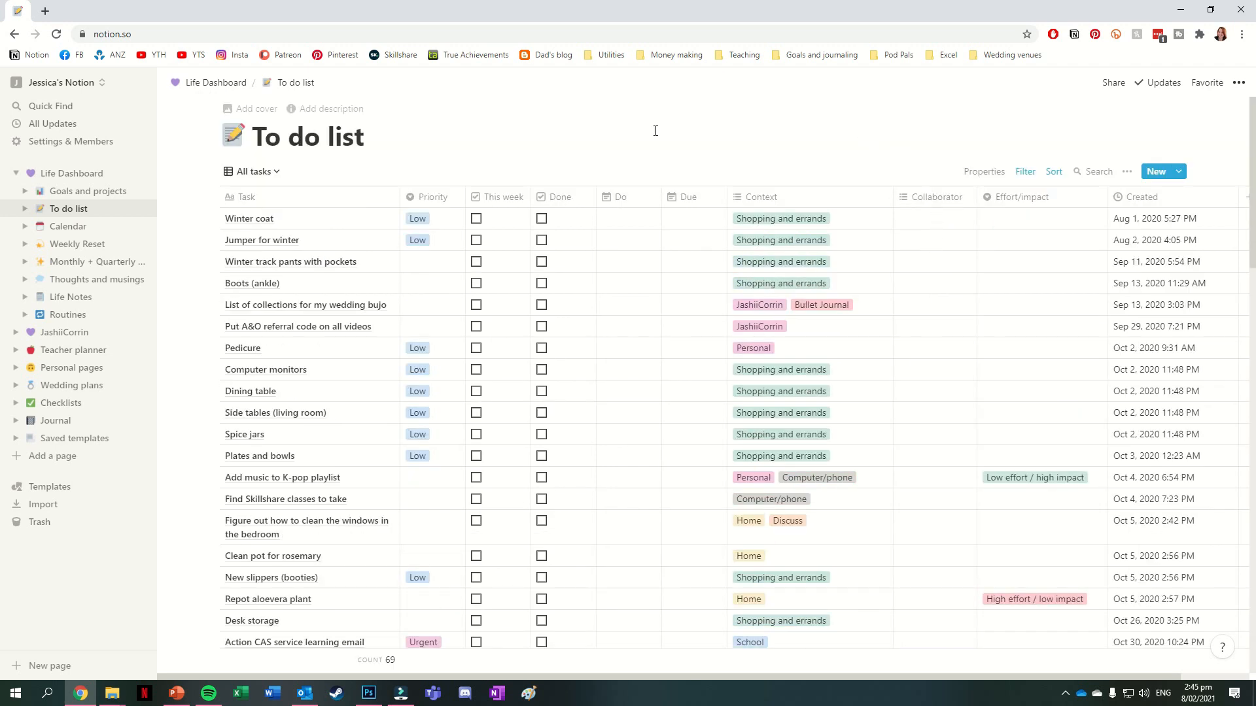
Switch the To do list to the Context grouped view
left_click(252, 171)
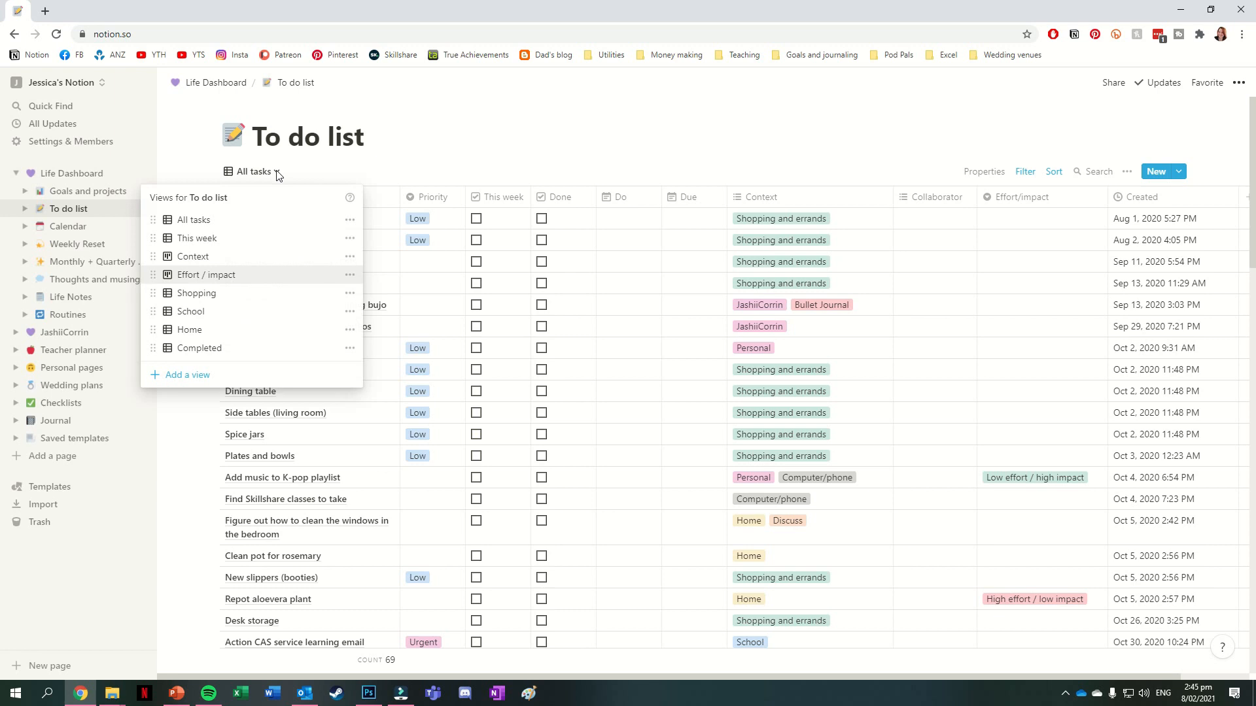
mouse_move(284, 305)
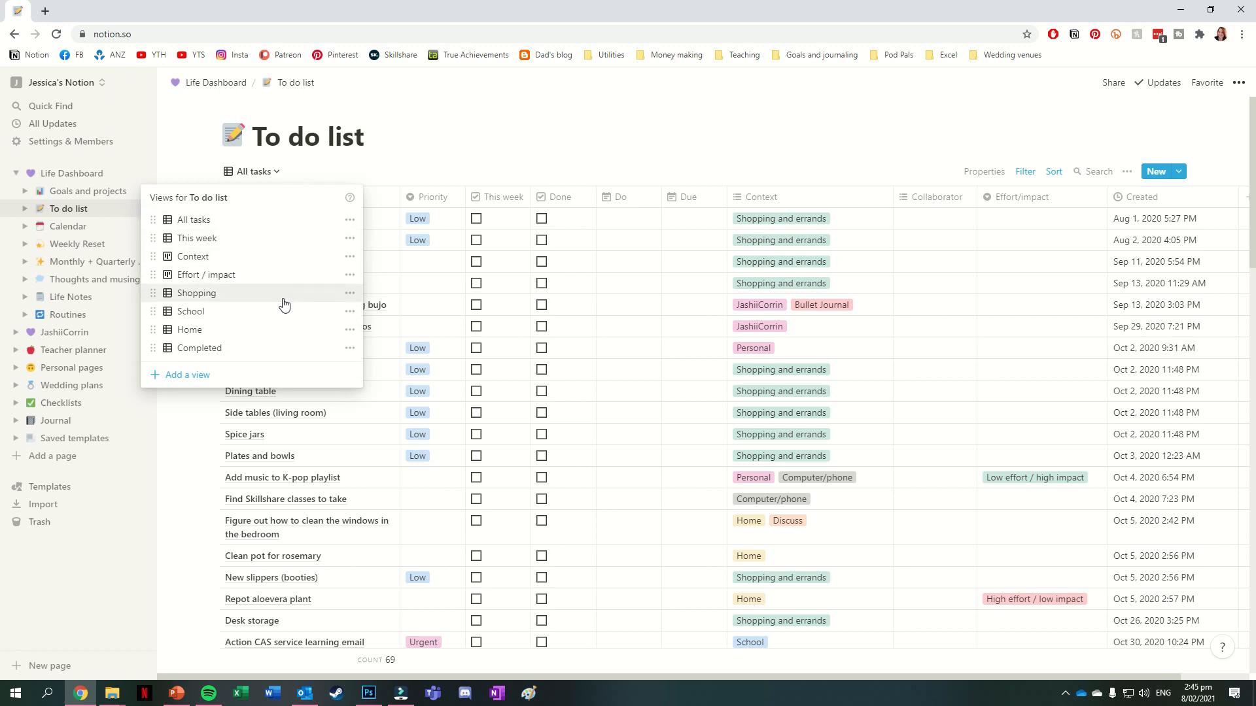
mouse_move(248, 316)
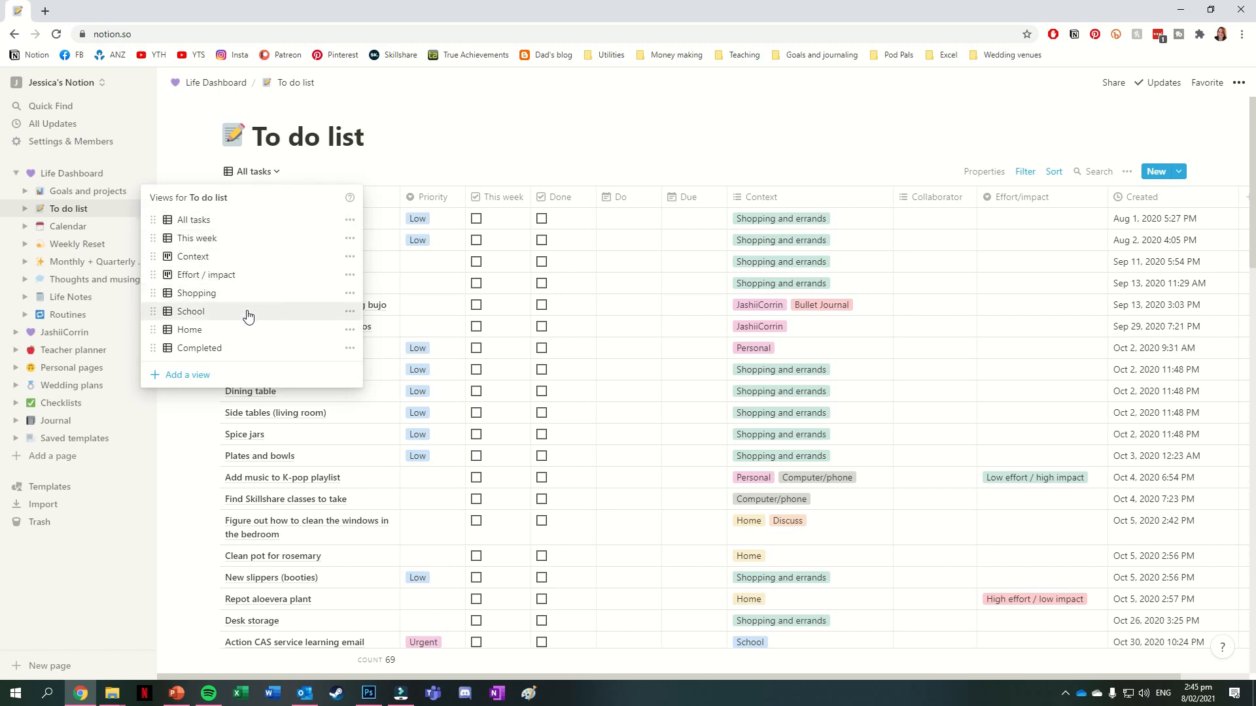
mouse_move(241, 330)
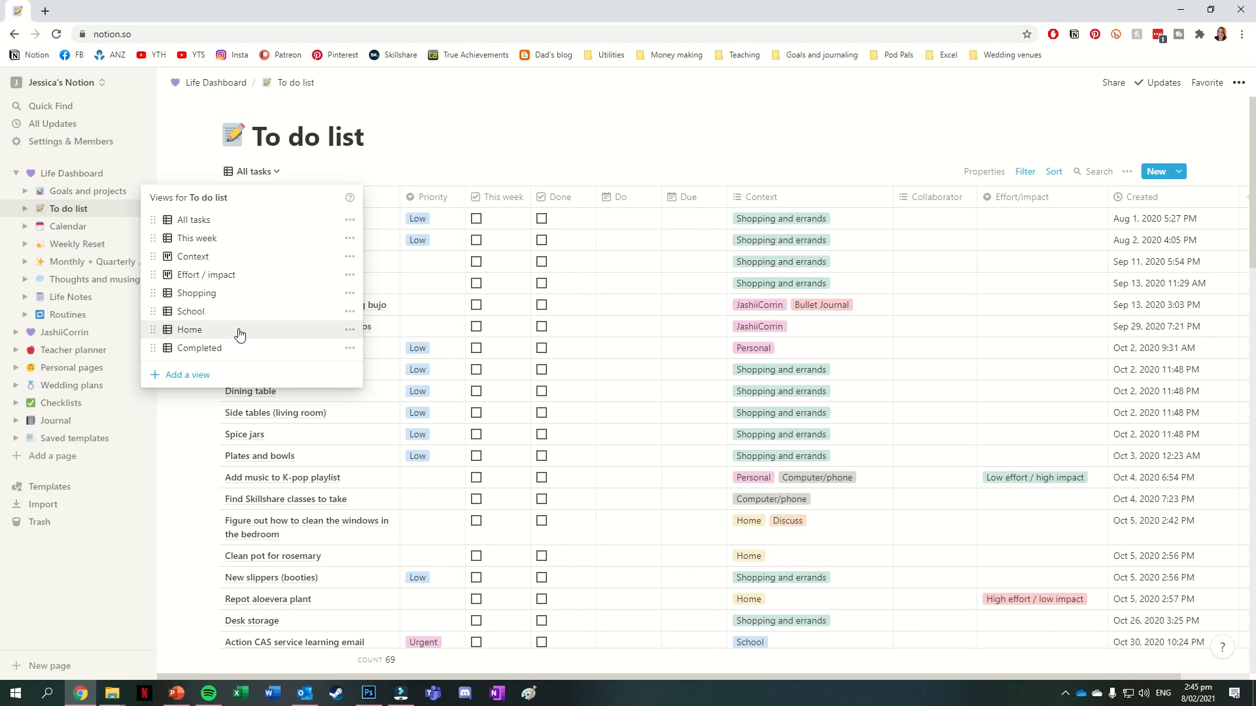
left_click(193, 255)
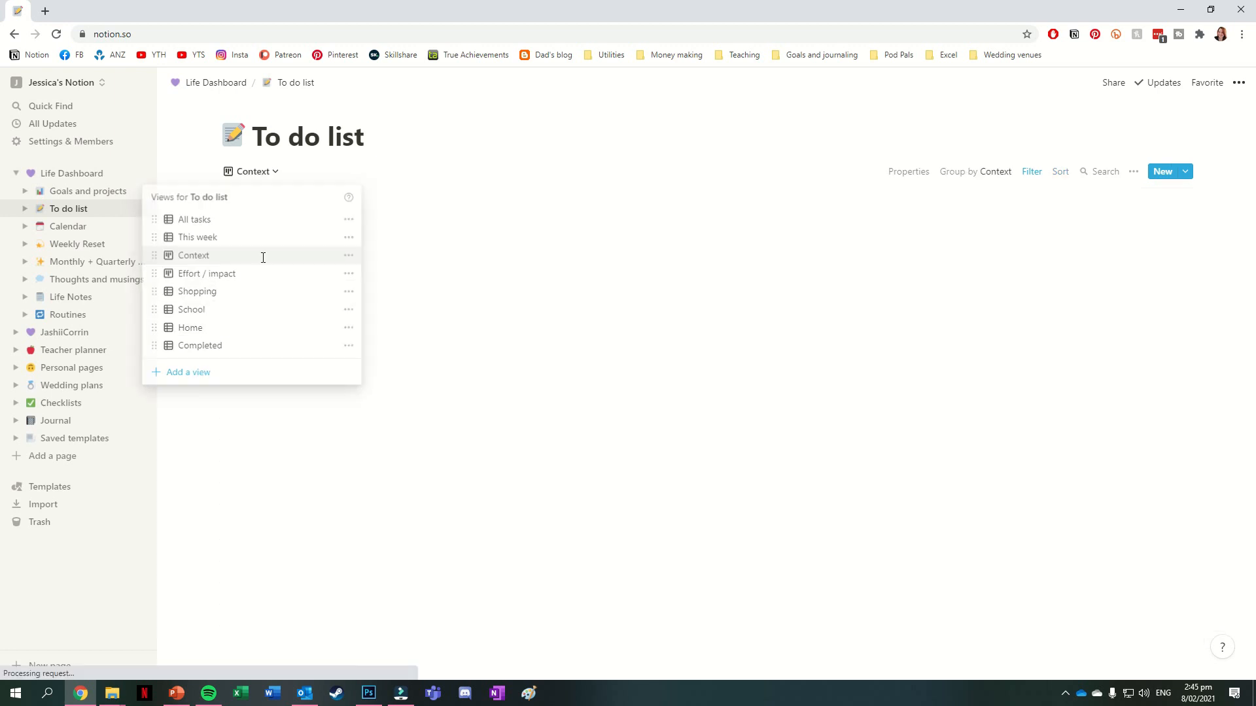
left_click(194, 255)
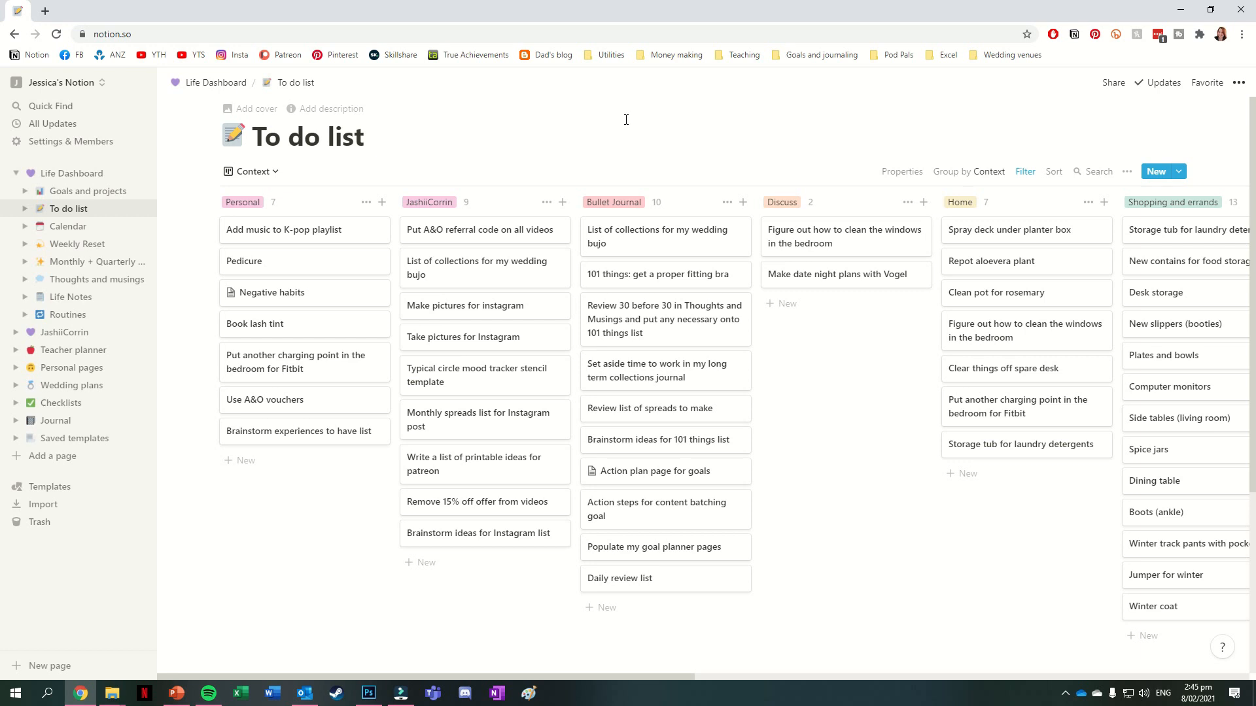
mouse_move(422, 116)
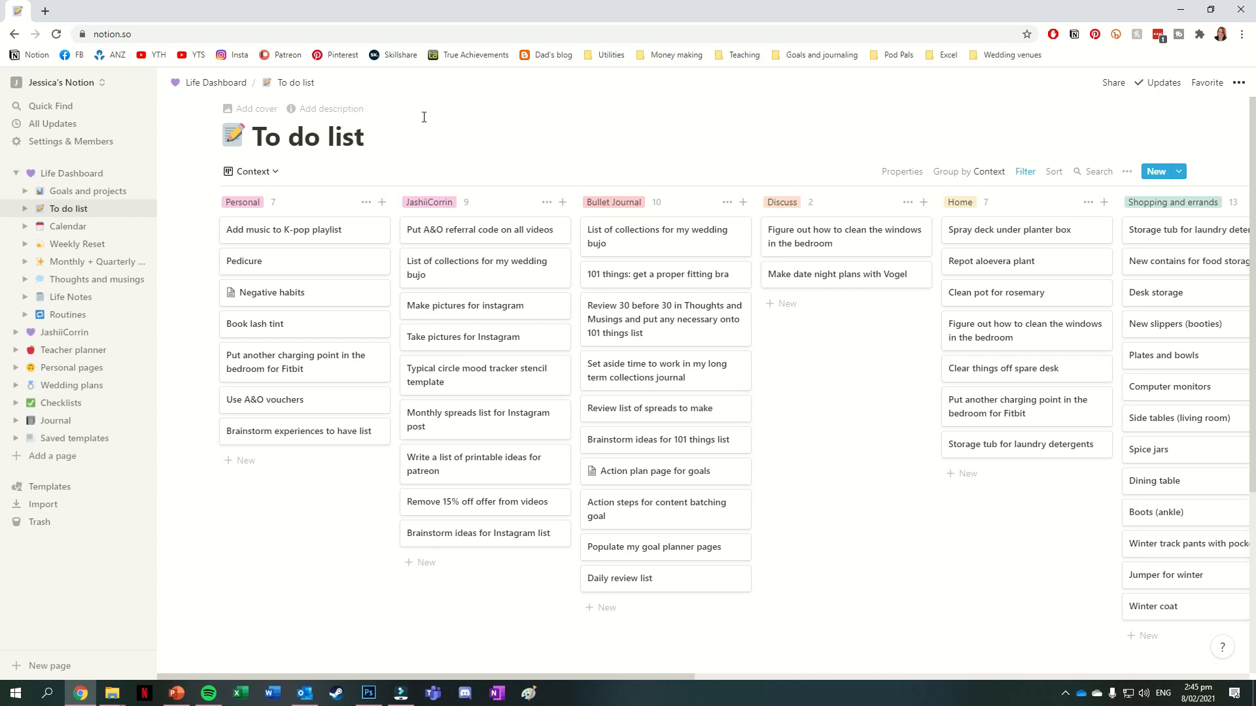
Switch to the Effort / impact view, then go to the Calendar page
left_click(251, 170)
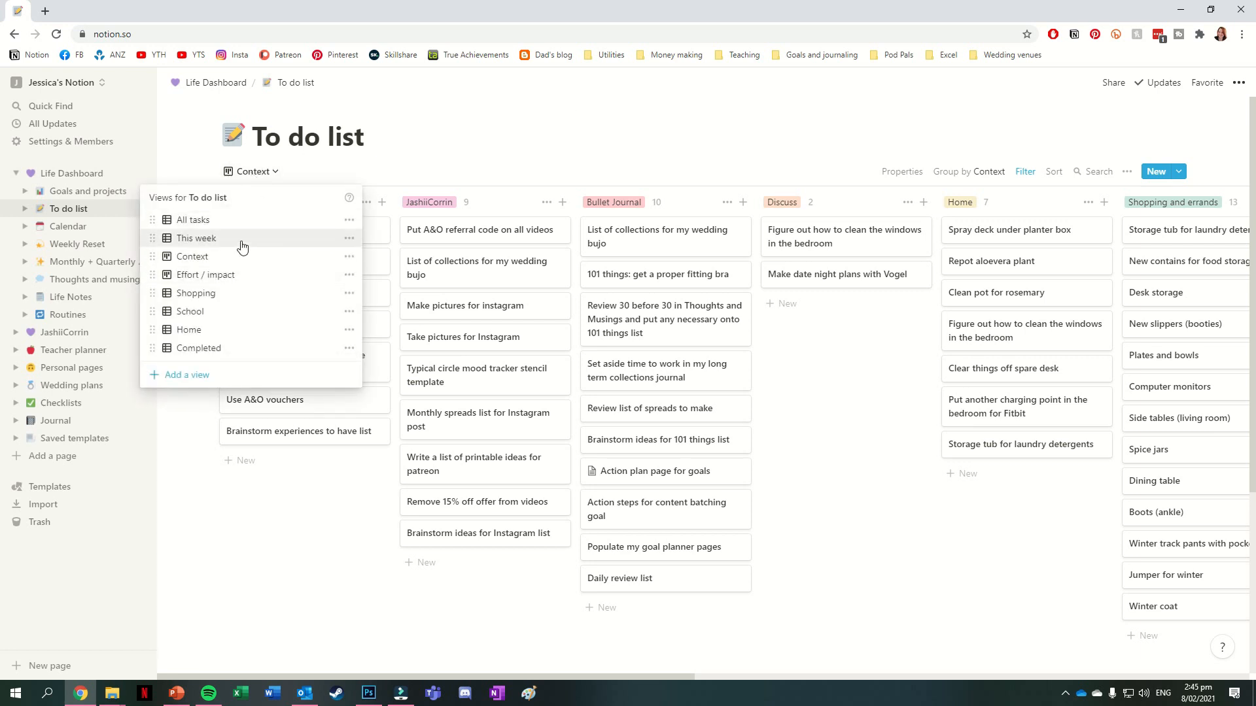
left_click(204, 274)
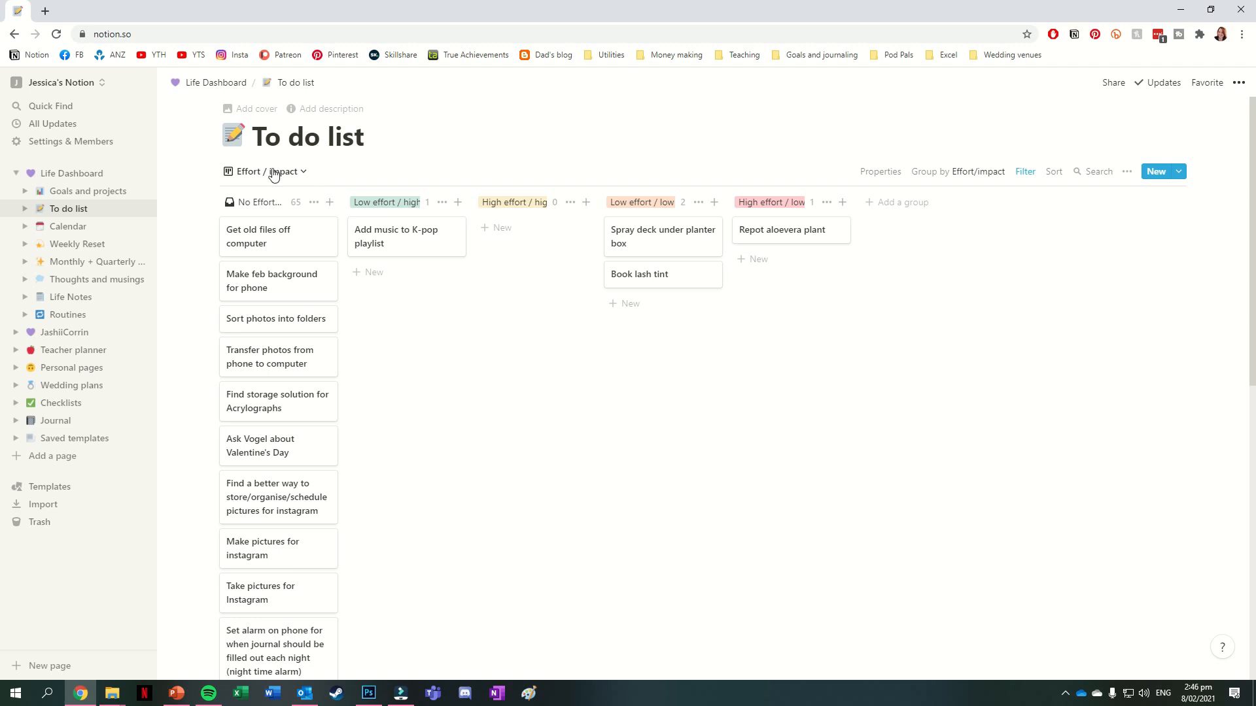
left_click(68, 227)
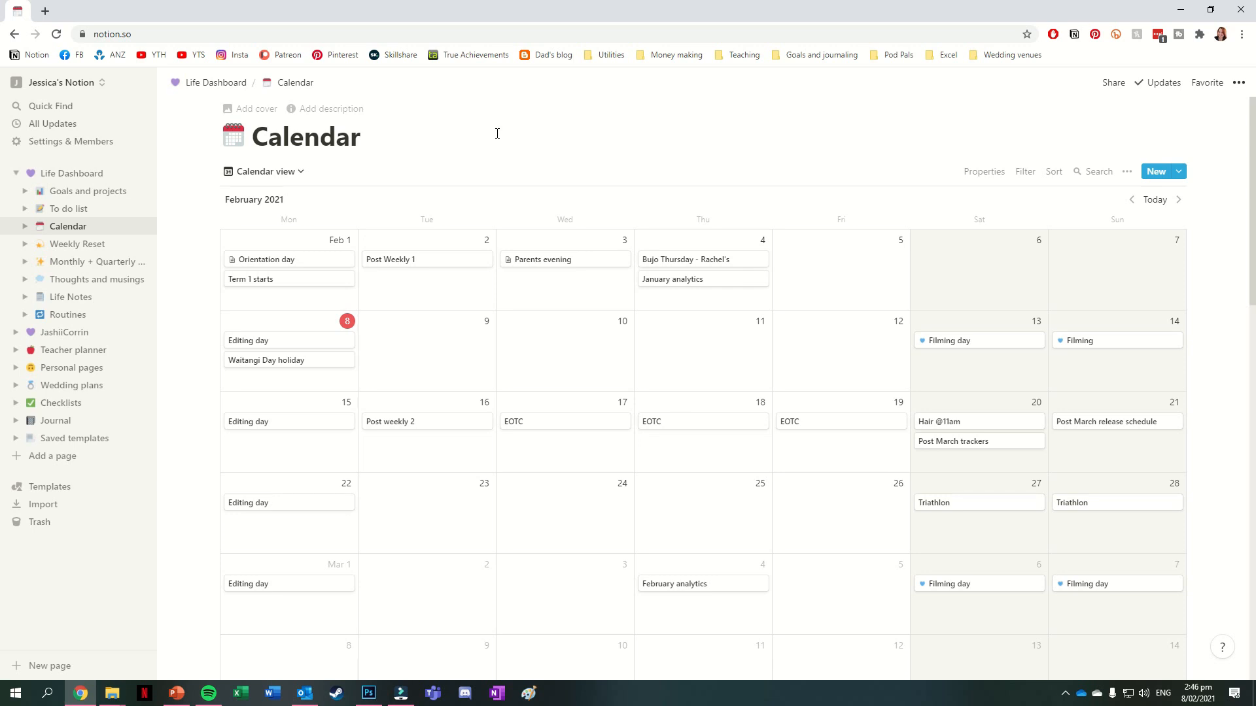
Switch the Calendar from the month grid to its Table view of events
left_click(263, 172)
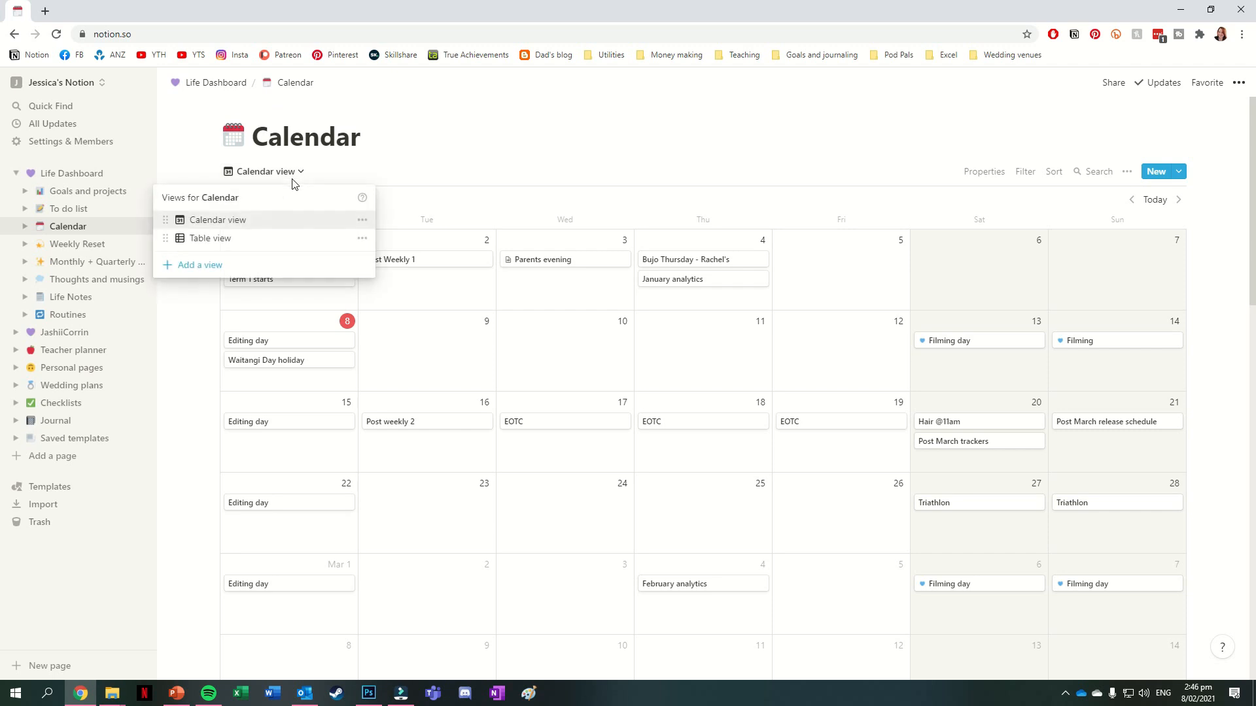
left_click(209, 238)
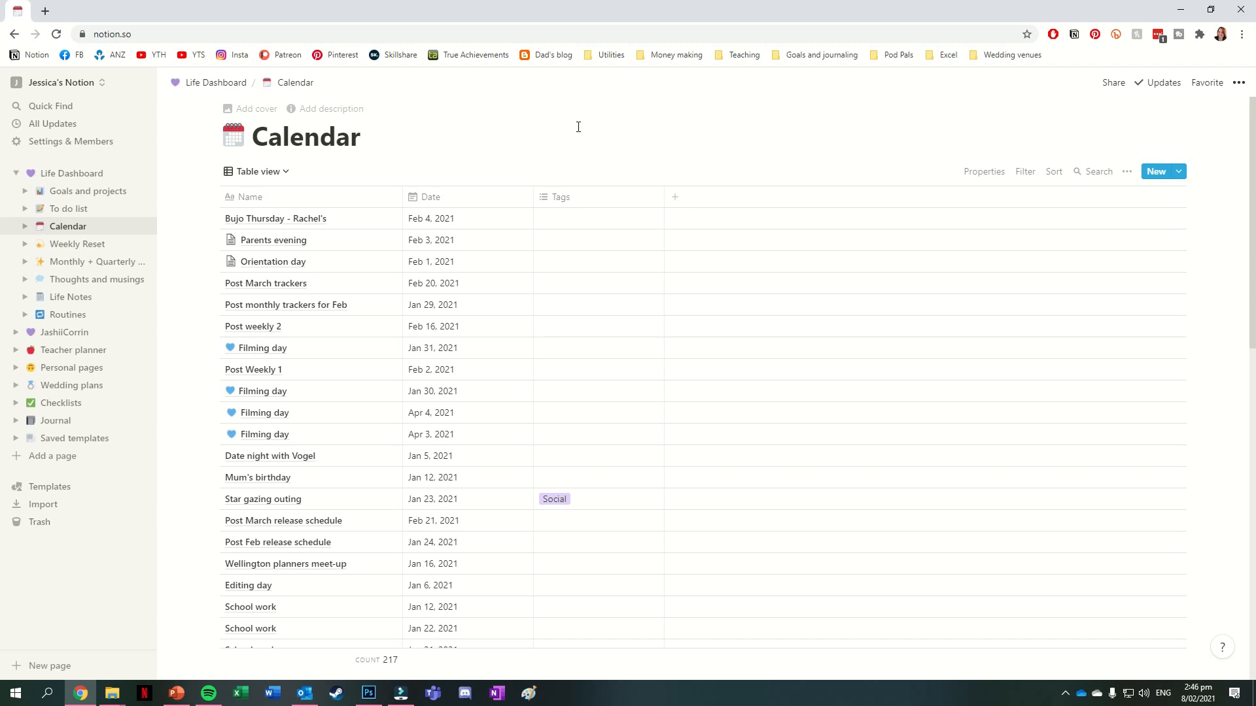
mouse_move(77, 244)
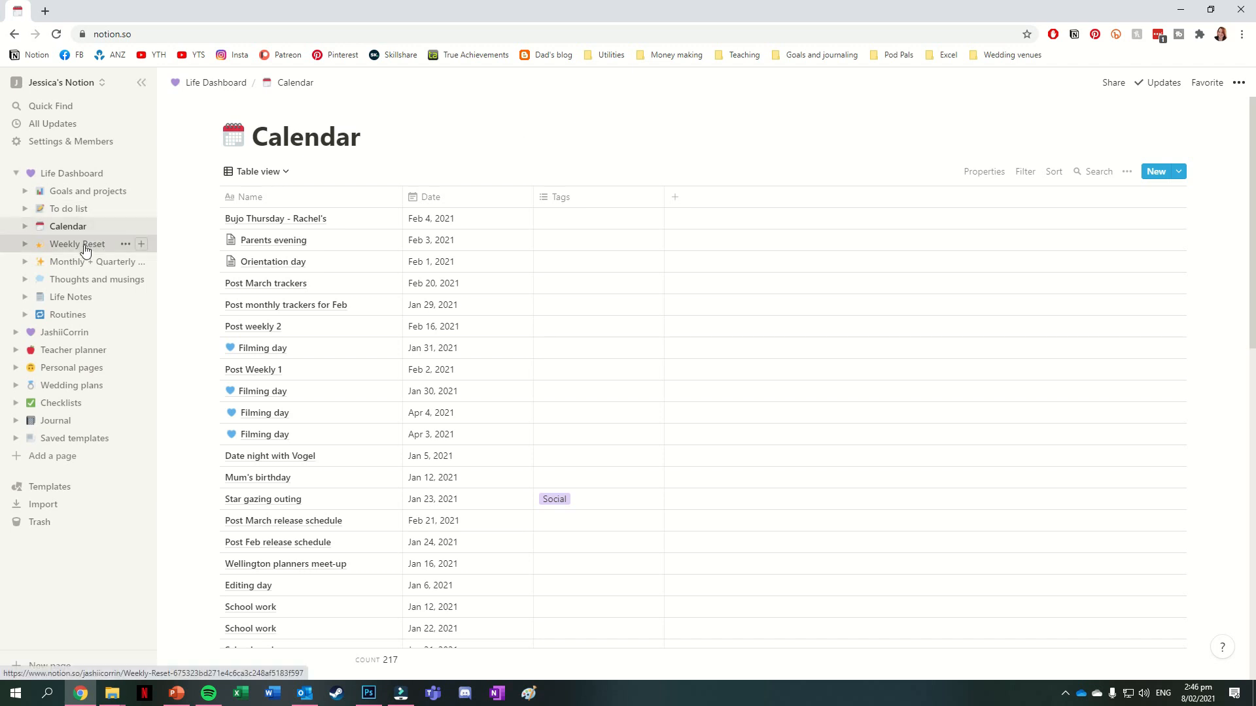
Visit Weekly Reset, Monthly + Quarterly Resets, then Thoughts and musings from the sidebar
left_click(77, 244)
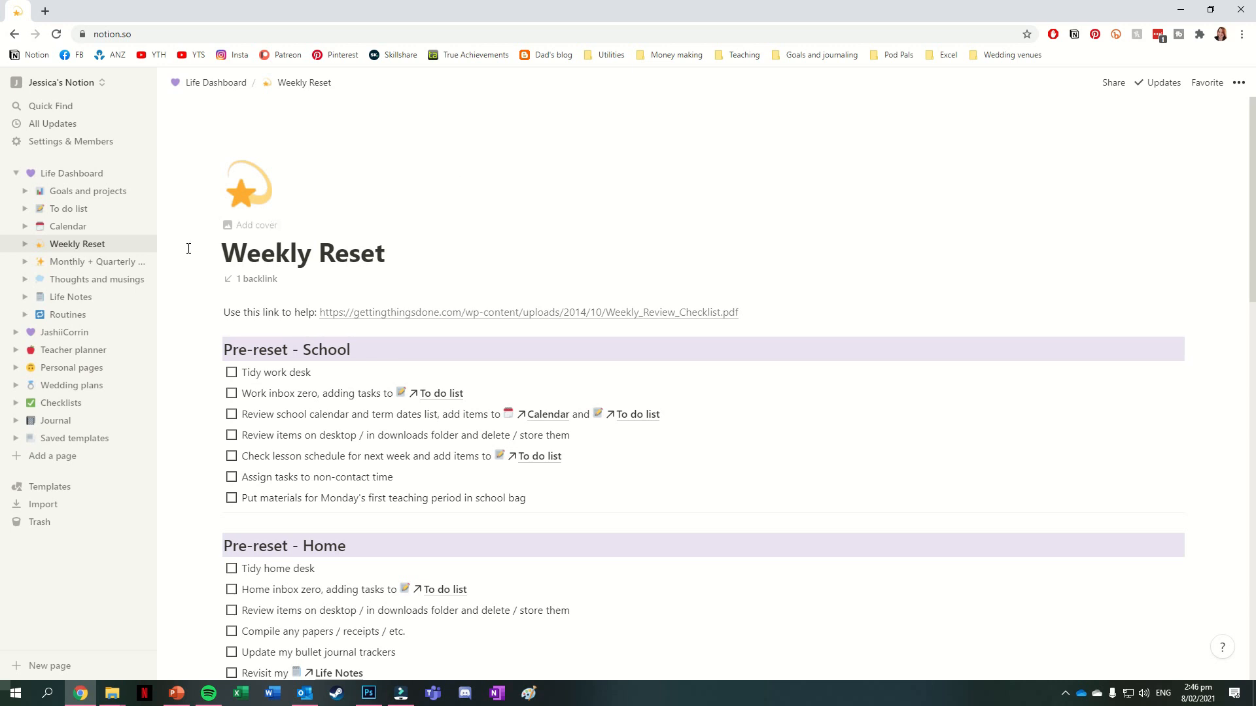
left_click(96, 262)
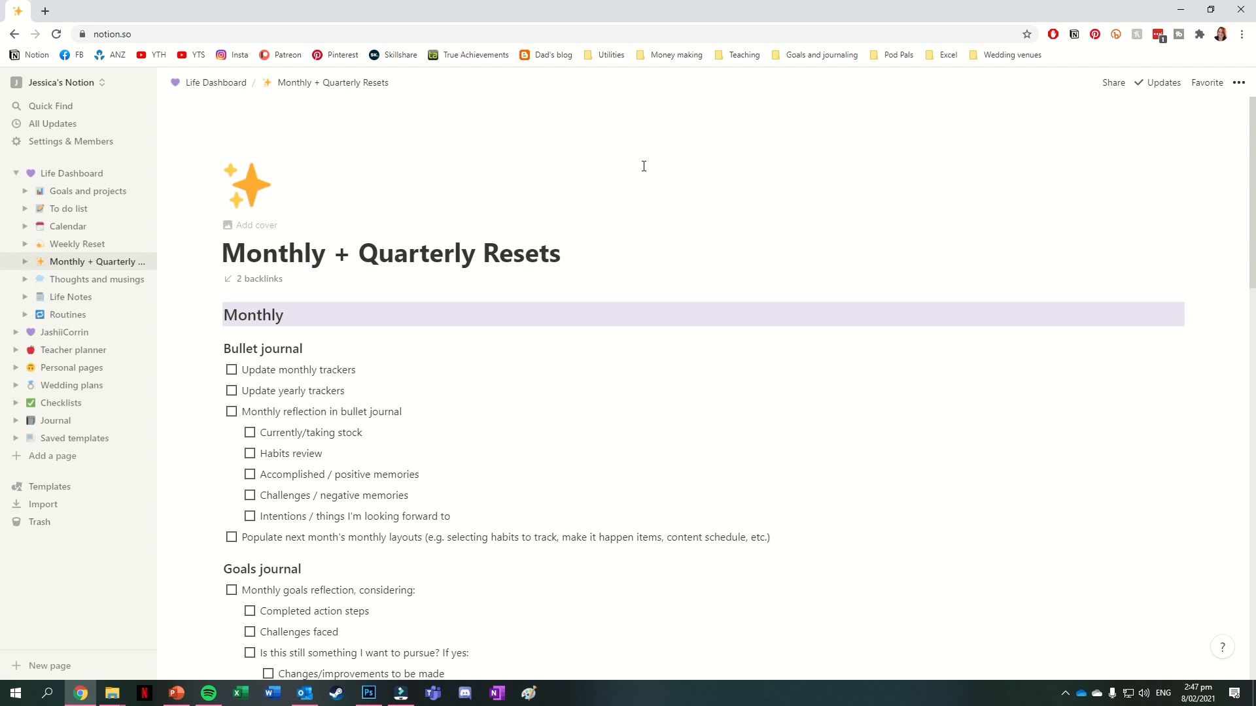
left_click(95, 278)
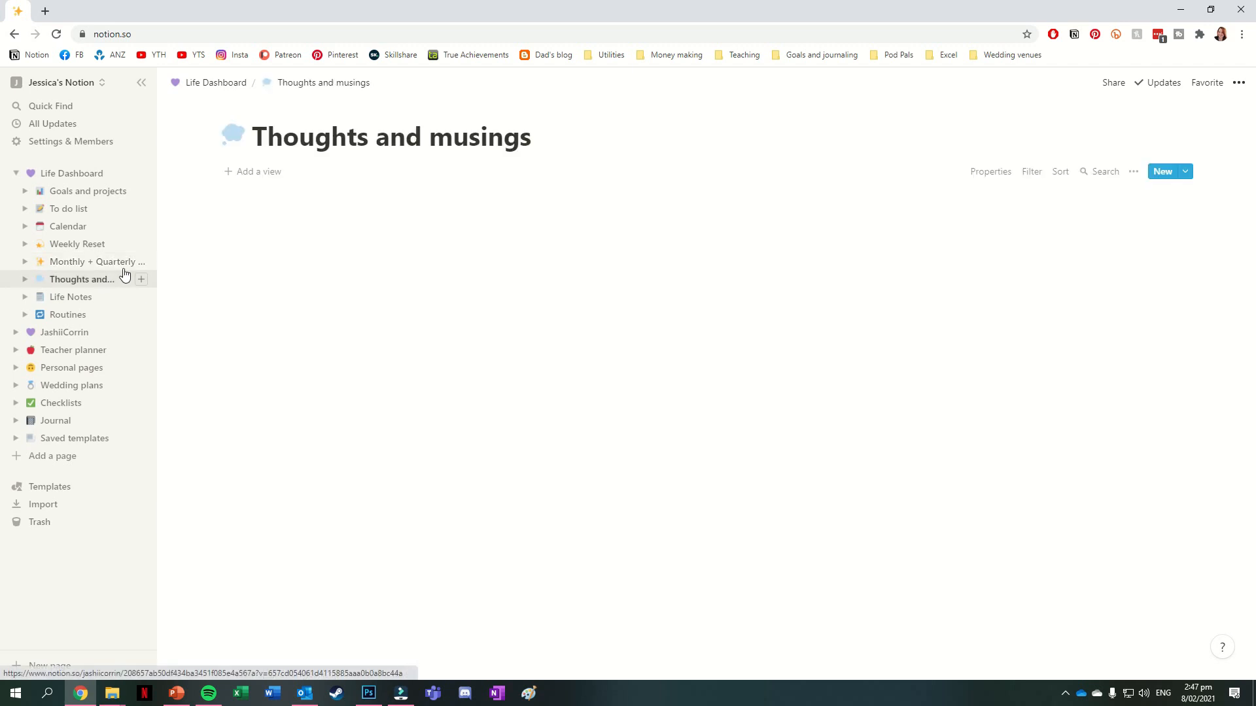
Browse Thoughts and musings, then visit Life Notes and the Routines board
left_click(81, 279)
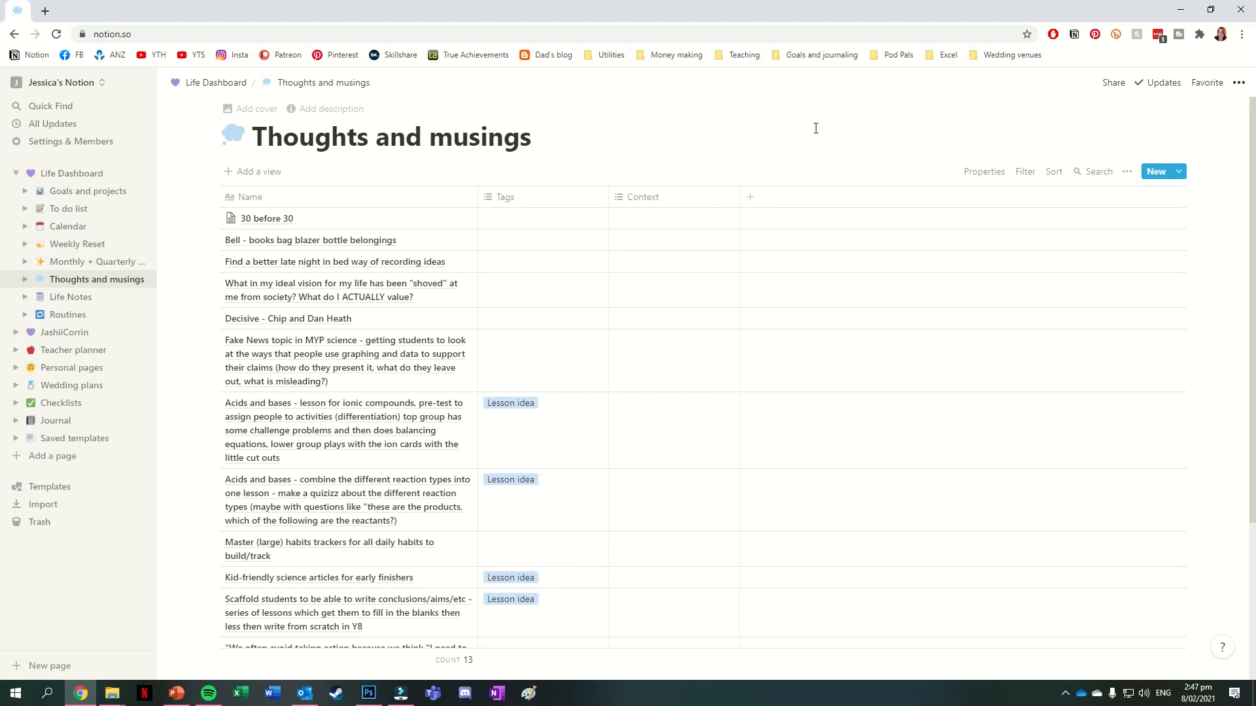
mouse_move(321, 290)
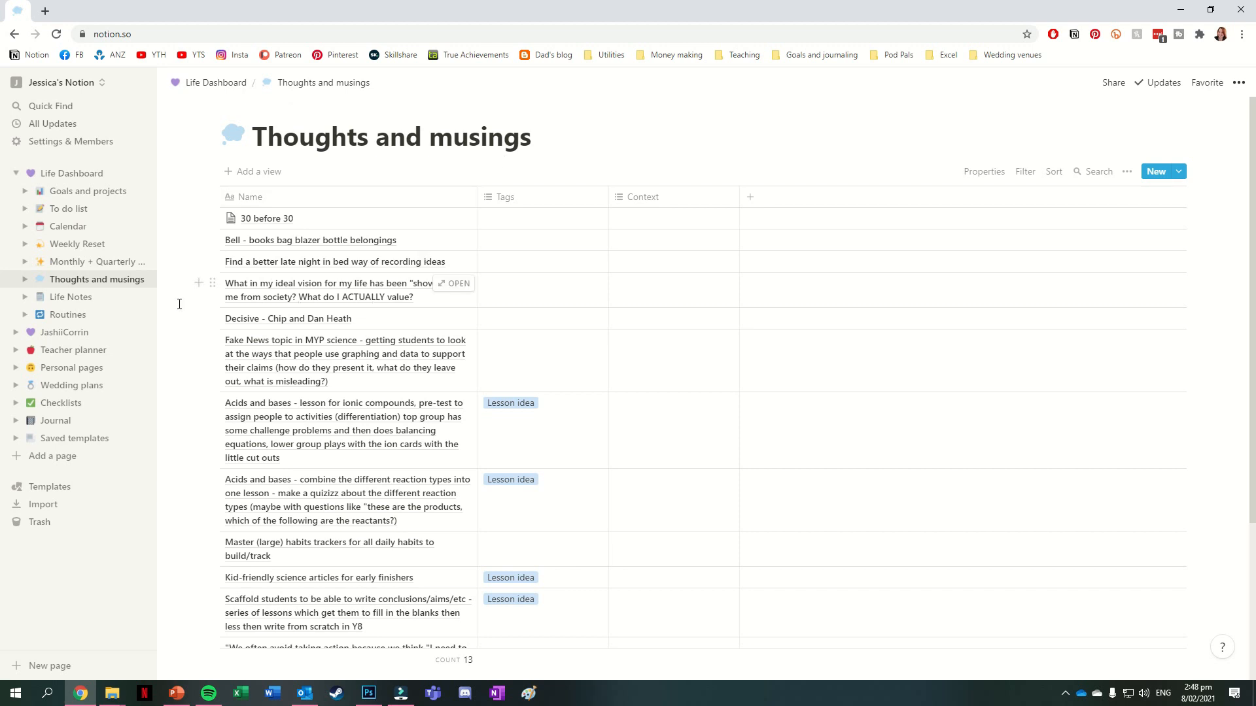
left_click(71, 297)
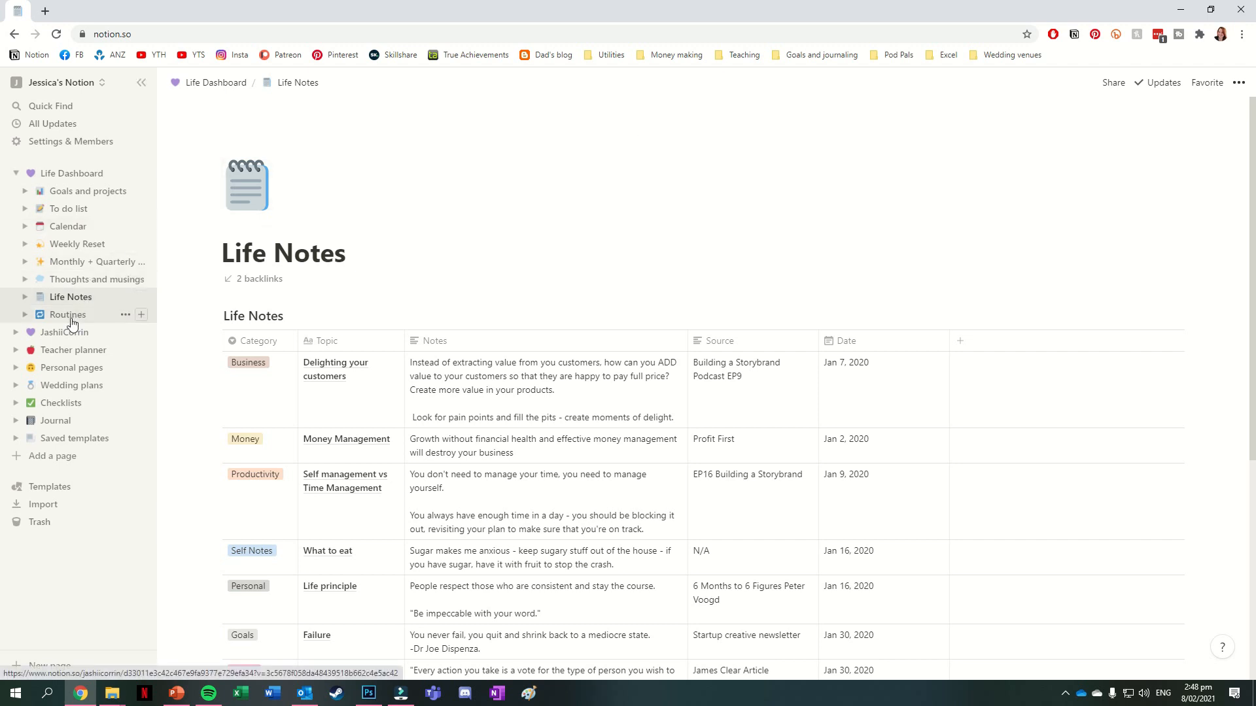
left_click(67, 314)
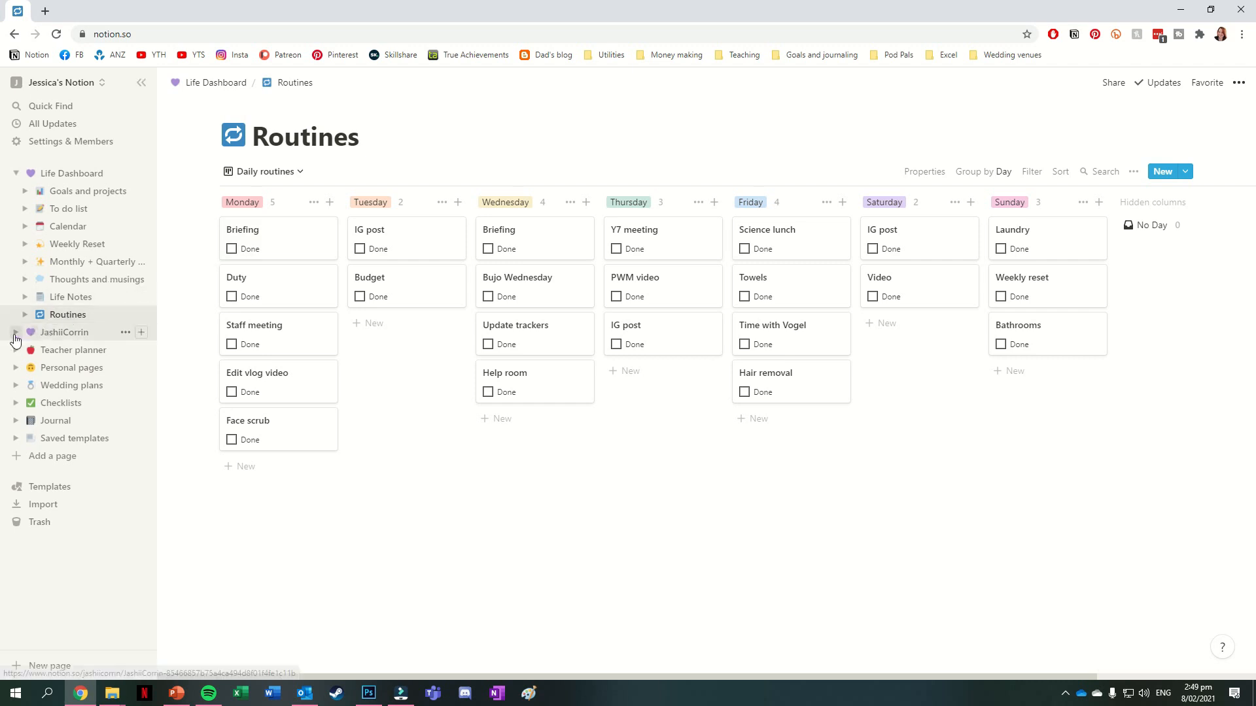
Go to the JashiiCorrin page and open its YouTube posting schedule subpage
left_click(64, 331)
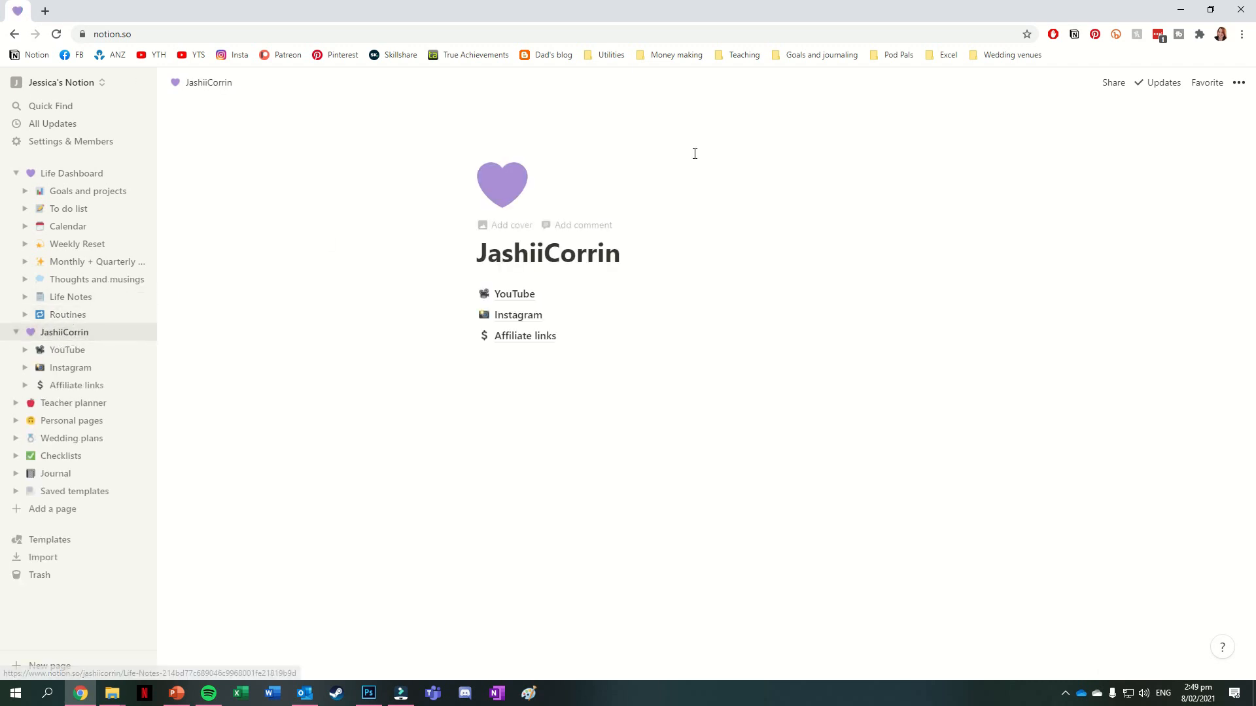
mouse_move(1129, 352)
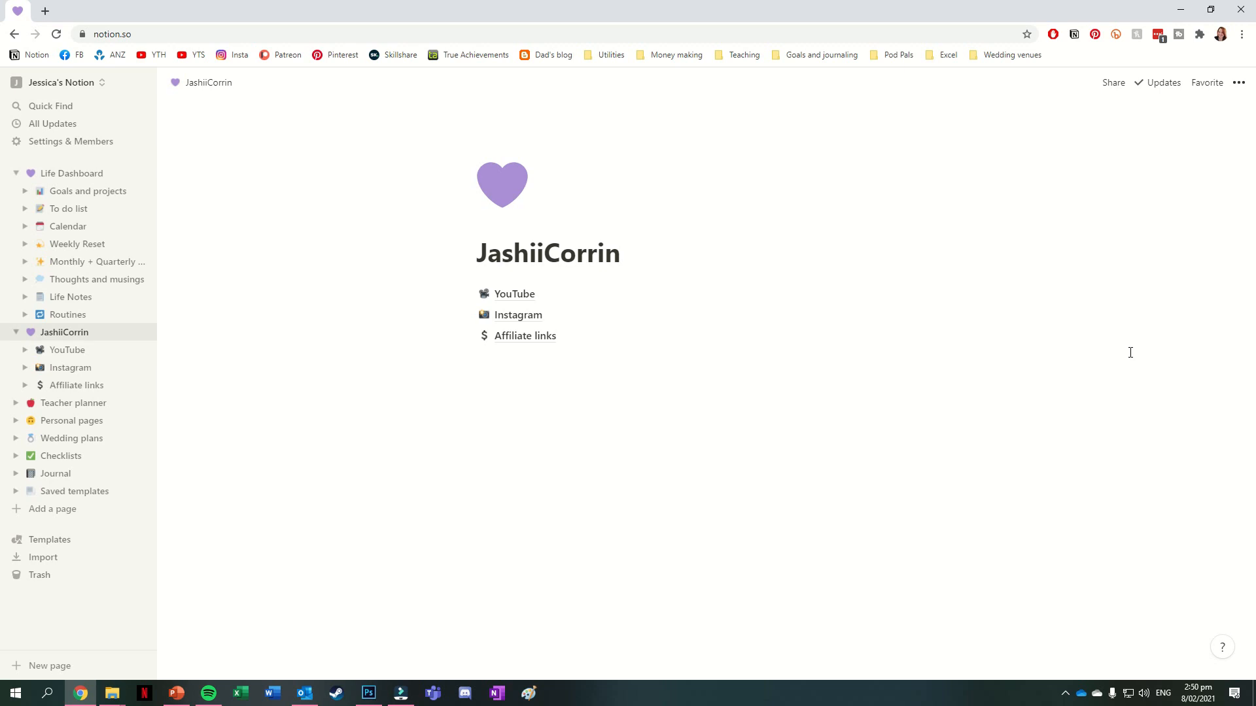
left_click(66, 351)
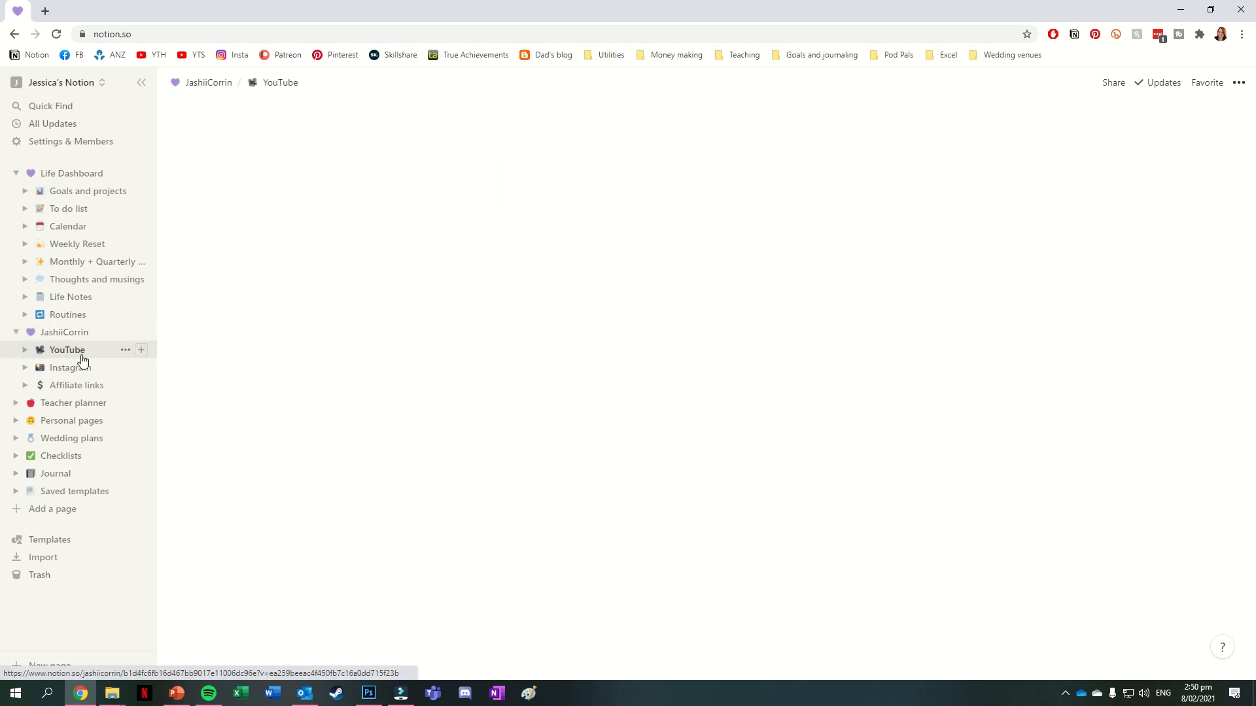
left_click(66, 351)
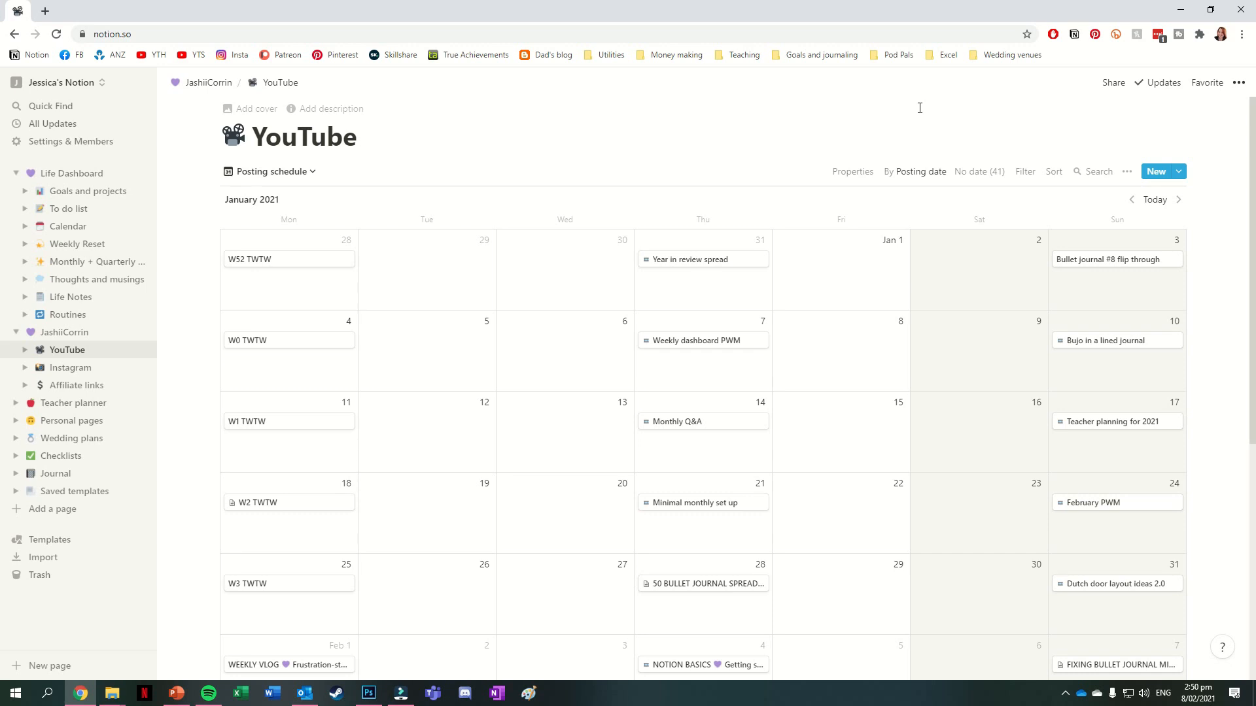
mouse_move(269, 171)
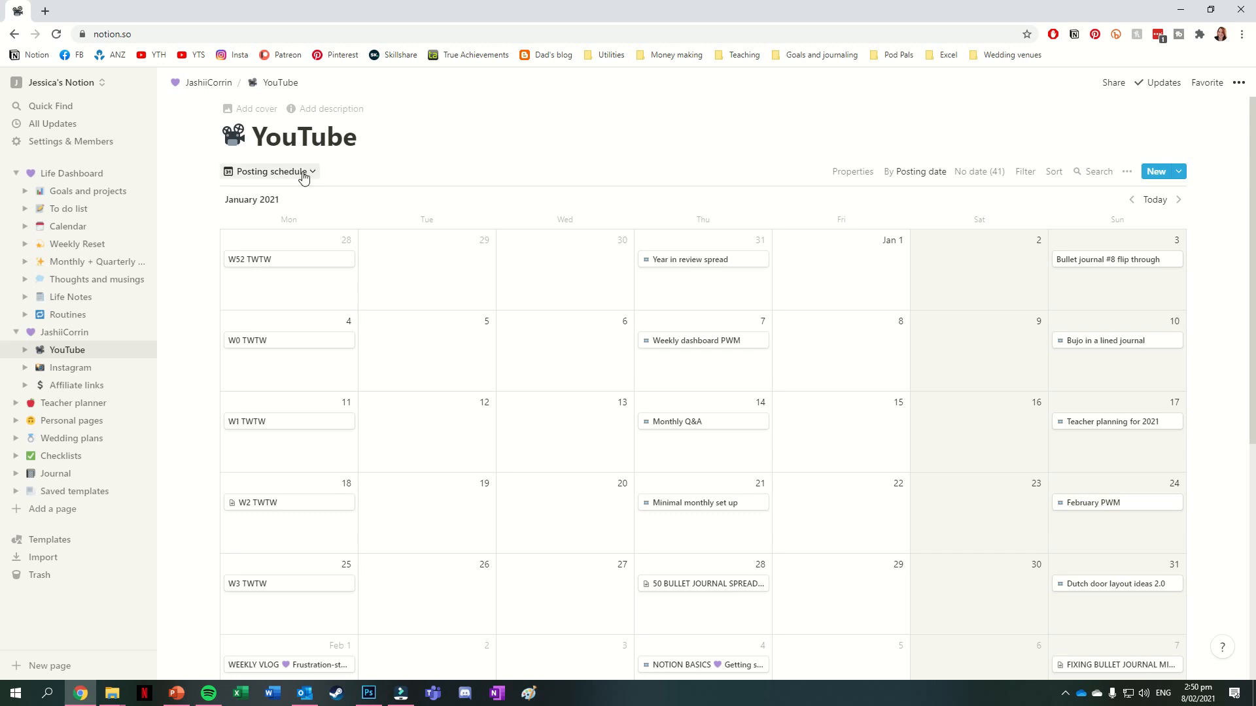
left_click(270, 171)
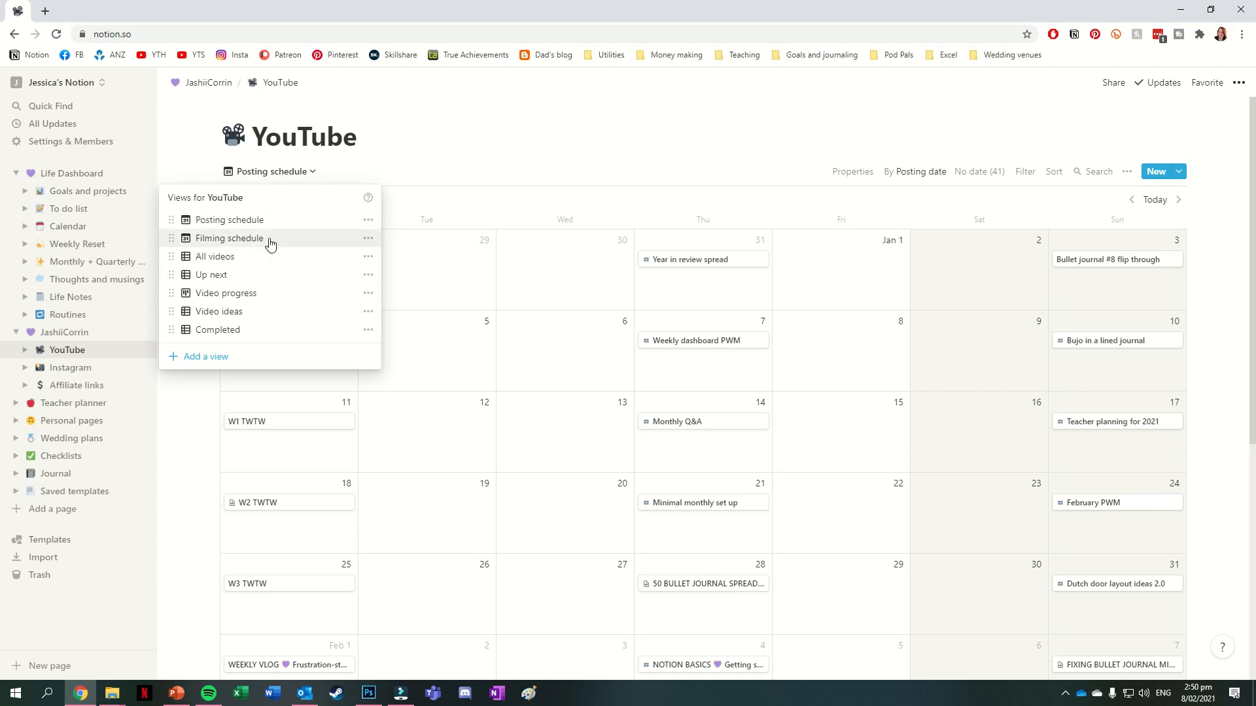
mouse_move(269, 256)
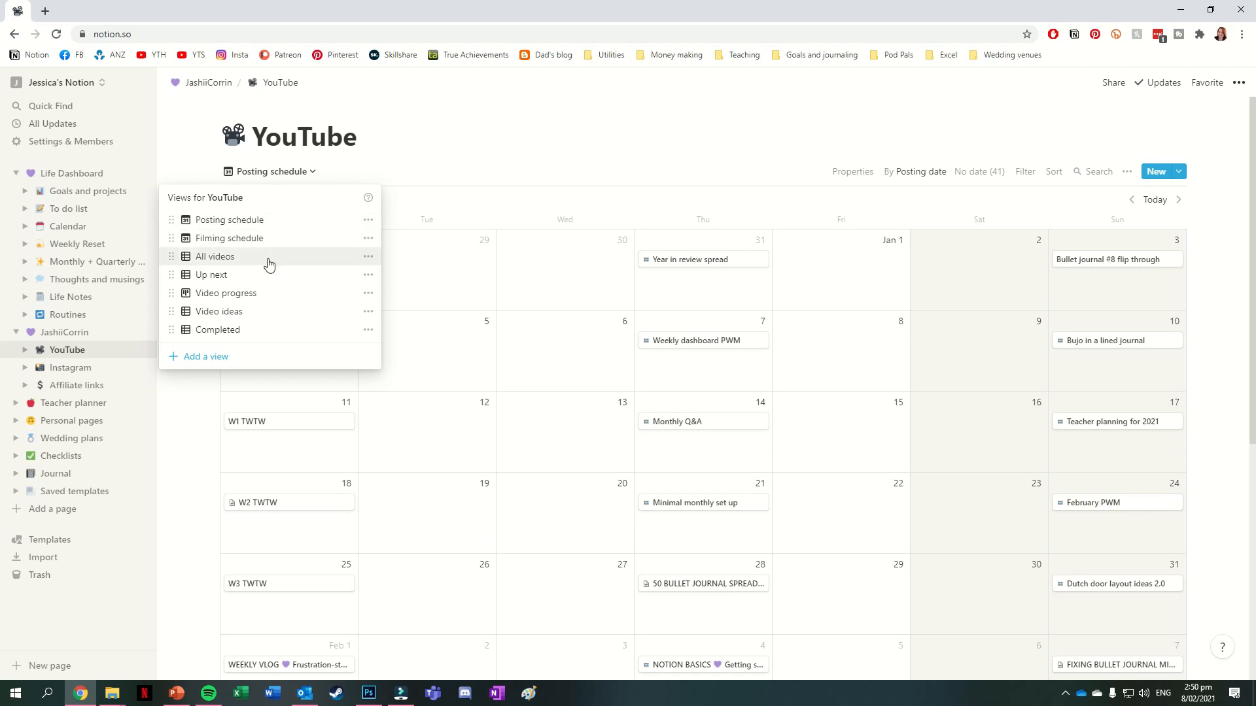
mouse_move(286, 283)
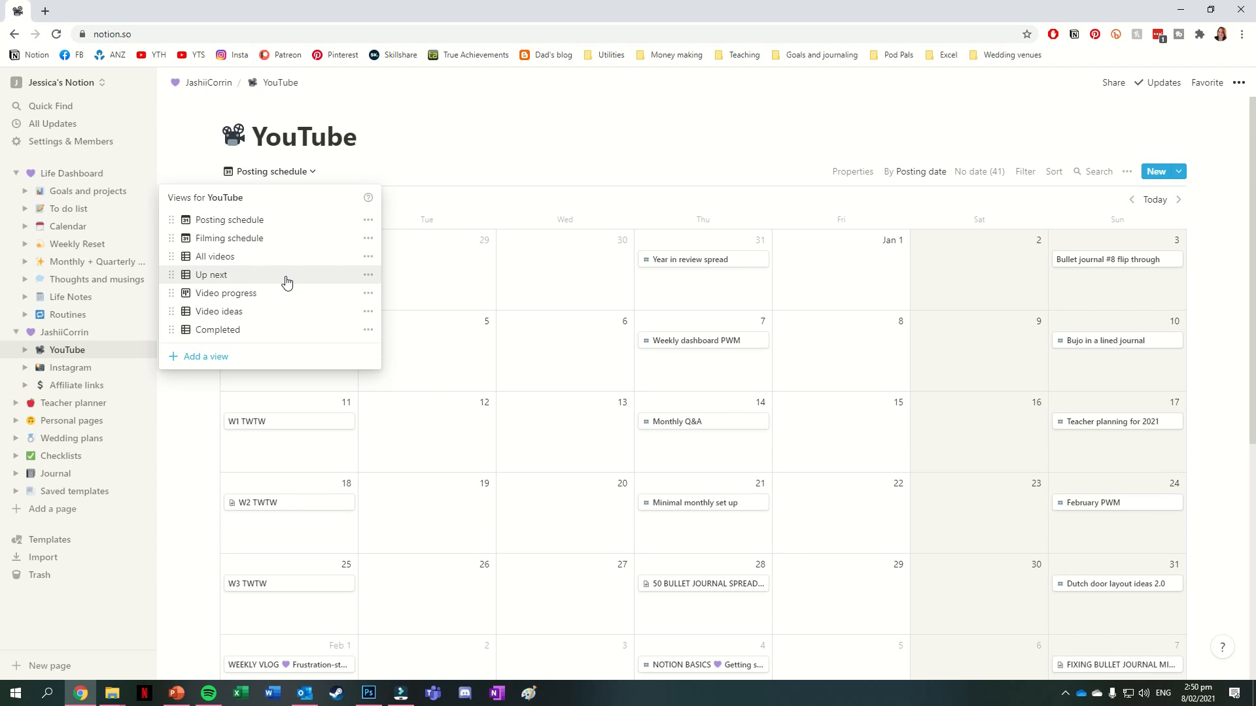
mouse_move(301, 298)
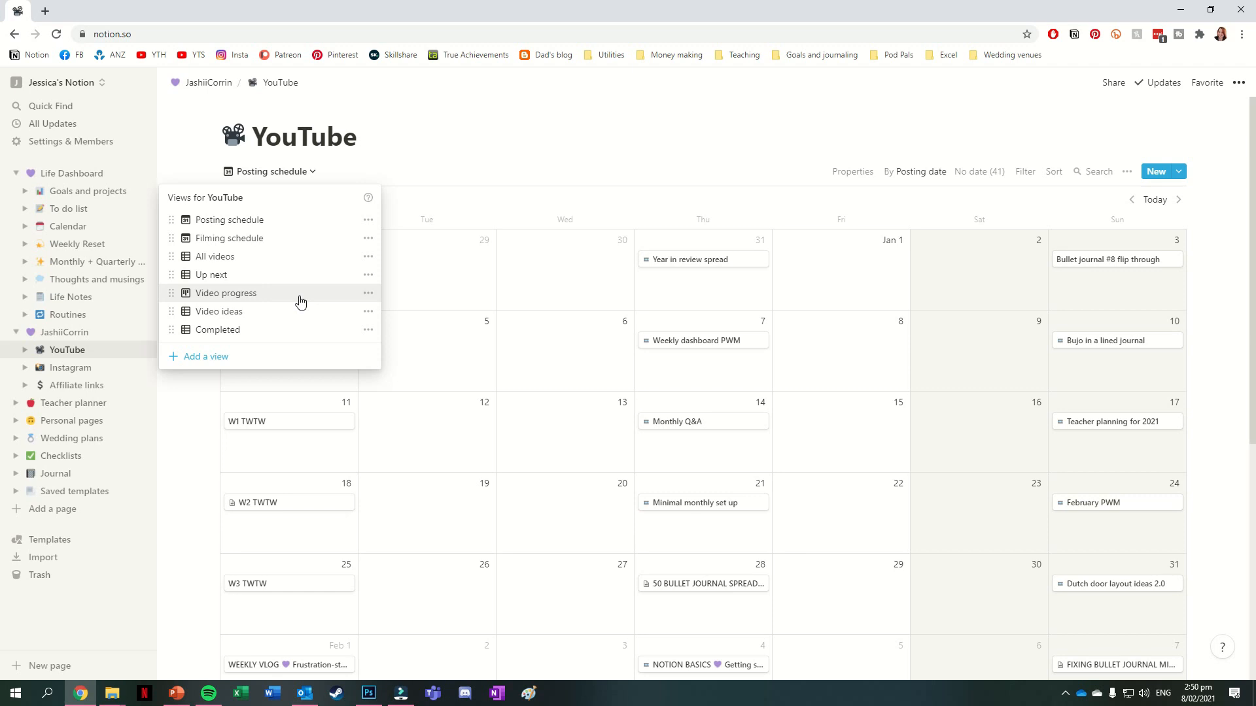
mouse_move(309, 312)
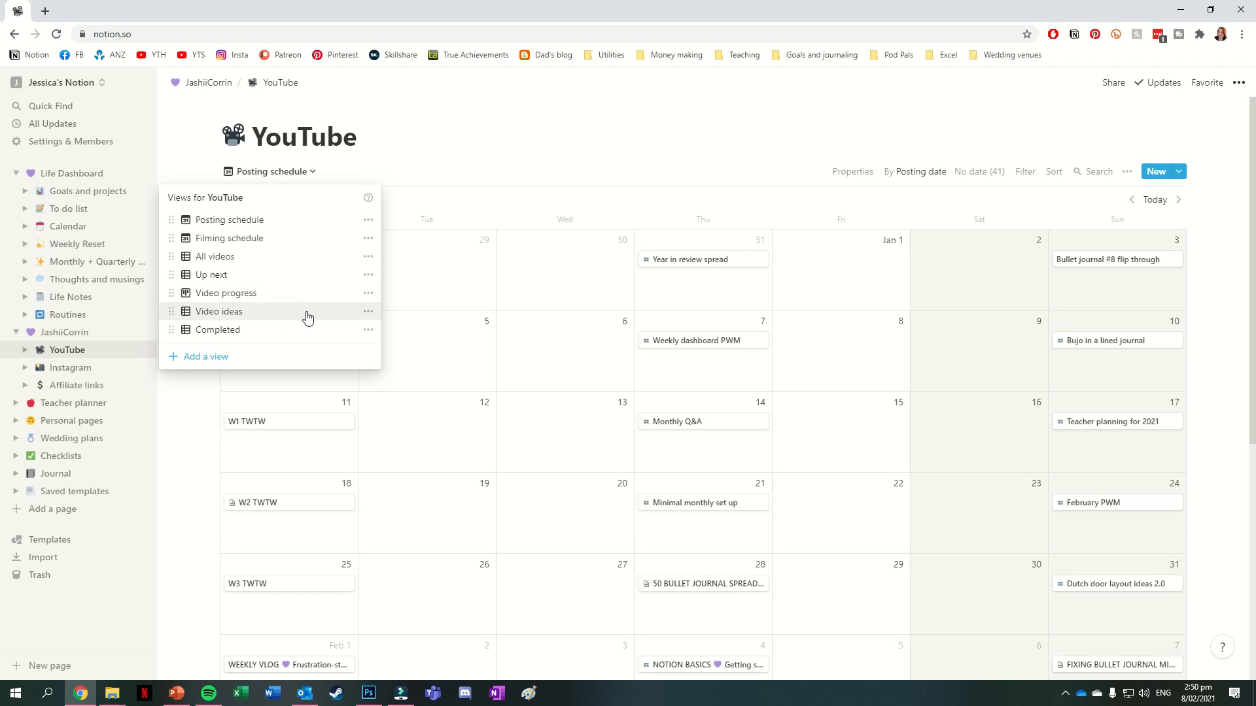
mouse_move(313, 330)
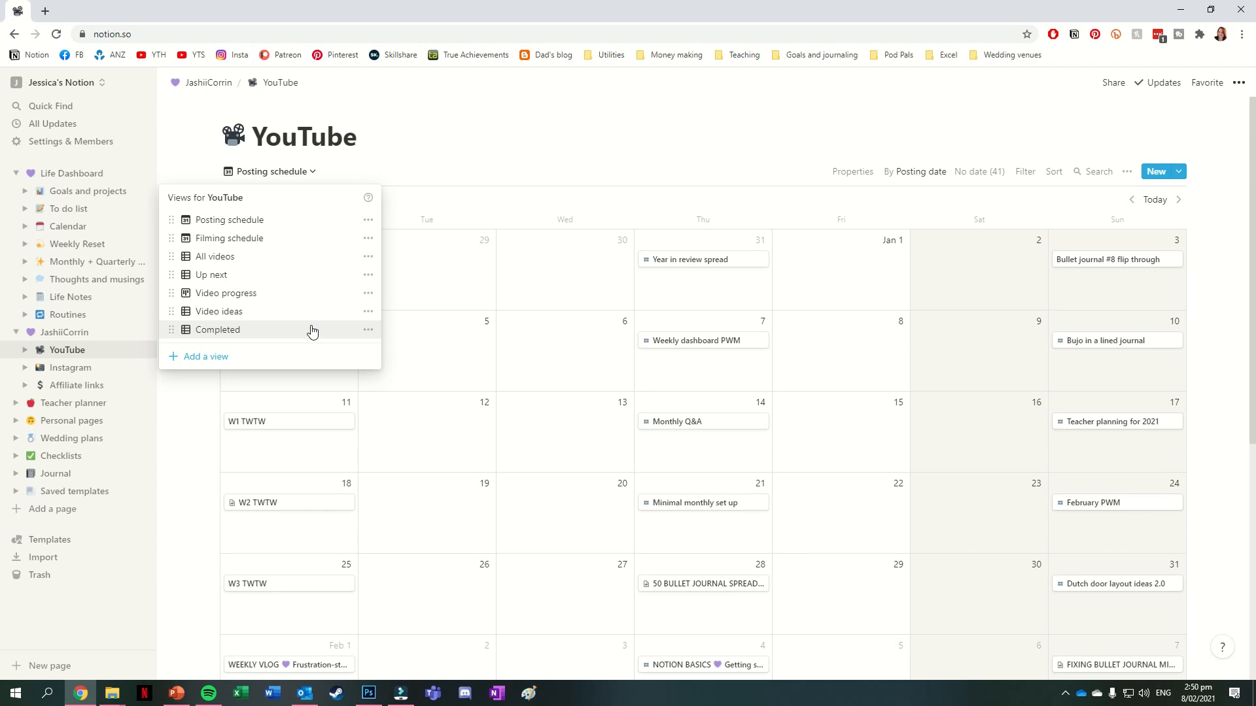
left_click(70, 368)
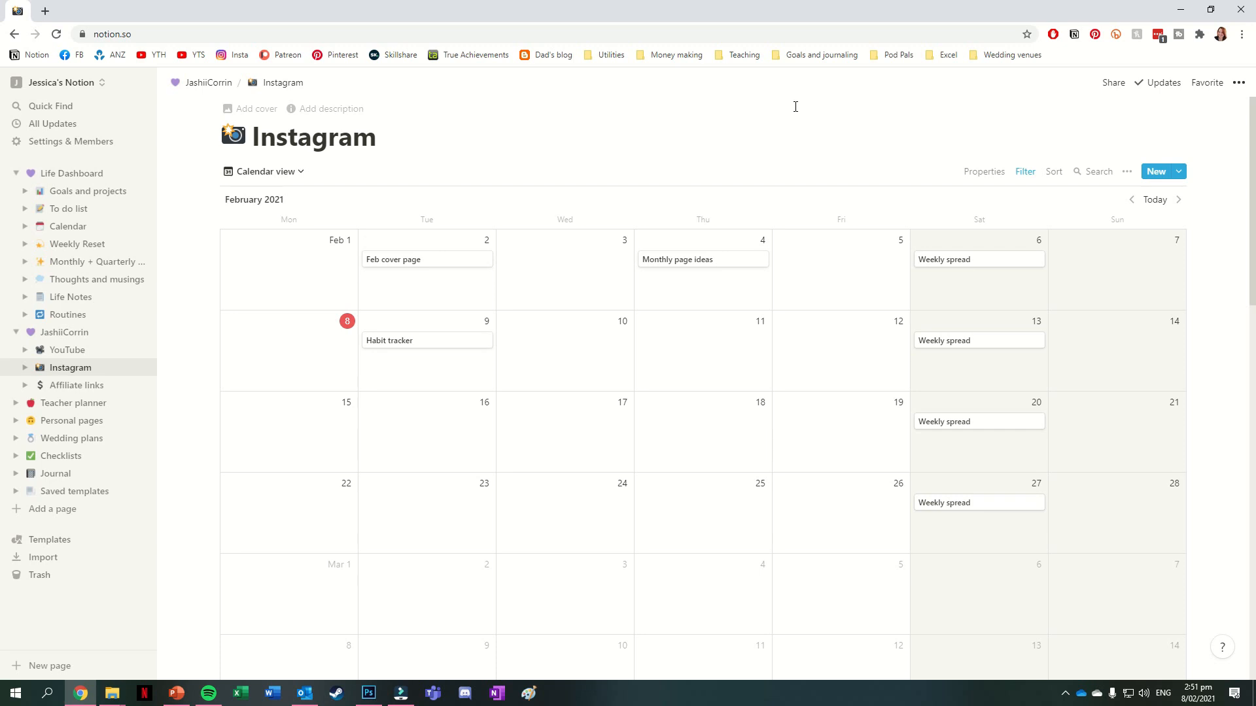
Visit the Affiliate links table, then expand the Teacher planner page
left_click(76, 384)
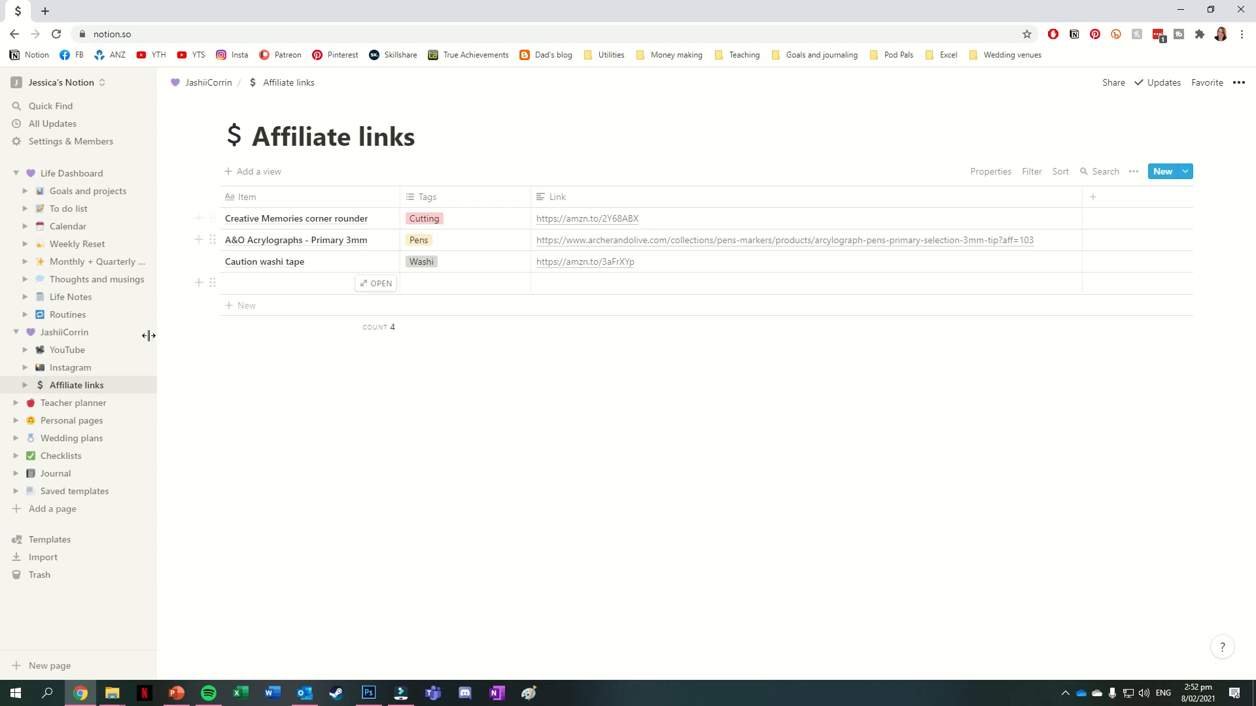
left_click(73, 403)
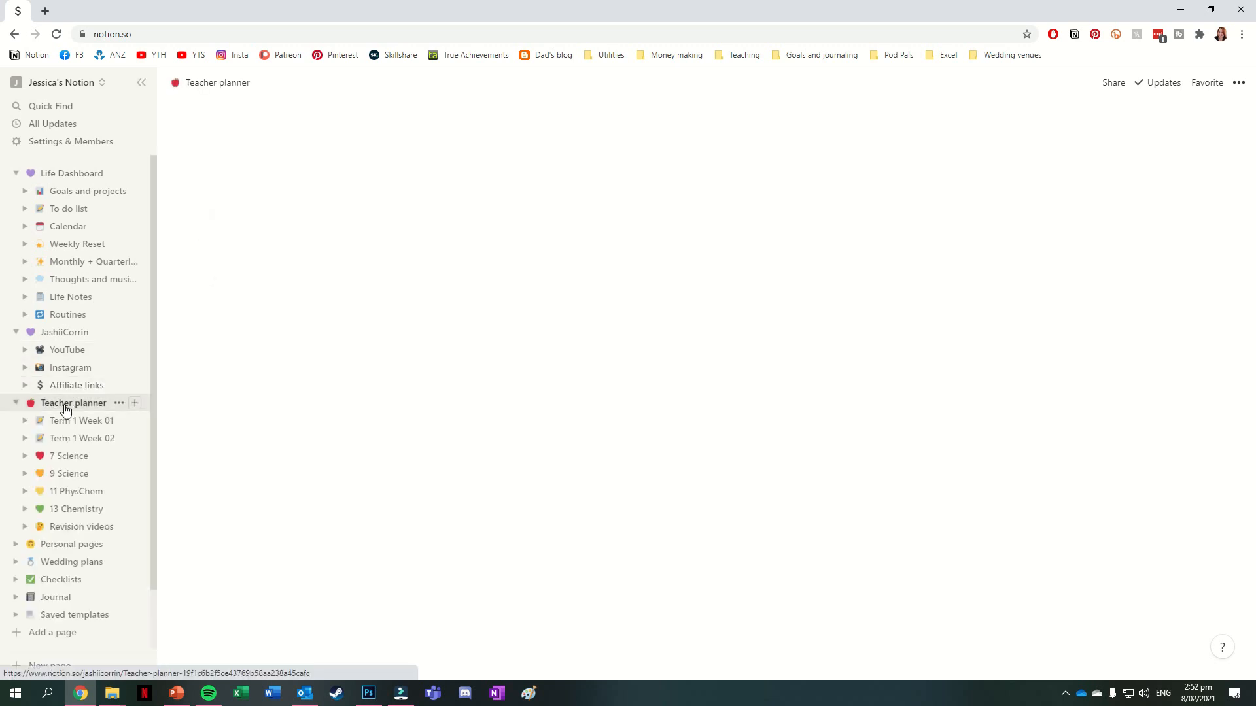
Create a week page from the template and retitle it Term 1 Week 03
left_click(73, 403)
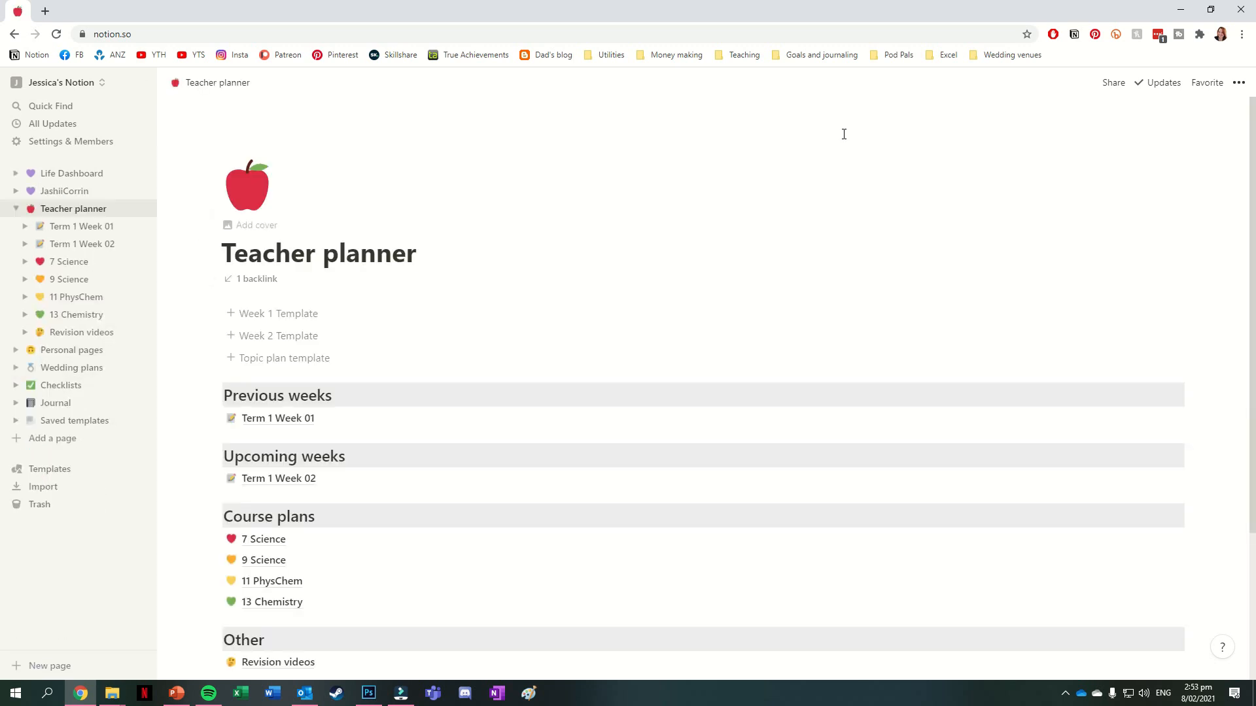
mouse_move(835, 313)
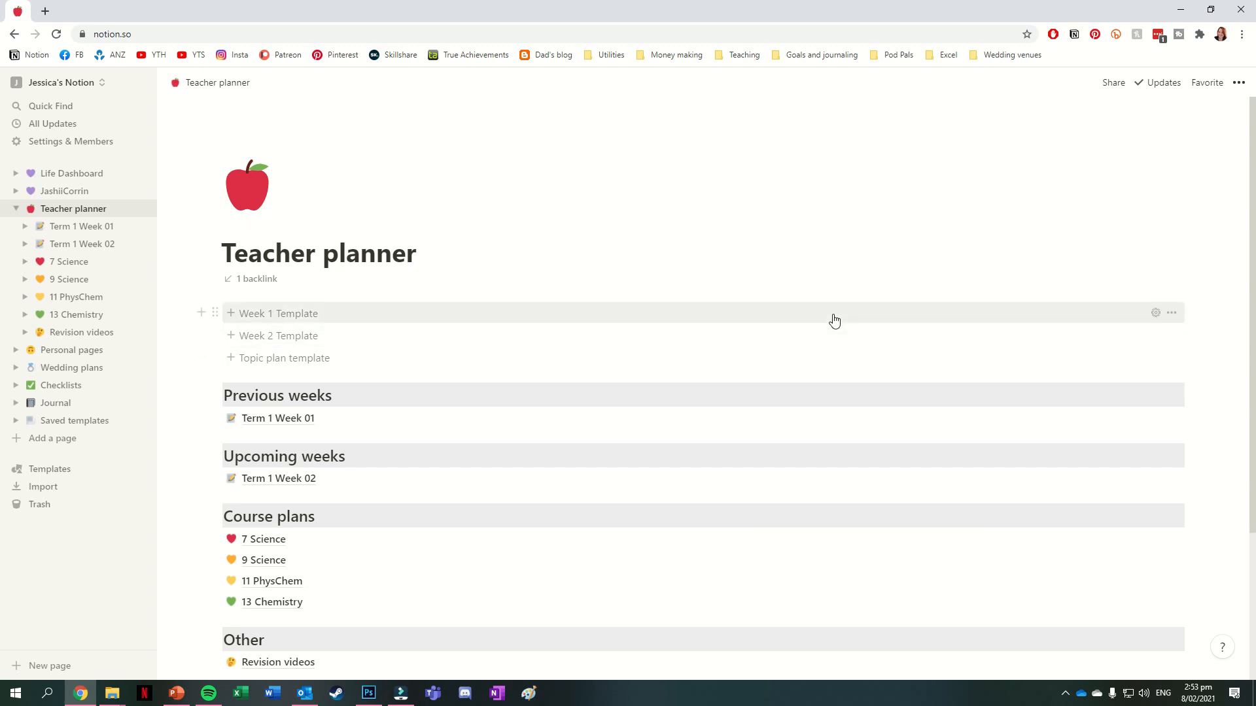
mouse_move(832, 344)
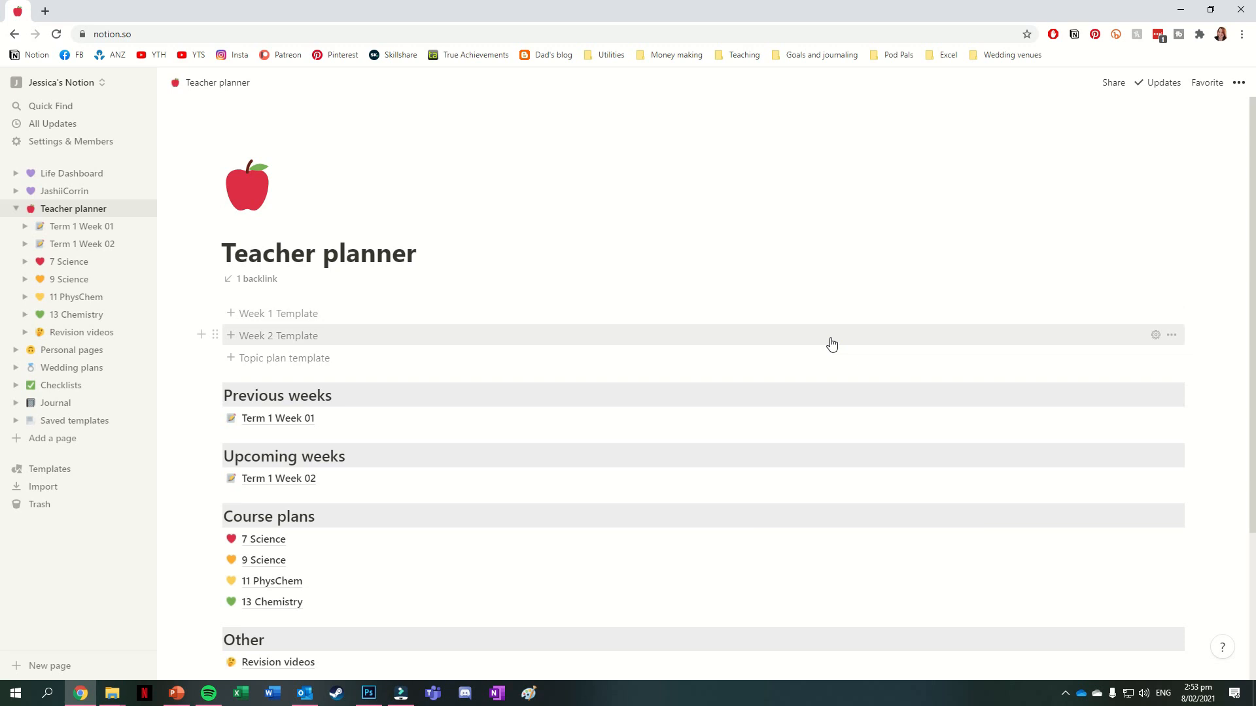
mouse_move(830, 370)
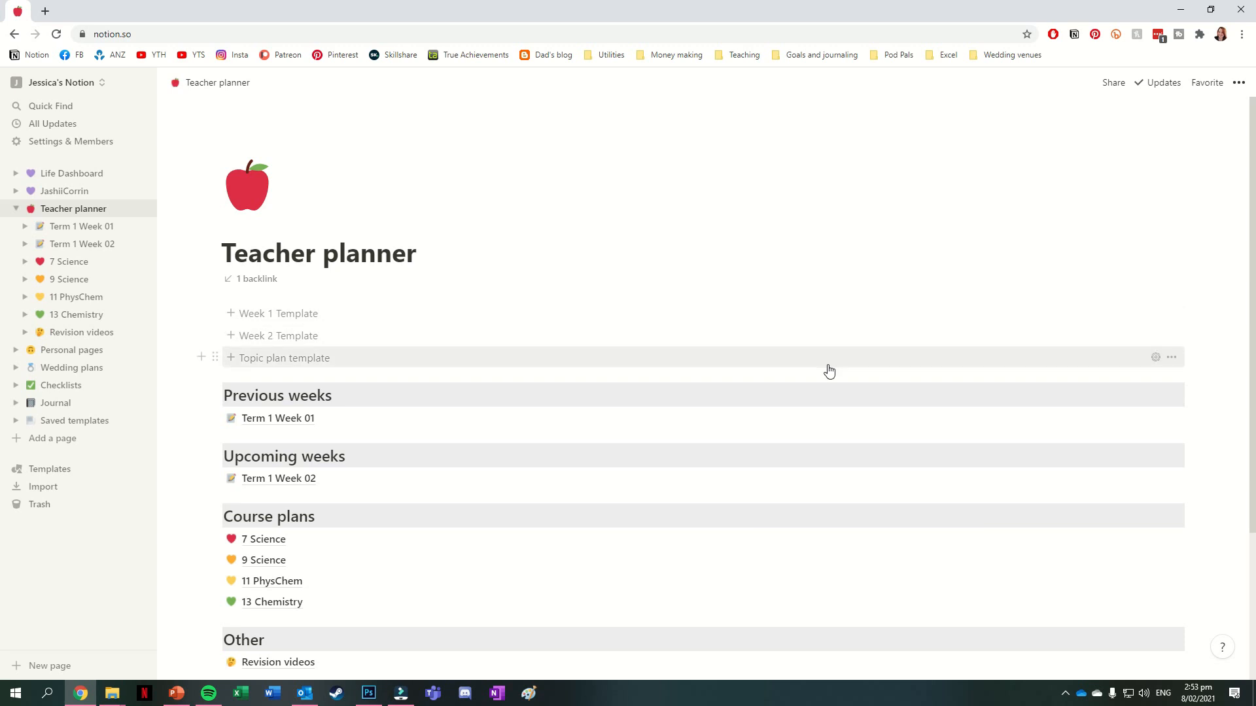
mouse_move(776, 313)
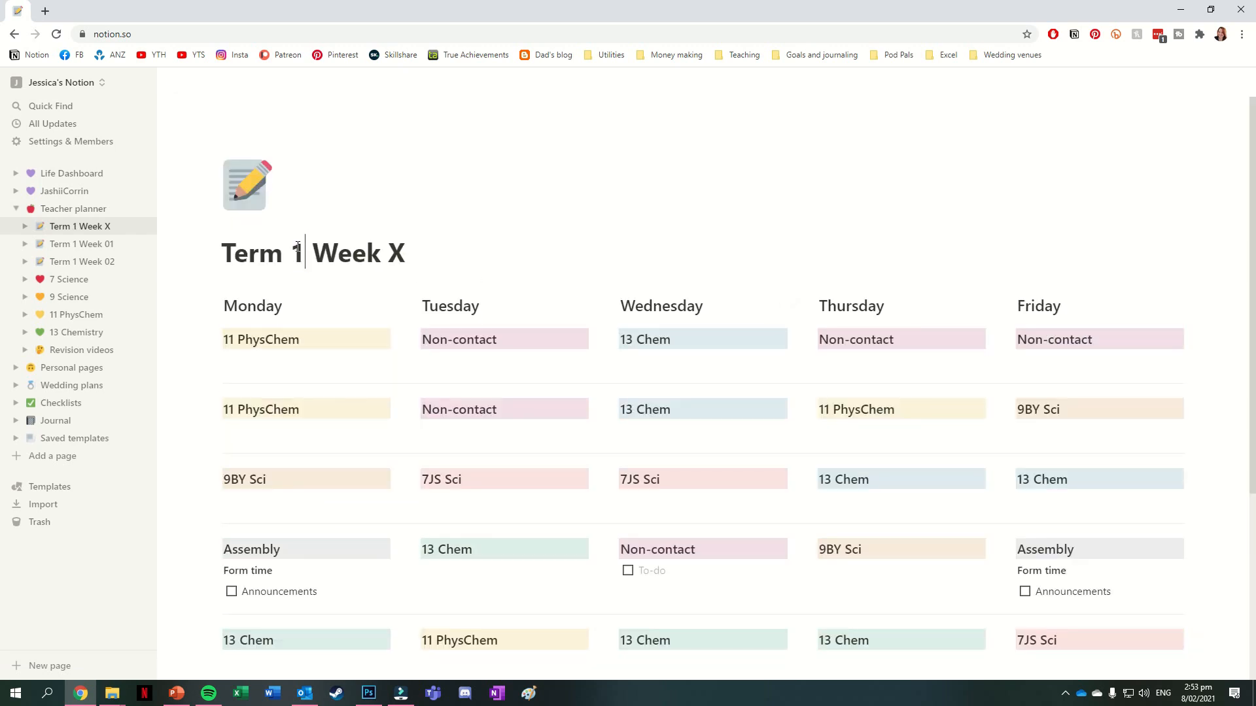
left_click(73, 208)
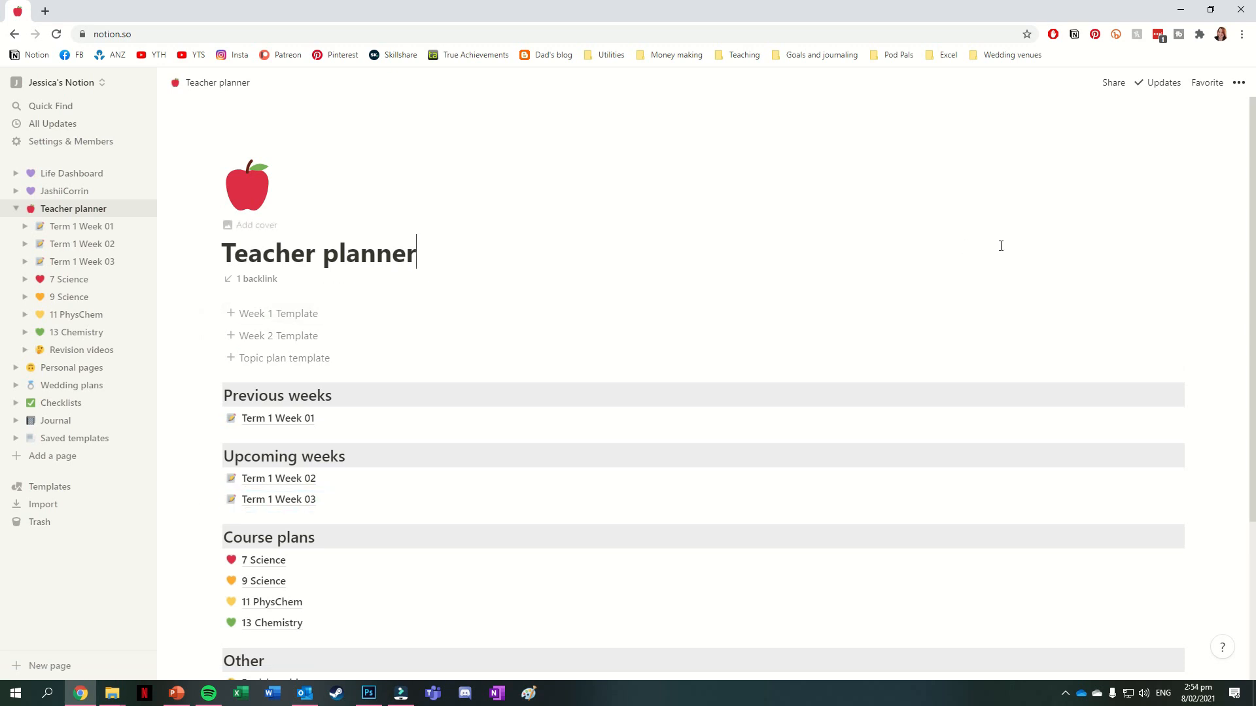
mouse_move(870, 349)
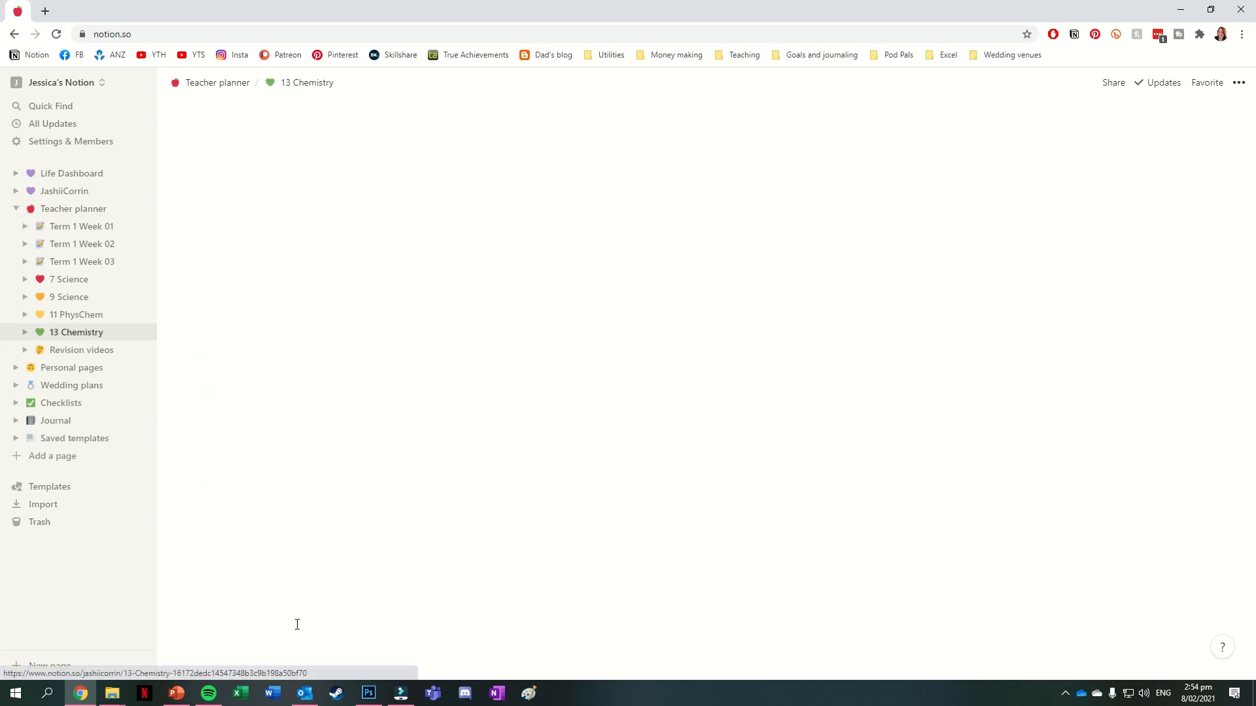
View the Thermochem lesson table under 13 Chemistry, then return to Teacher planner
left_click(76, 331)
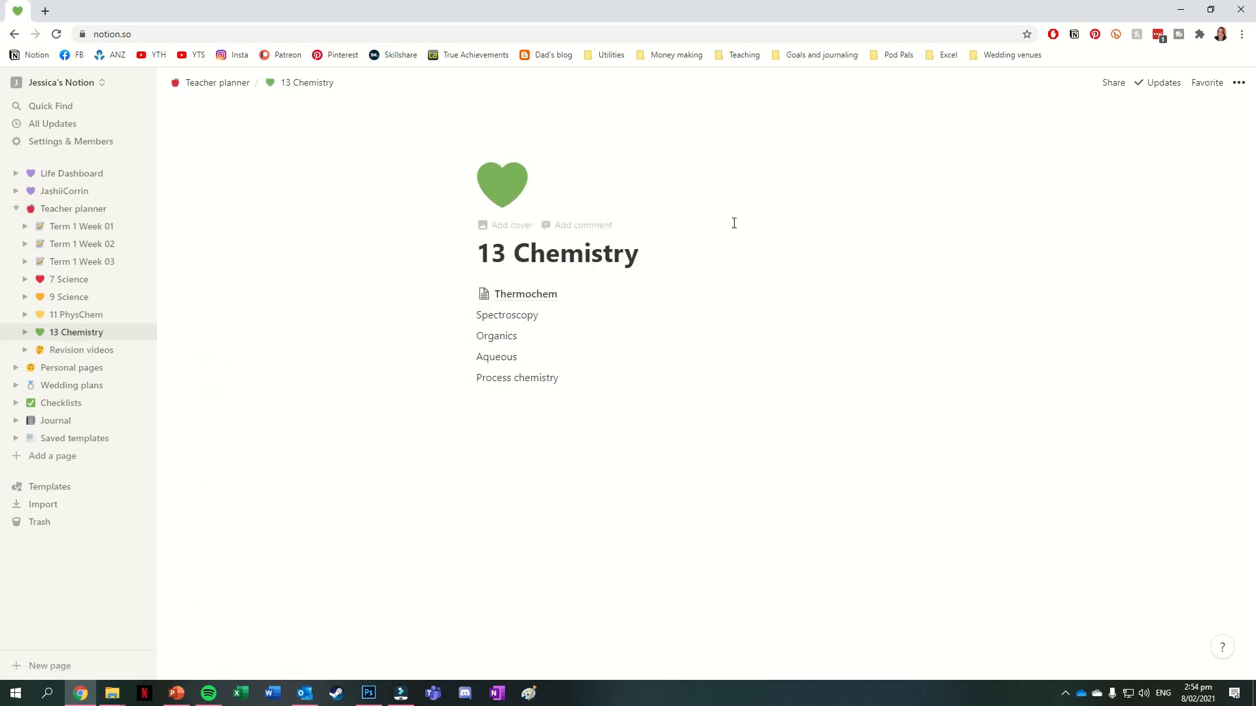
left_click(525, 293)
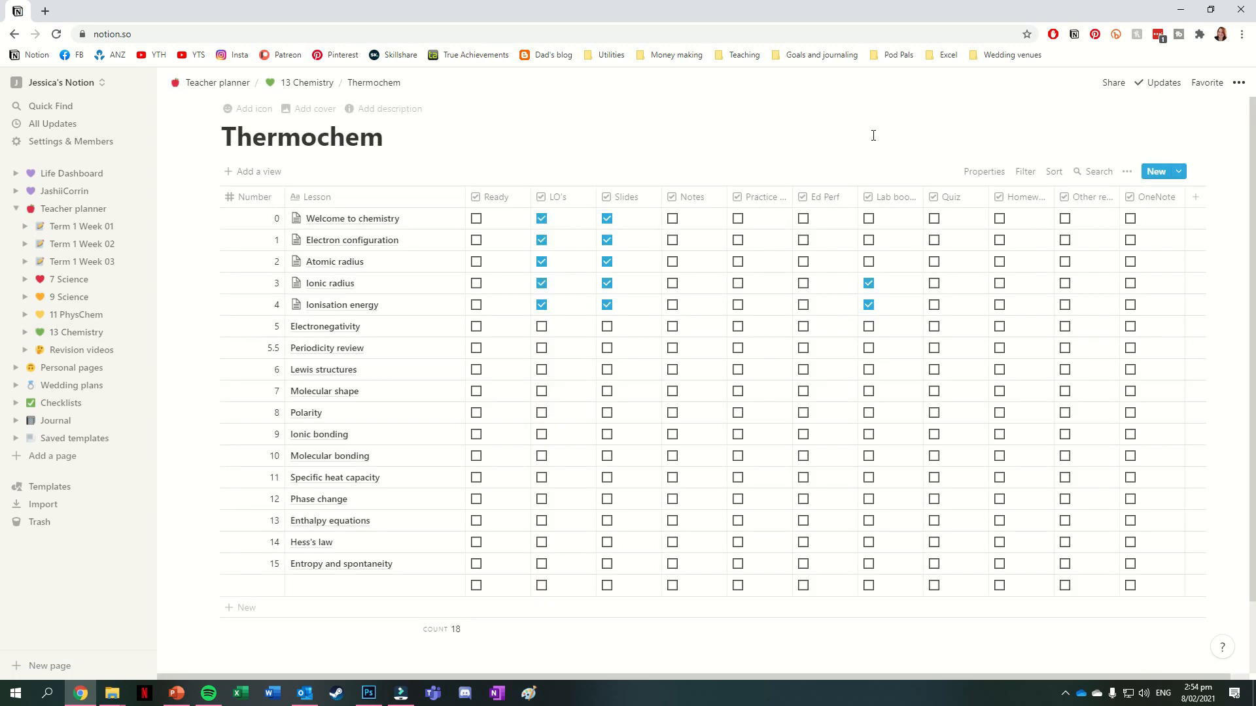
mouse_move(356, 218)
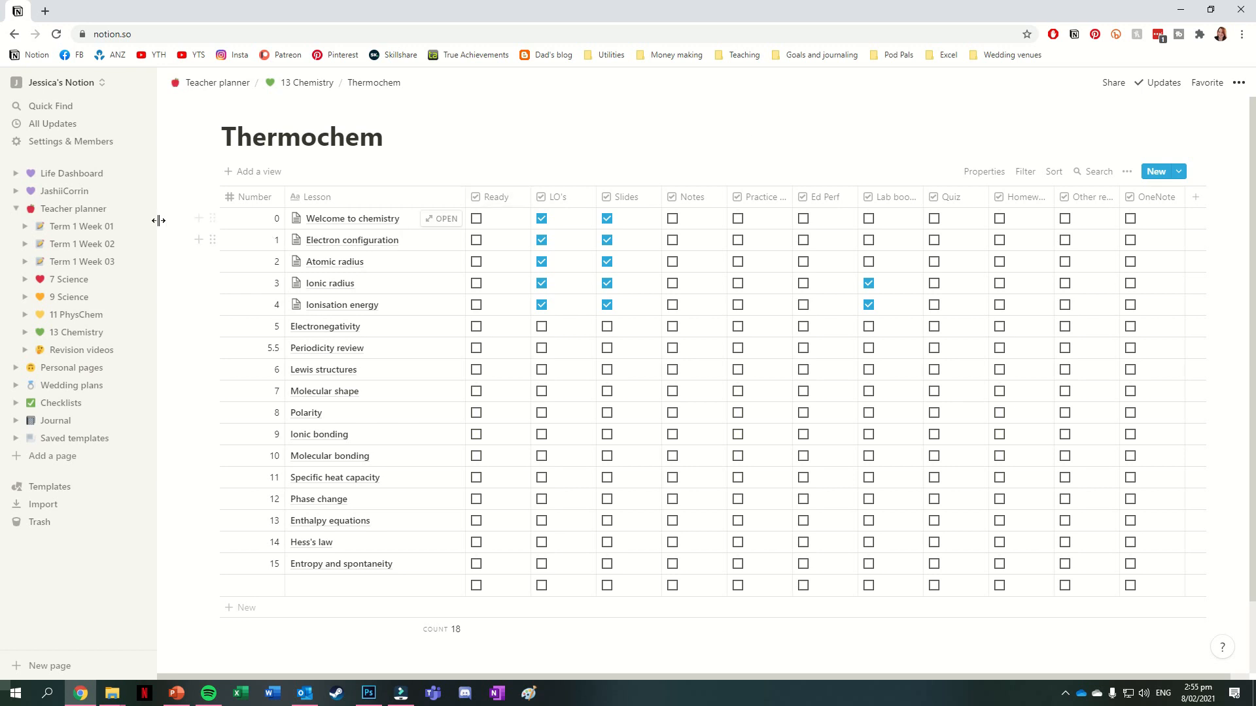
left_click(216, 82)
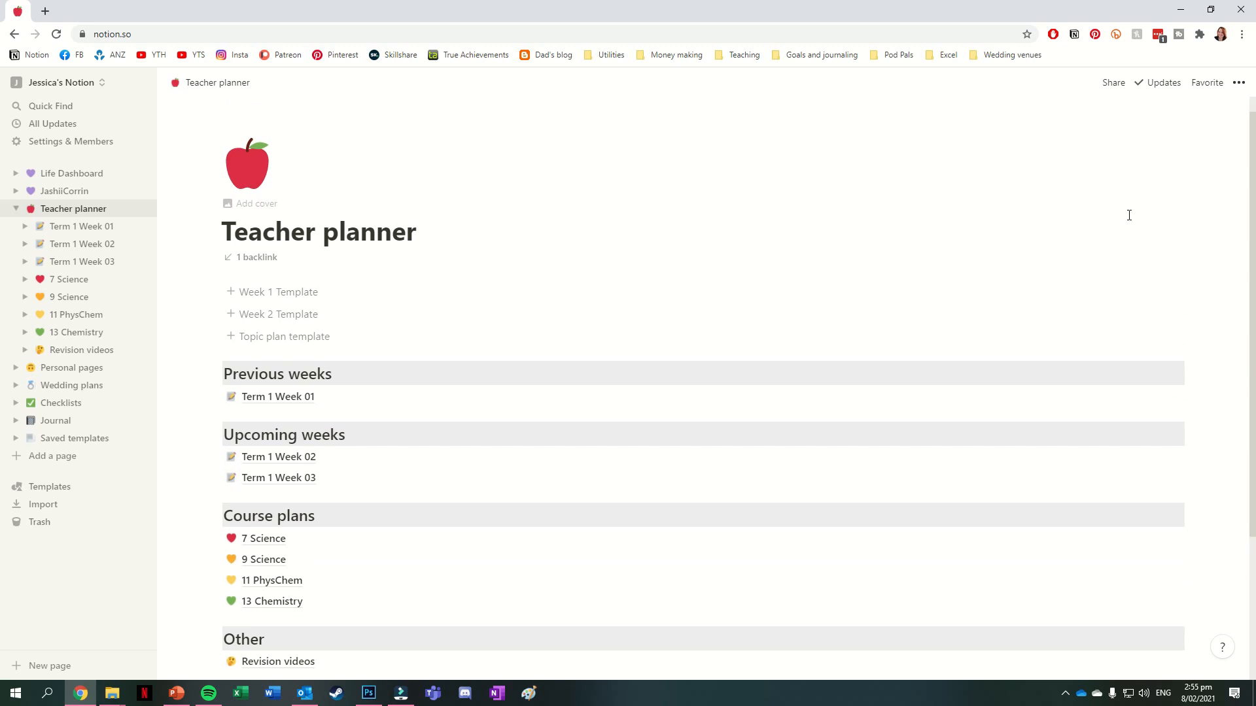
mouse_move(347, 185)
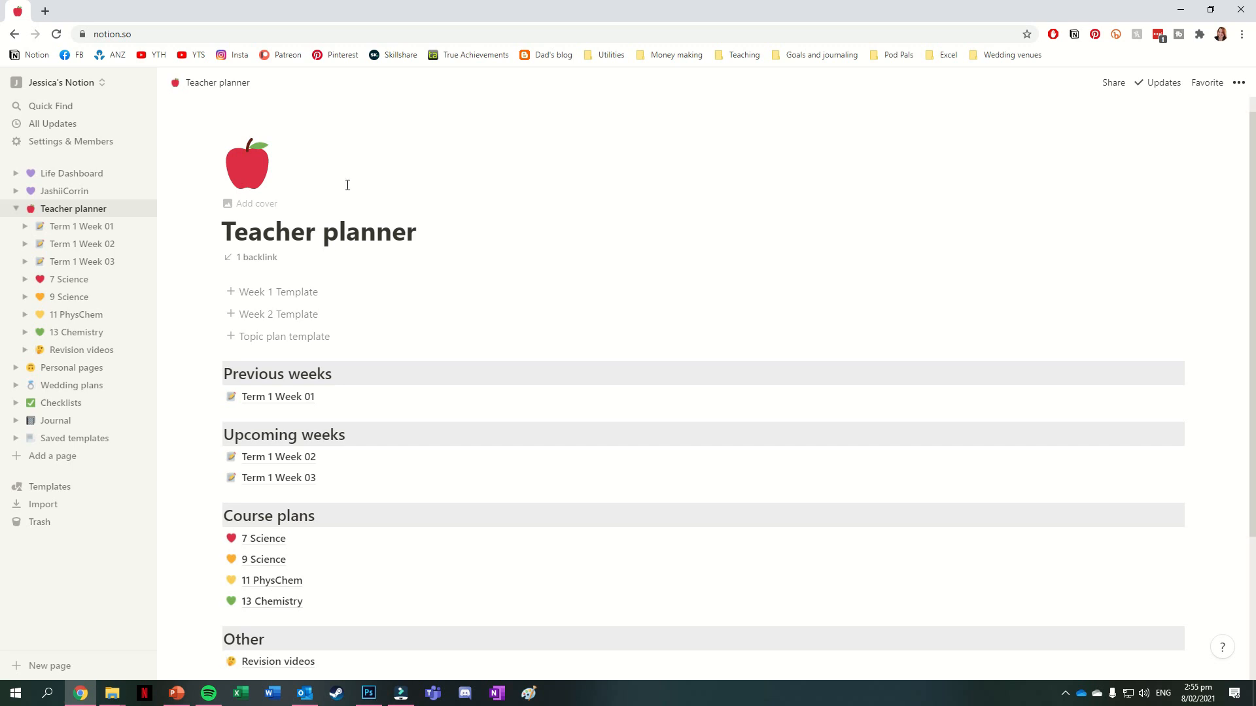
Expand Personal pages, open its overview and go to the Reading list under Media
left_click(25, 367)
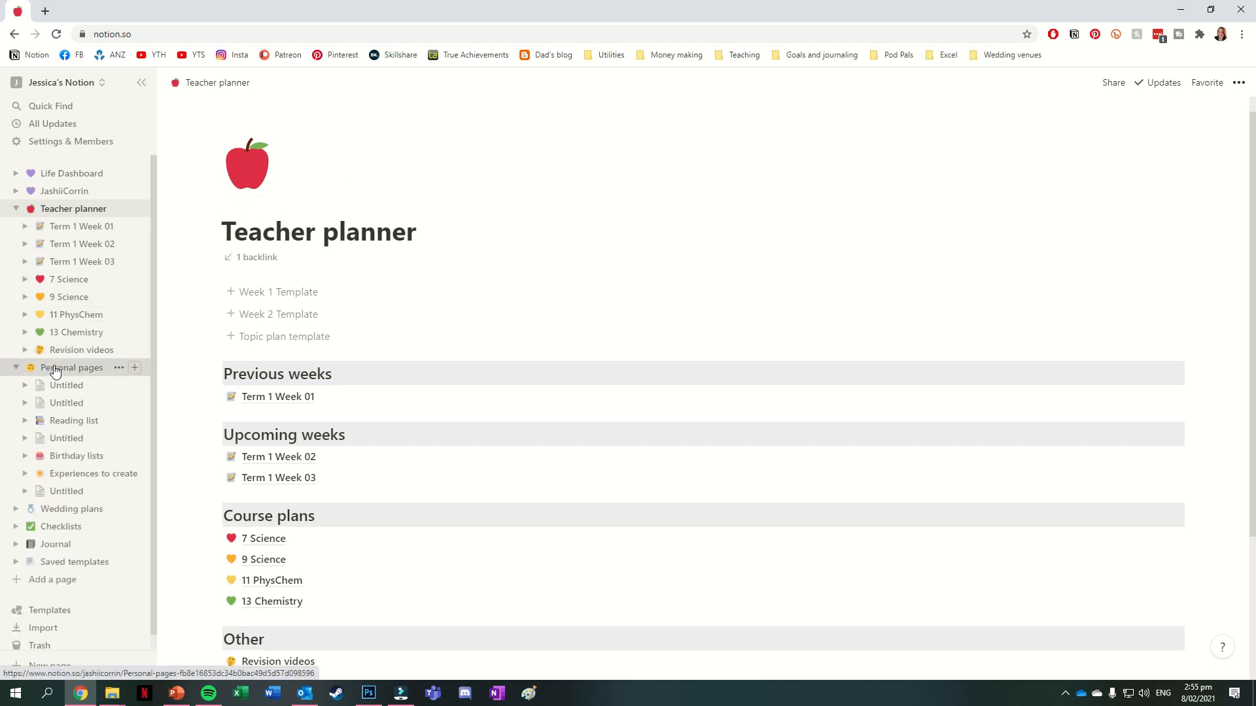
left_click(72, 367)
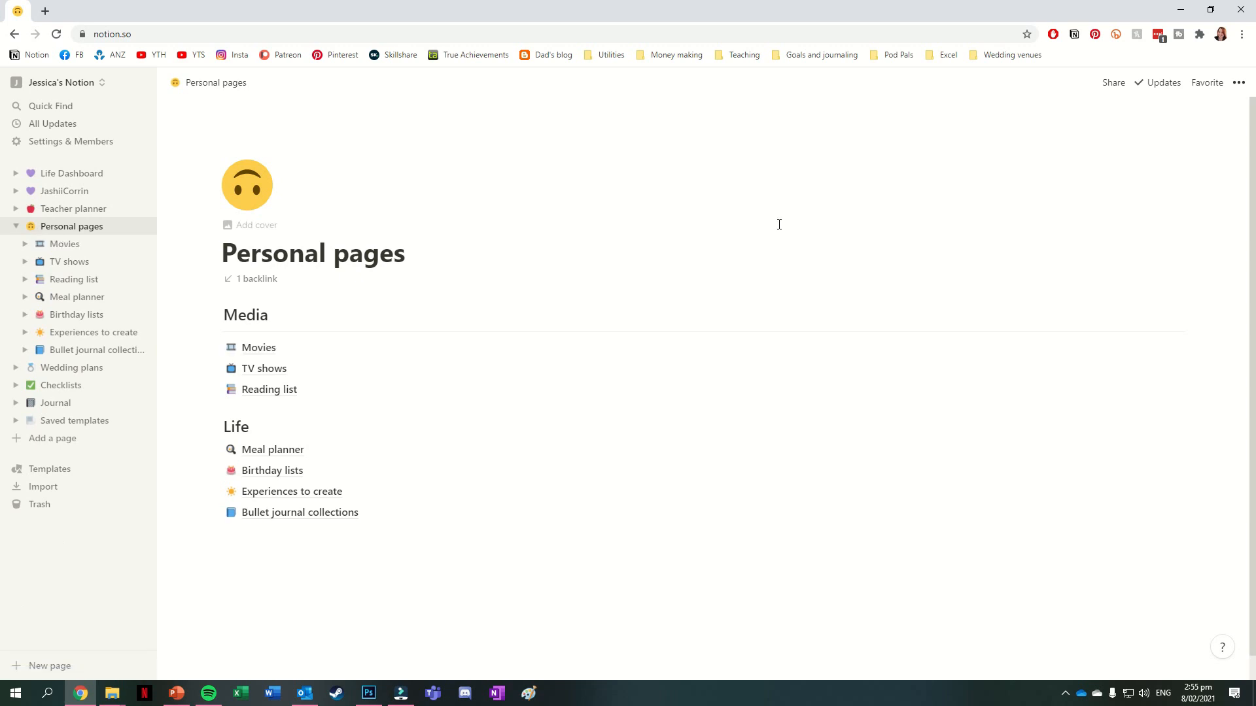
mouse_move(433, 402)
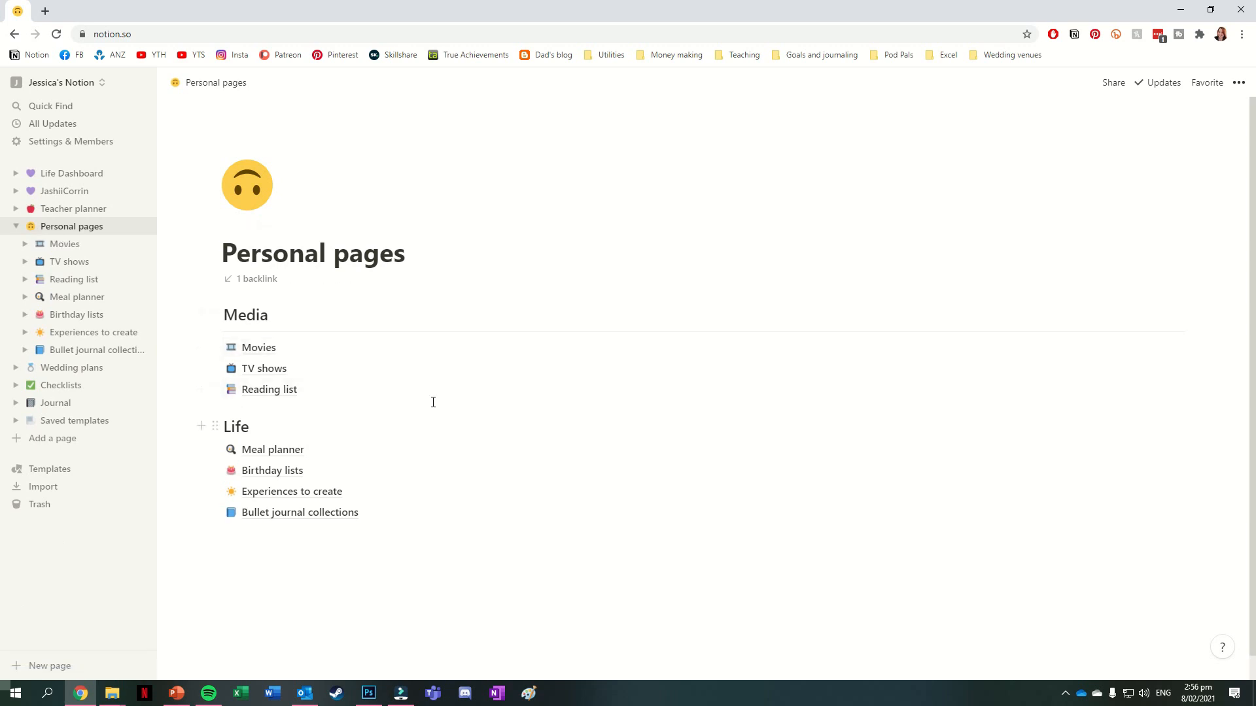
mouse_move(344, 356)
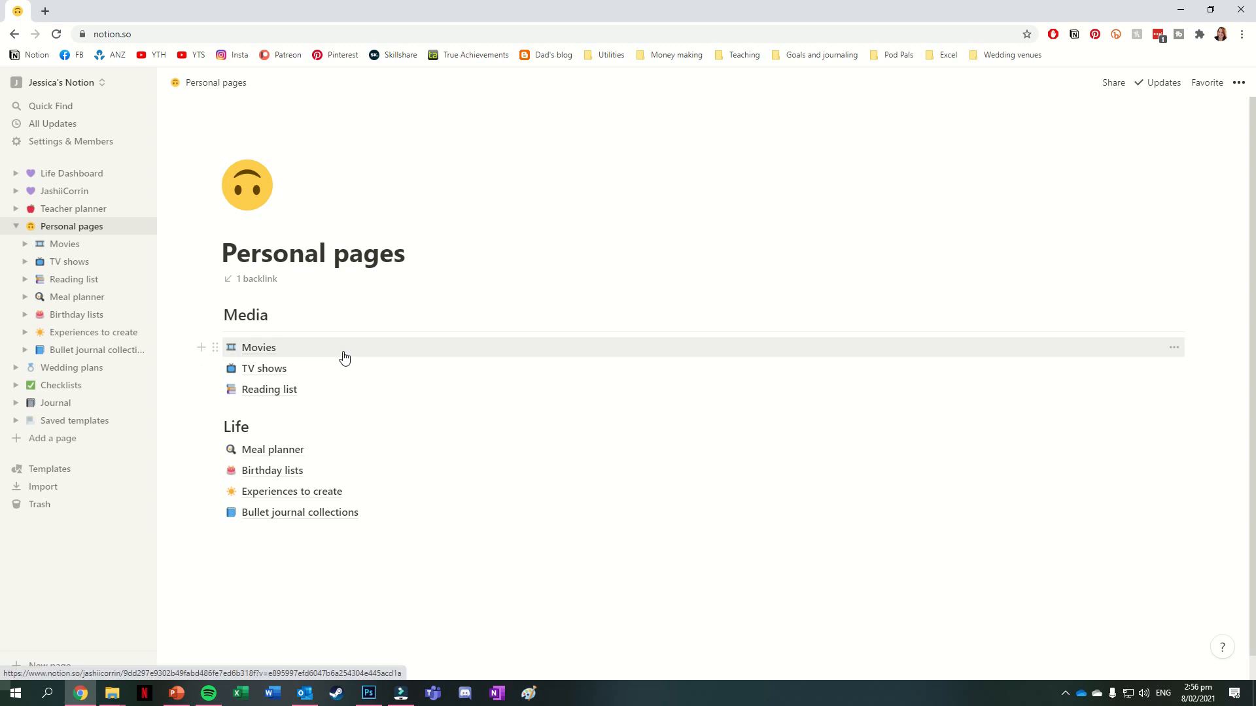
mouse_move(356, 395)
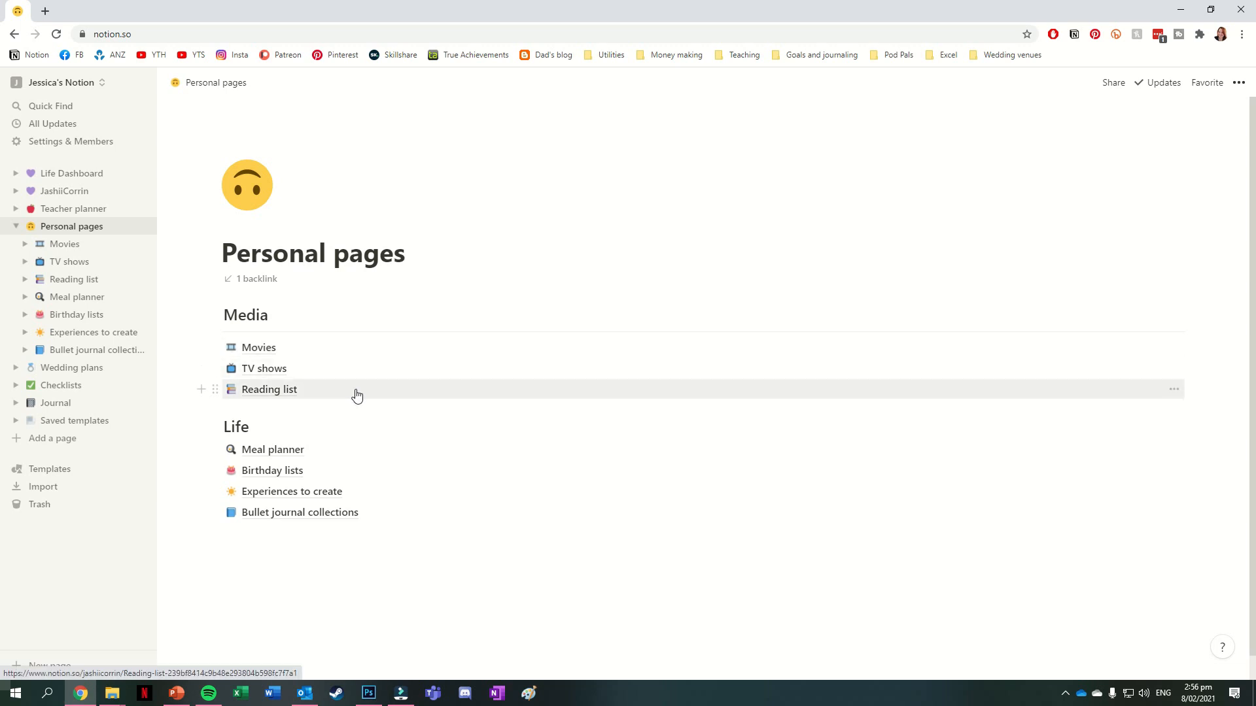
mouse_move(359, 359)
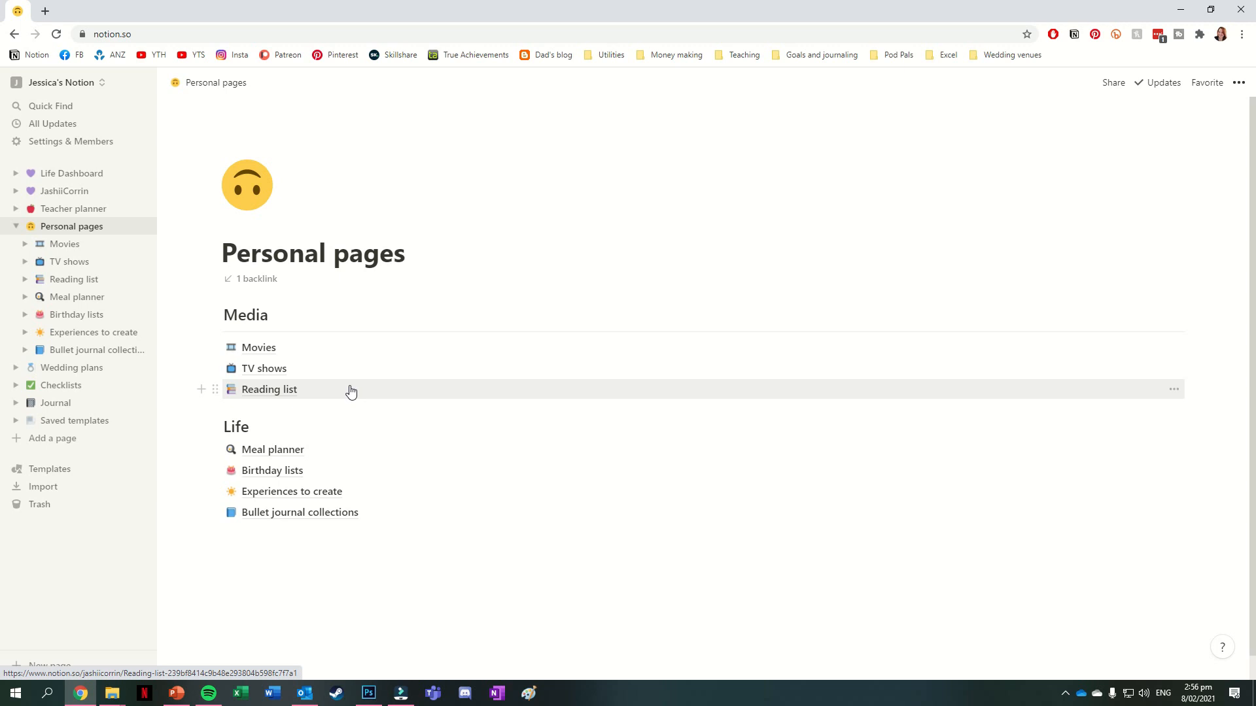
left_click(269, 390)
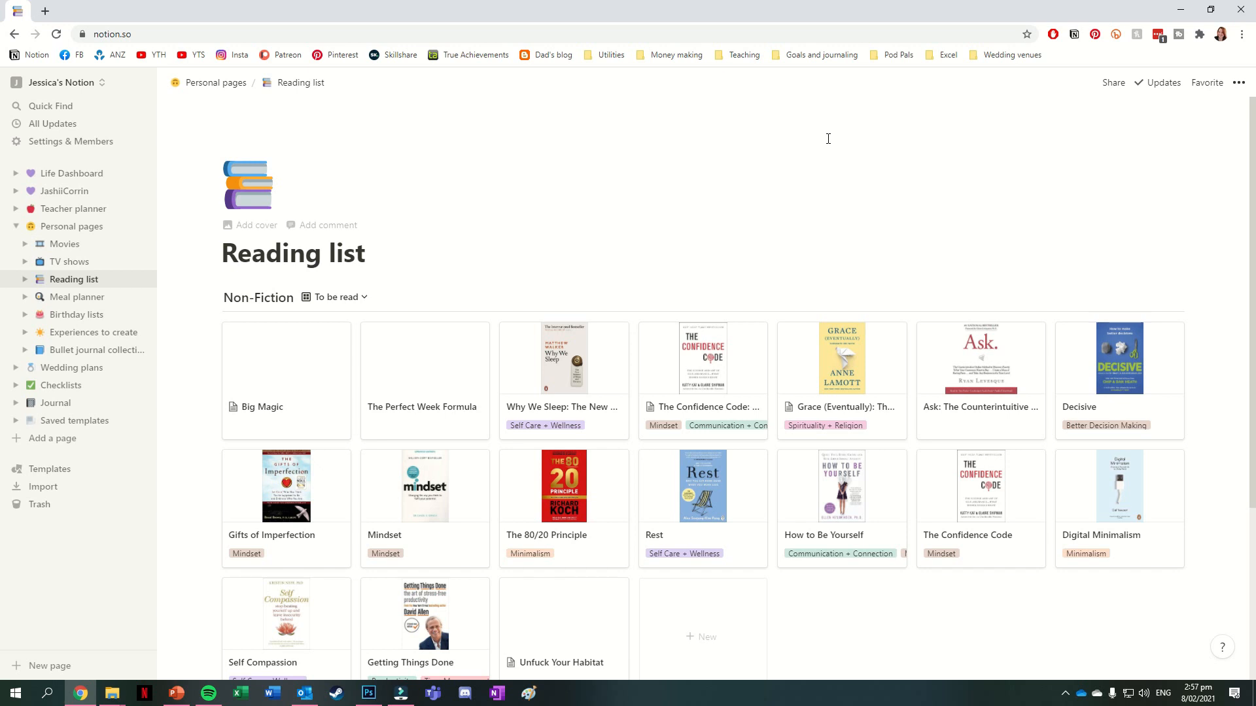
Open Meal planner and switch its Calendar view to the Table view of 36 meals
left_click(78, 297)
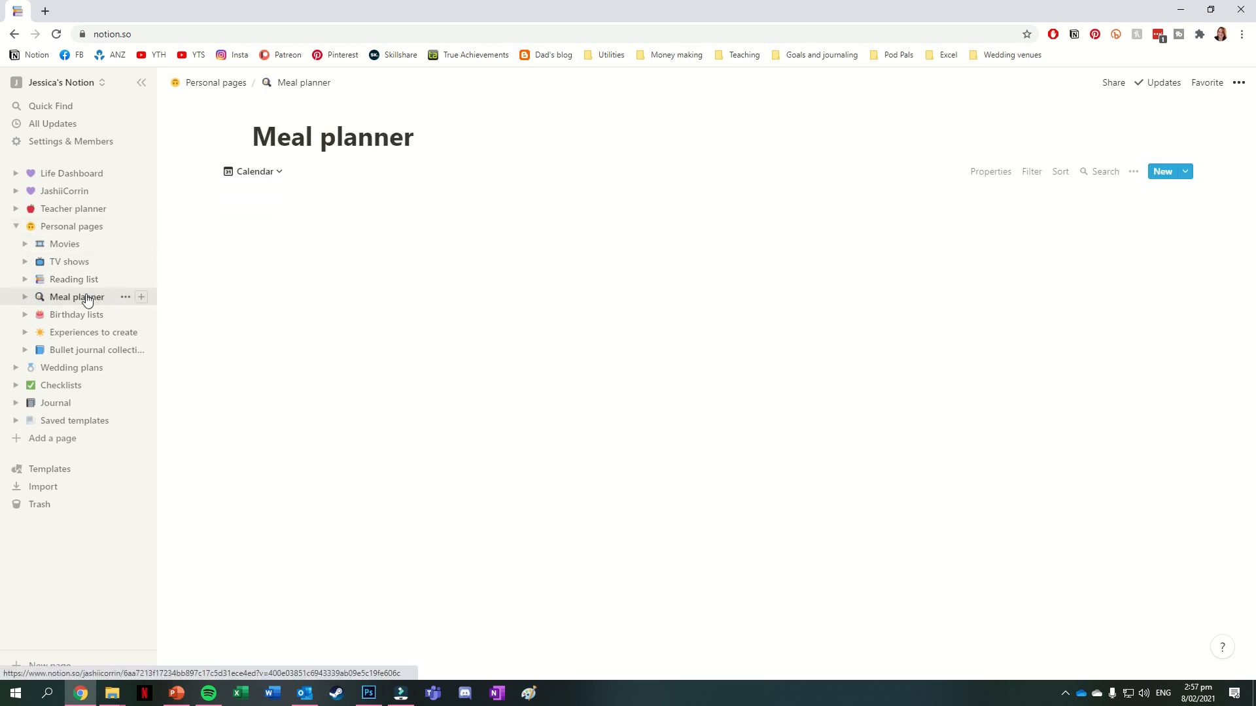
left_click(76, 297)
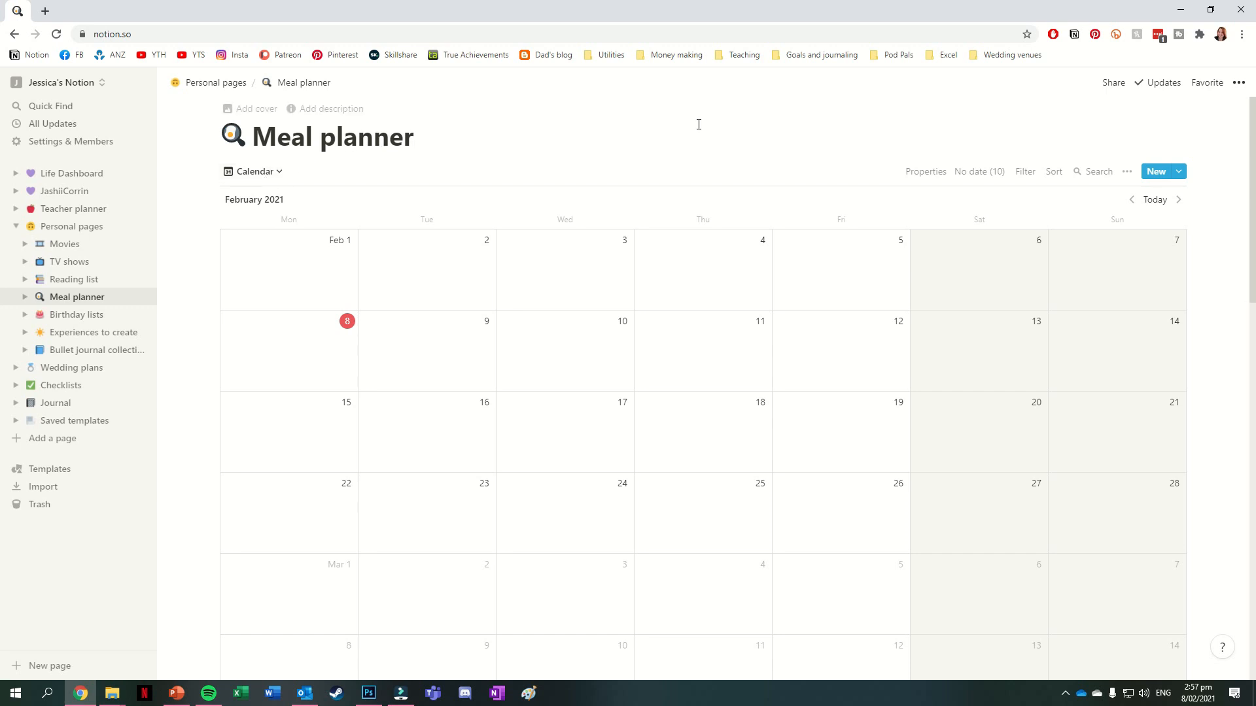
left_click(252, 170)
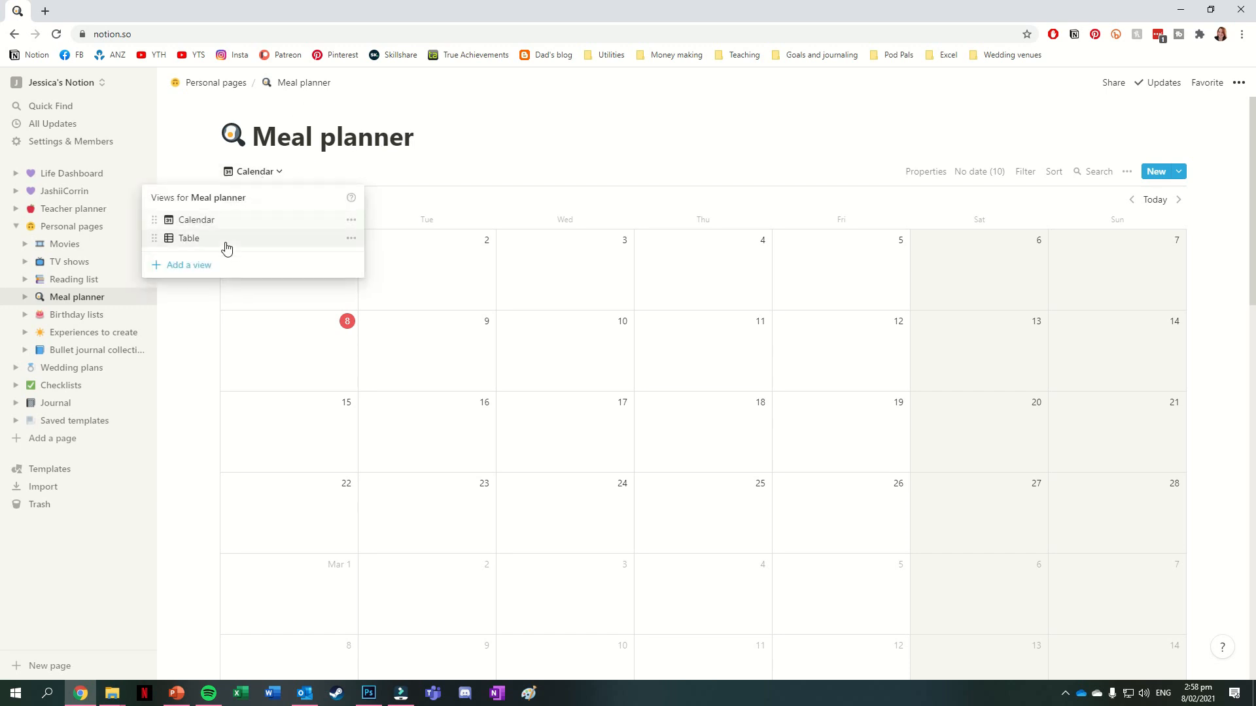
left_click(188, 238)
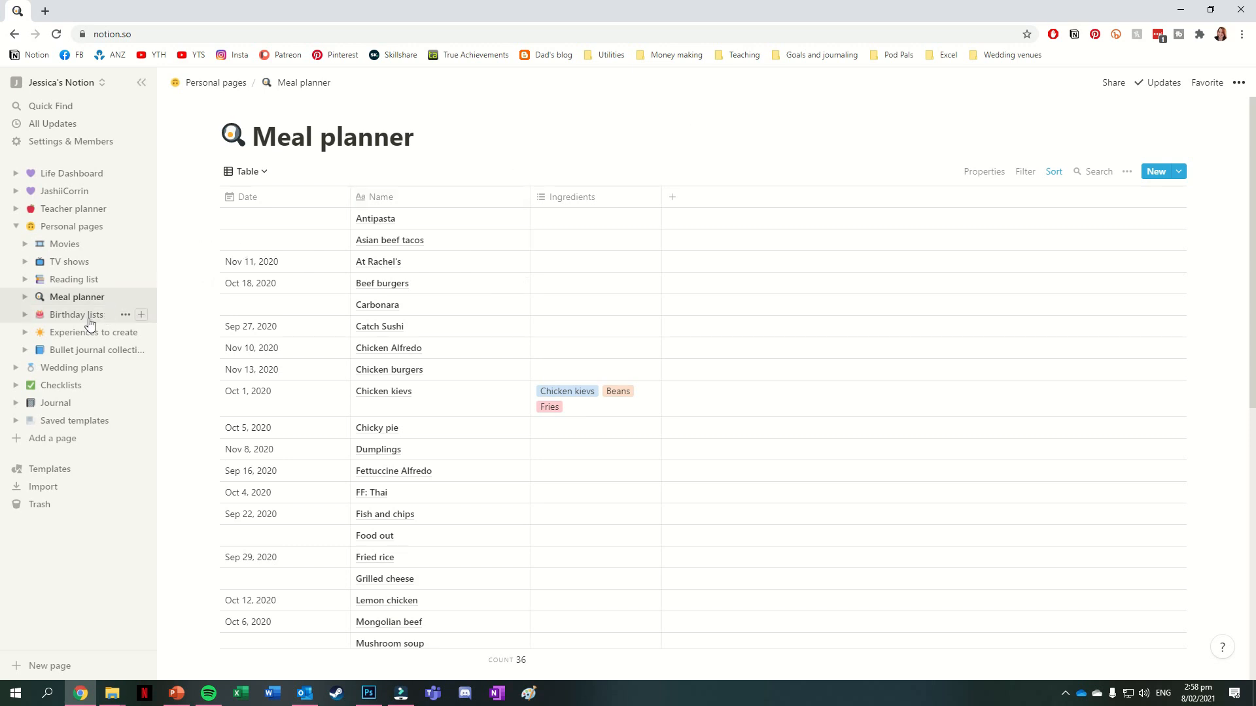
Browse Birthday lists, Experiences to create and Bullet journal collections, ending on Wedding plans
left_click(76, 314)
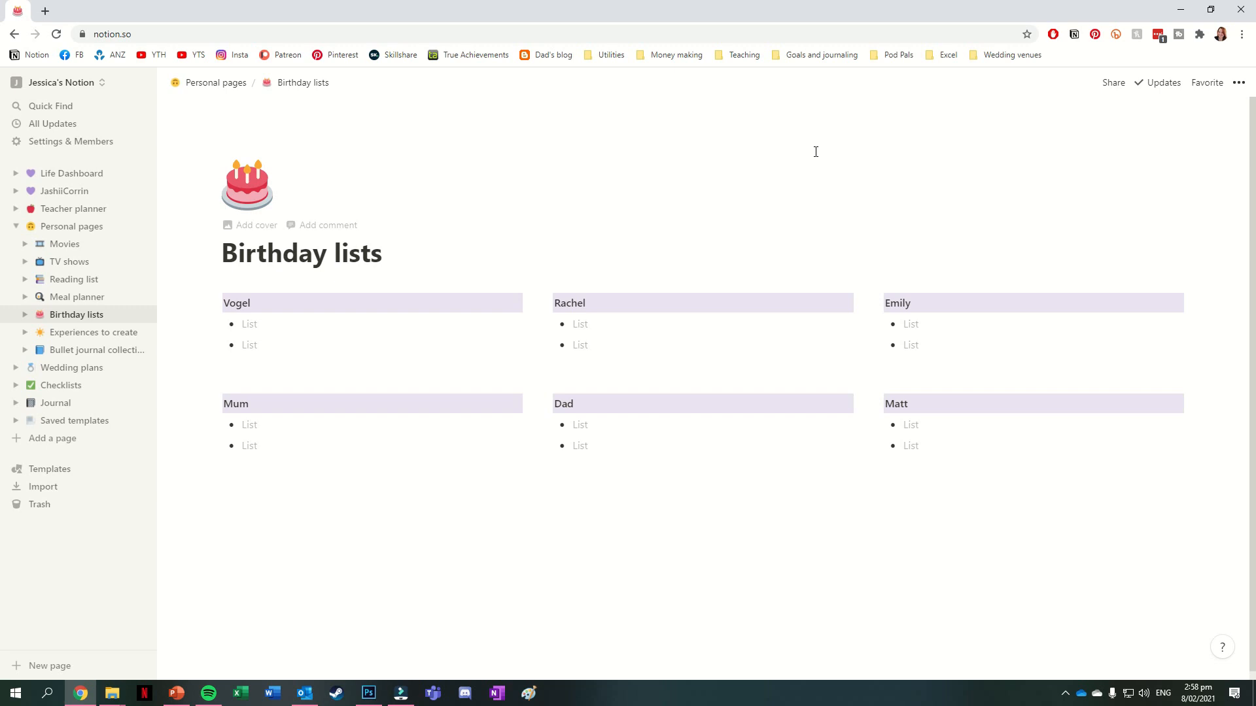
mouse_move(147, 233)
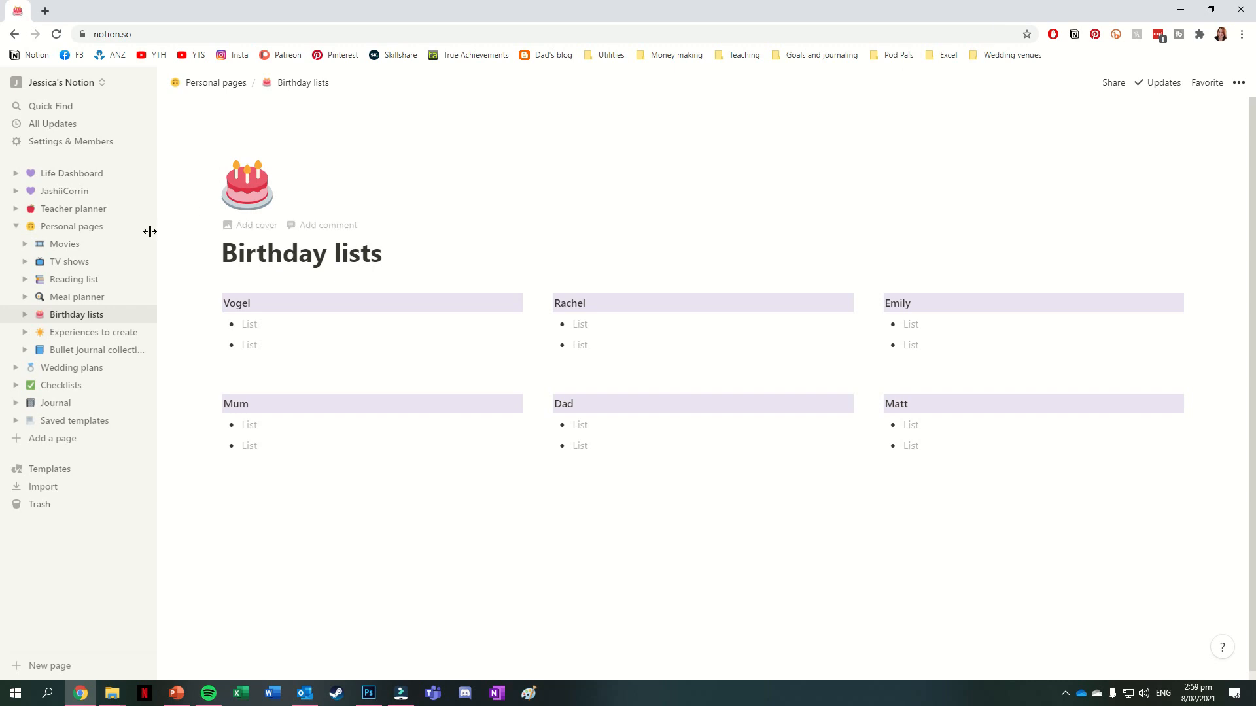
left_click(92, 331)
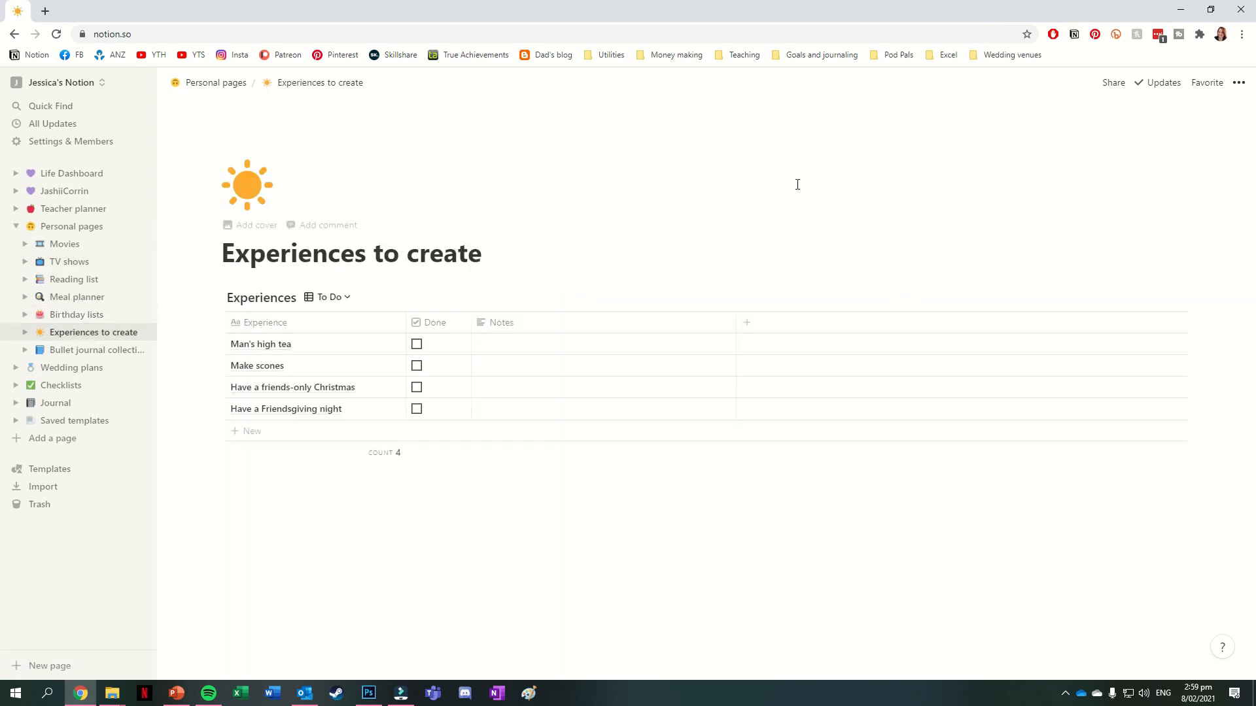
left_click(97, 351)
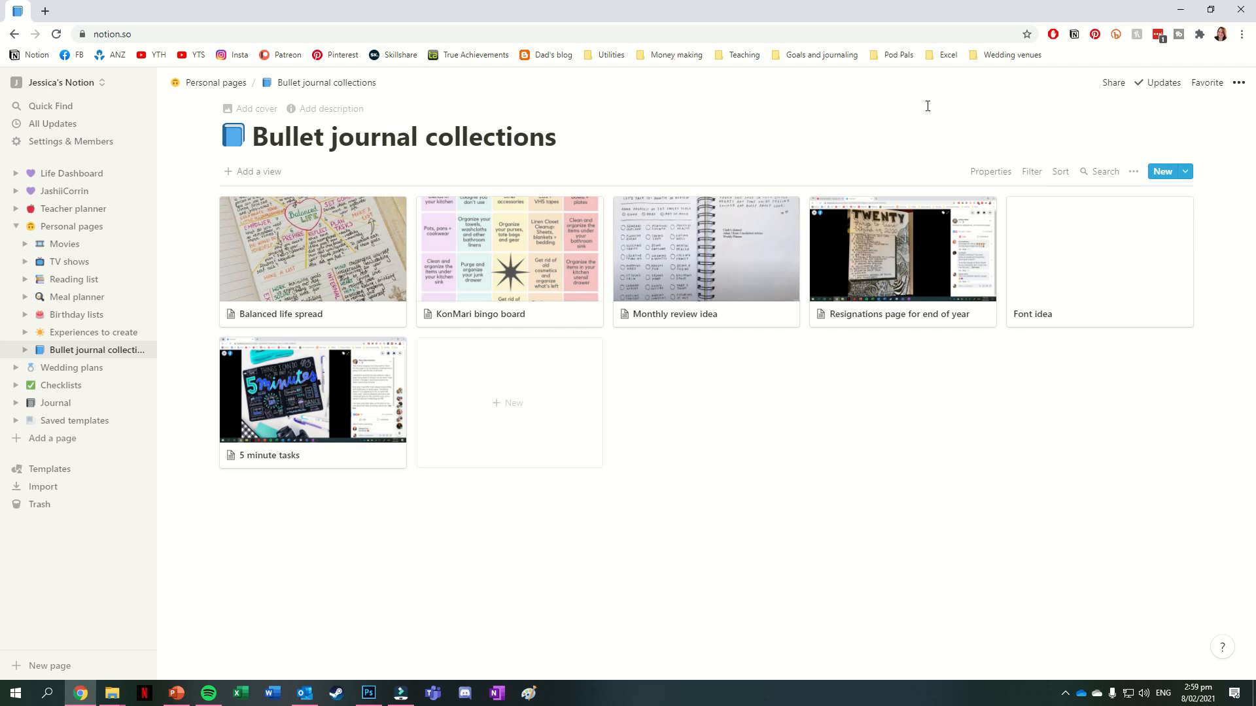
mouse_move(333, 254)
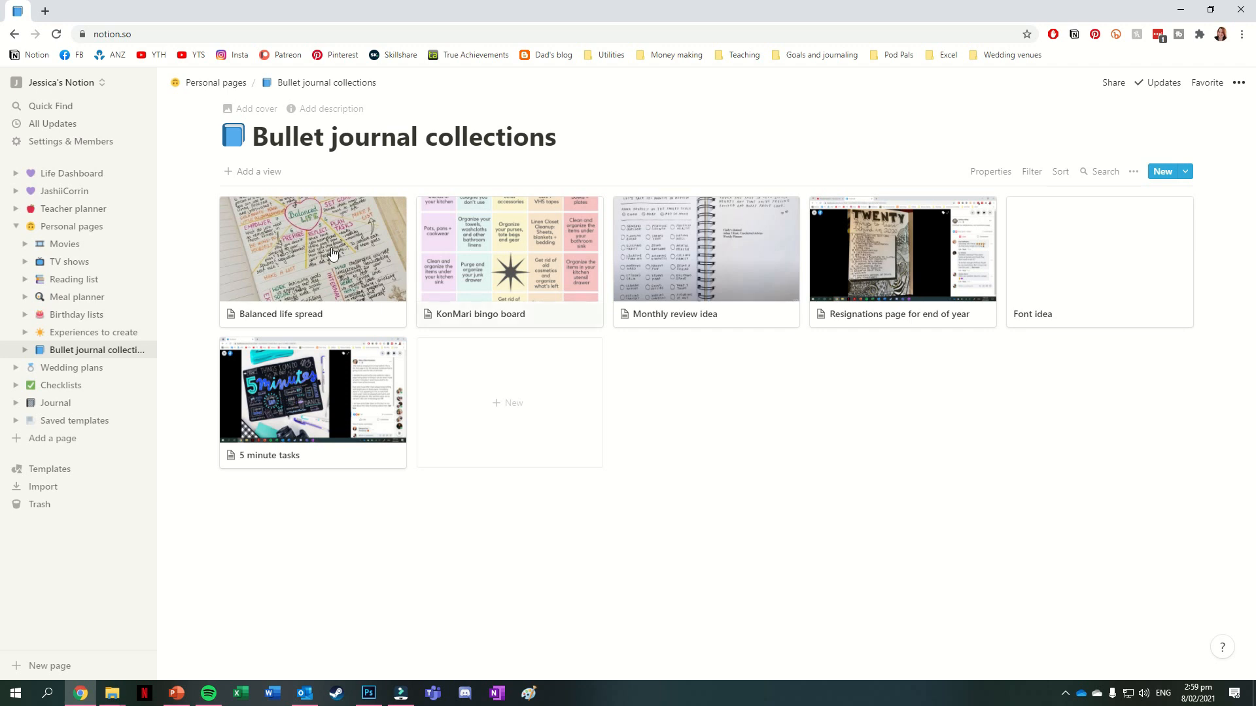
left_click(71, 366)
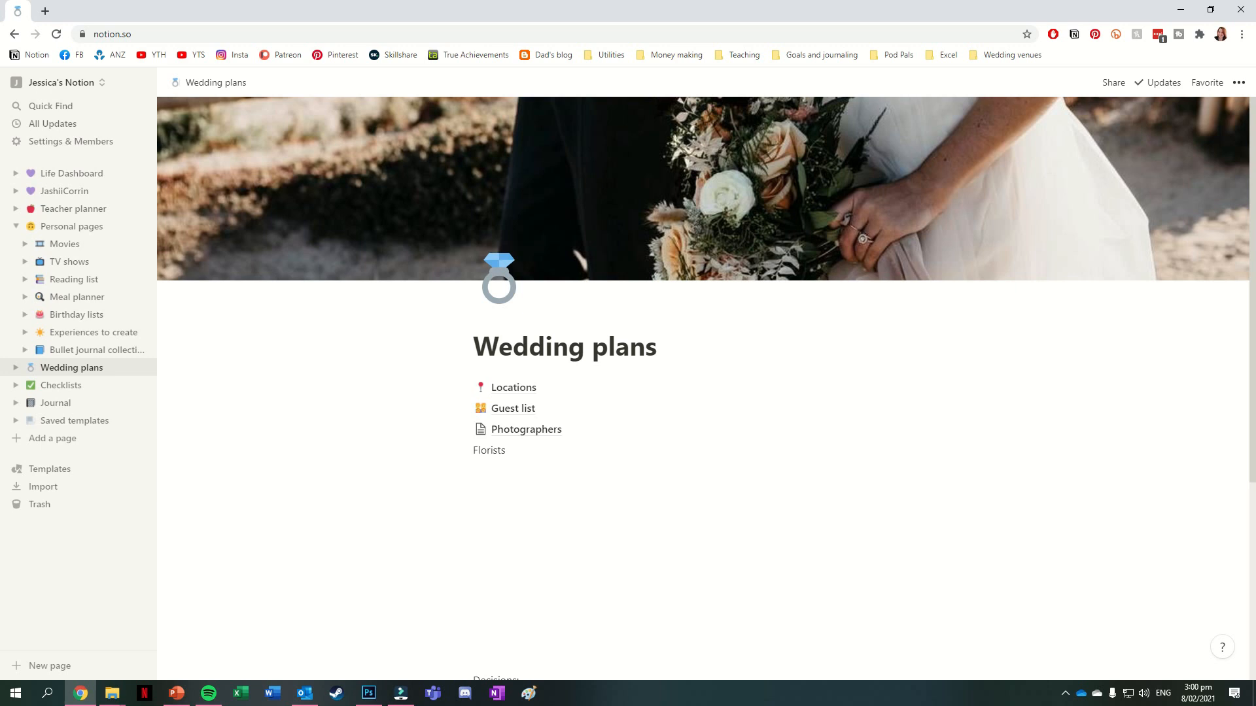
View the Checklists page, collapse it, then open Journal and its All Entries page
left_click(62, 384)
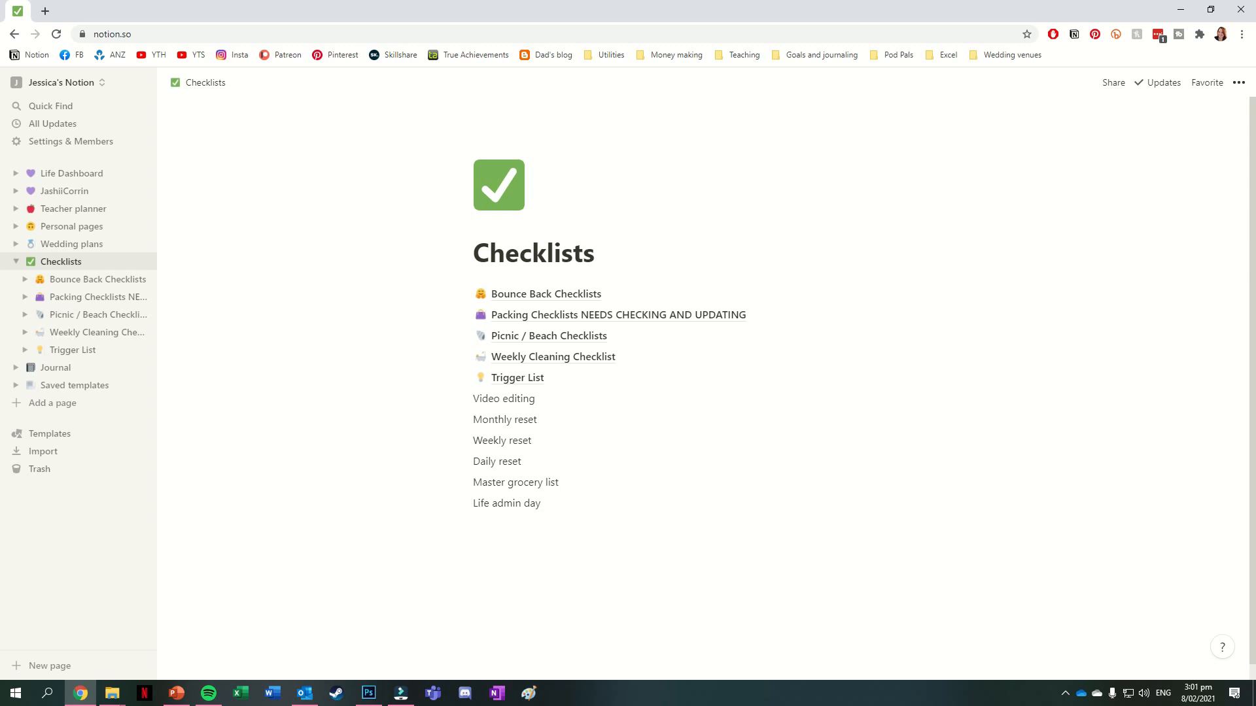
mouse_move(1245, 340)
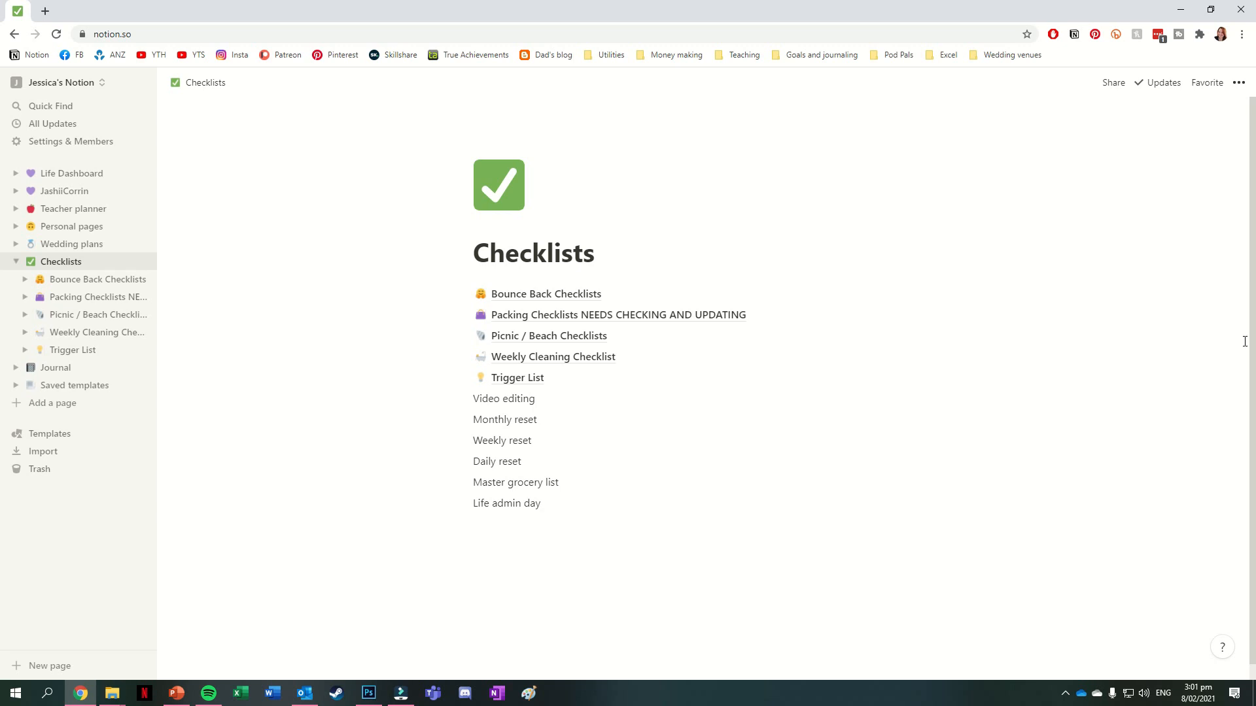
left_click(15, 262)
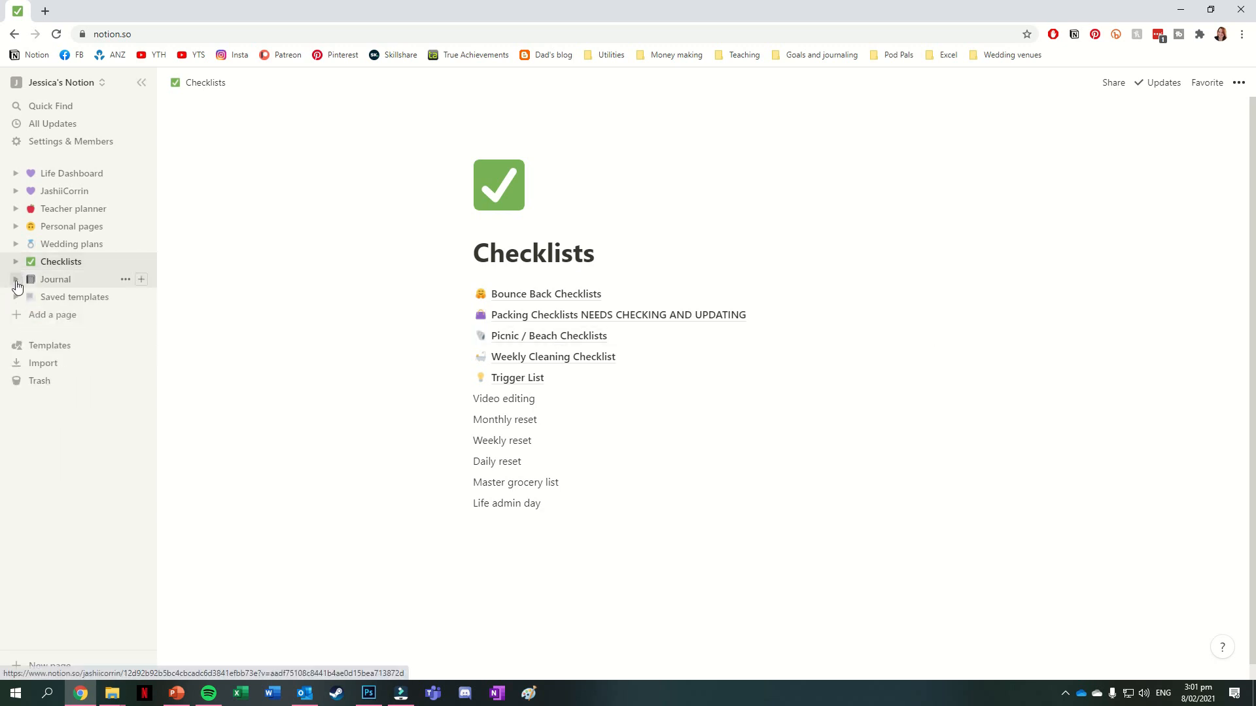
left_click(55, 278)
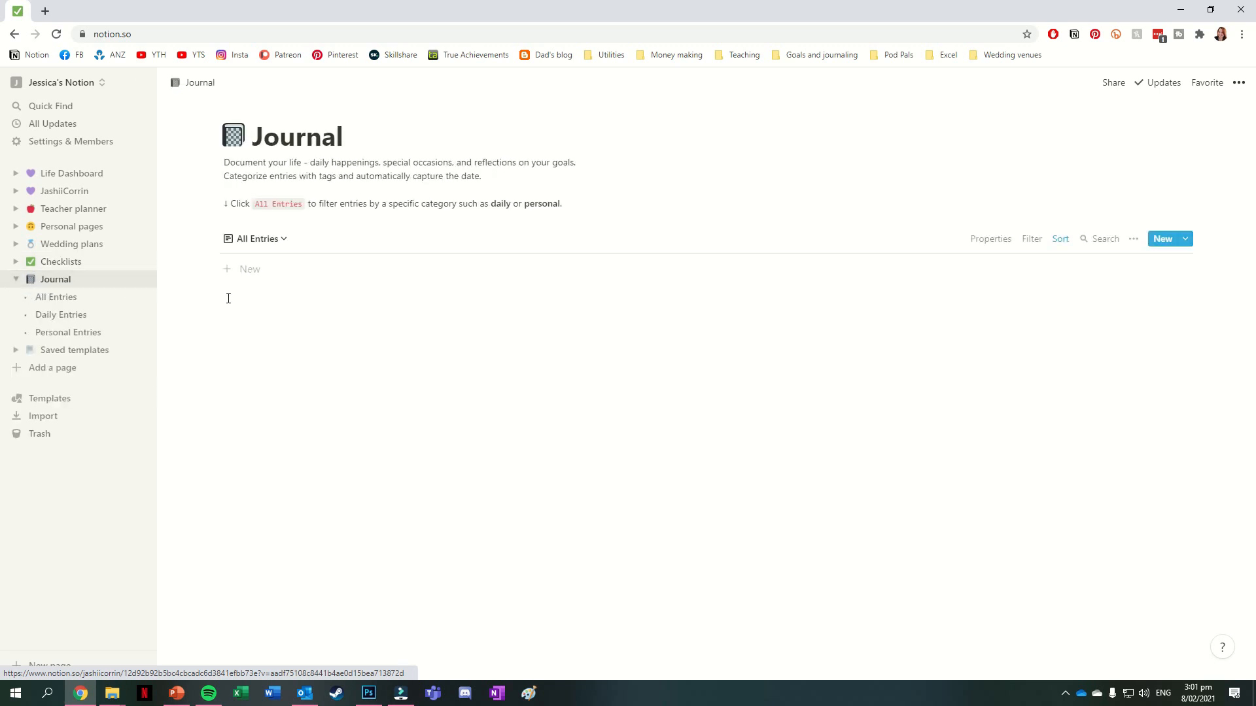
left_click(56, 297)
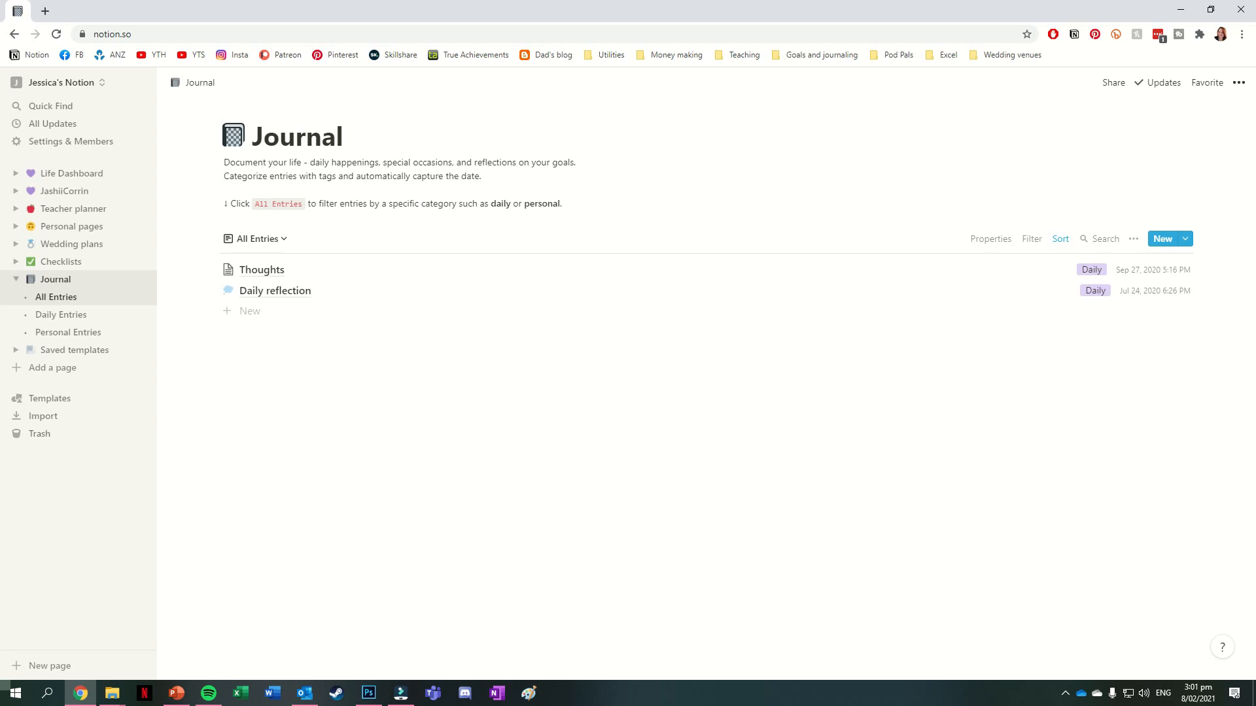
View Saved templates, collapse the Journal sub-pages and return to the Life Dashboard
left_click(73, 351)
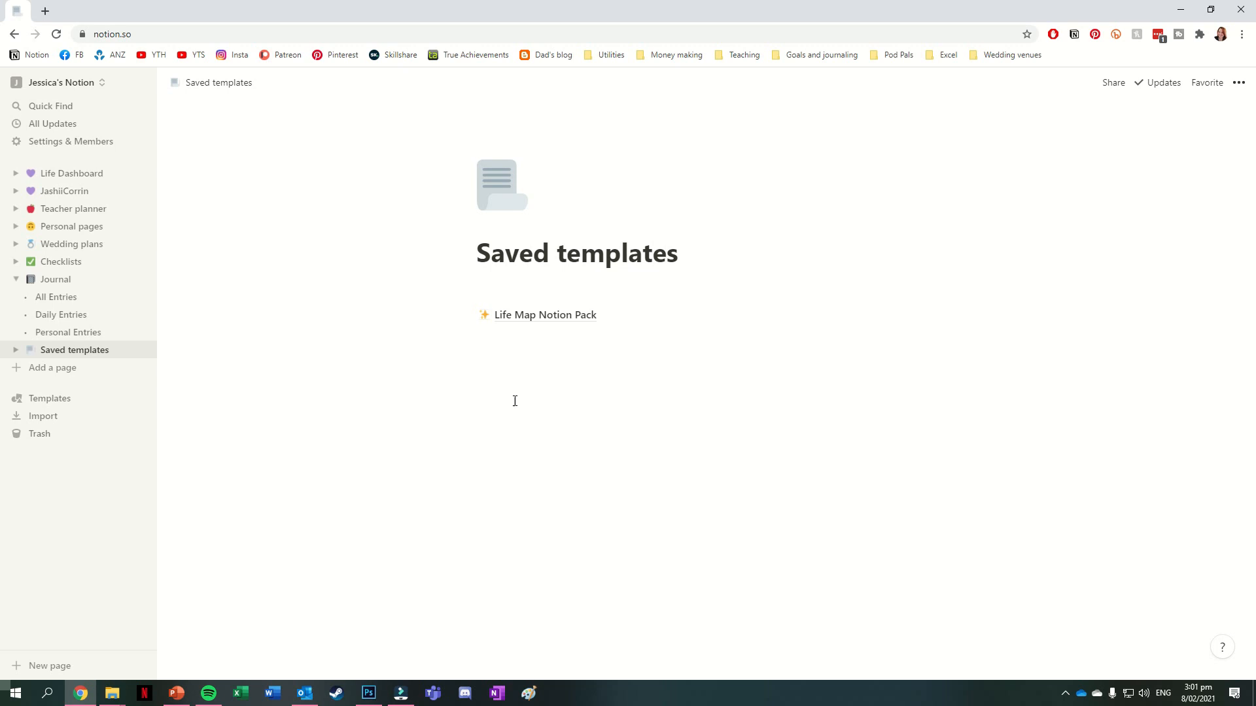
left_click(15, 279)
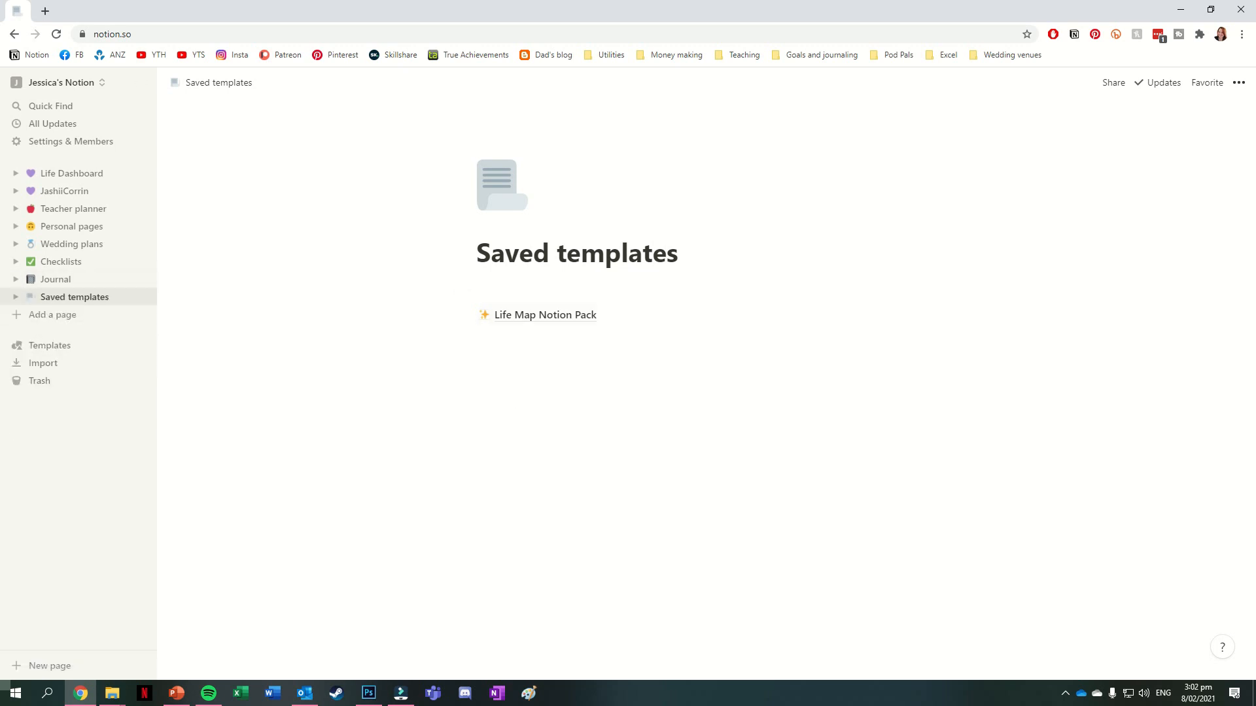
left_click(70, 173)
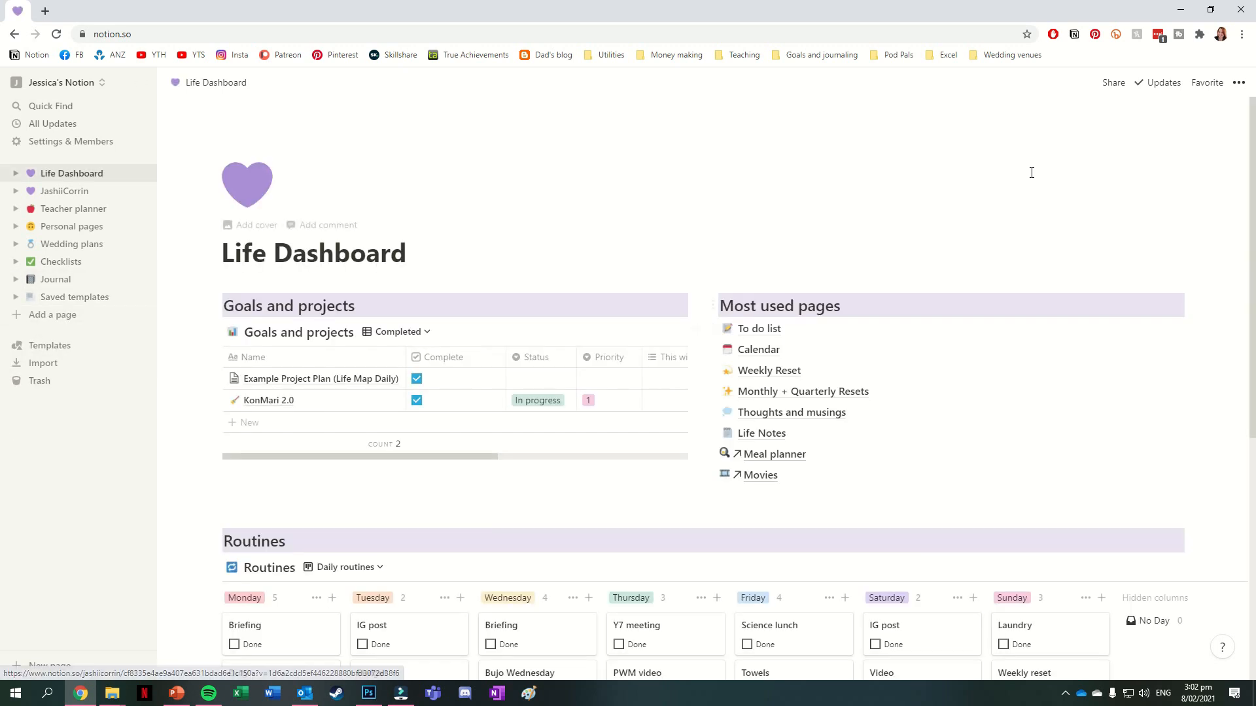
From Most used pages open the To do list board and browse its context columns sideways
scroll("down", 3)
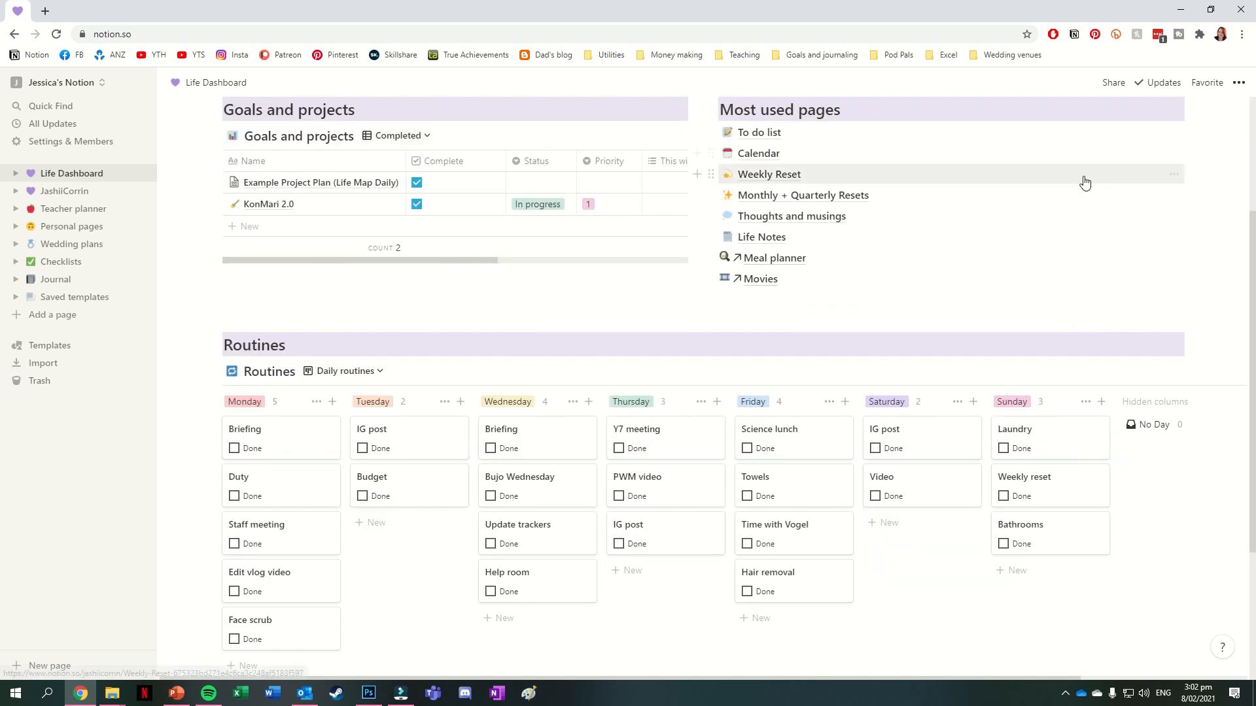
left_click(759, 132)
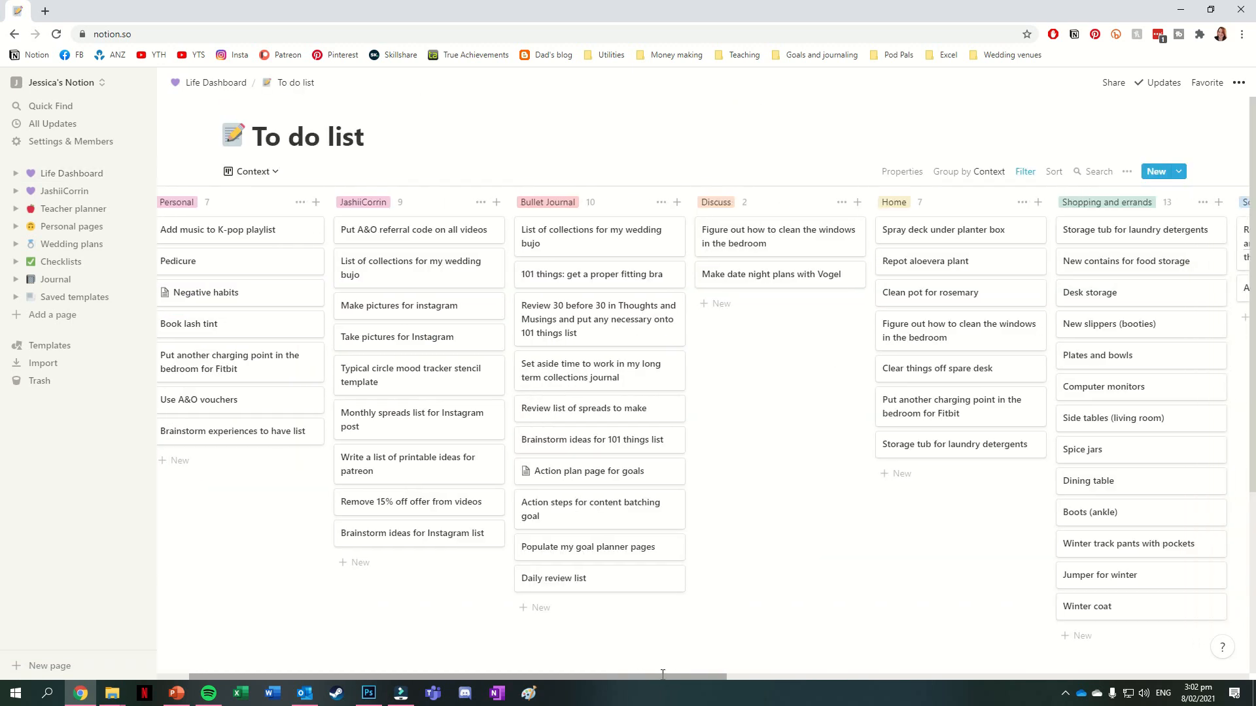
scroll("right", 3)
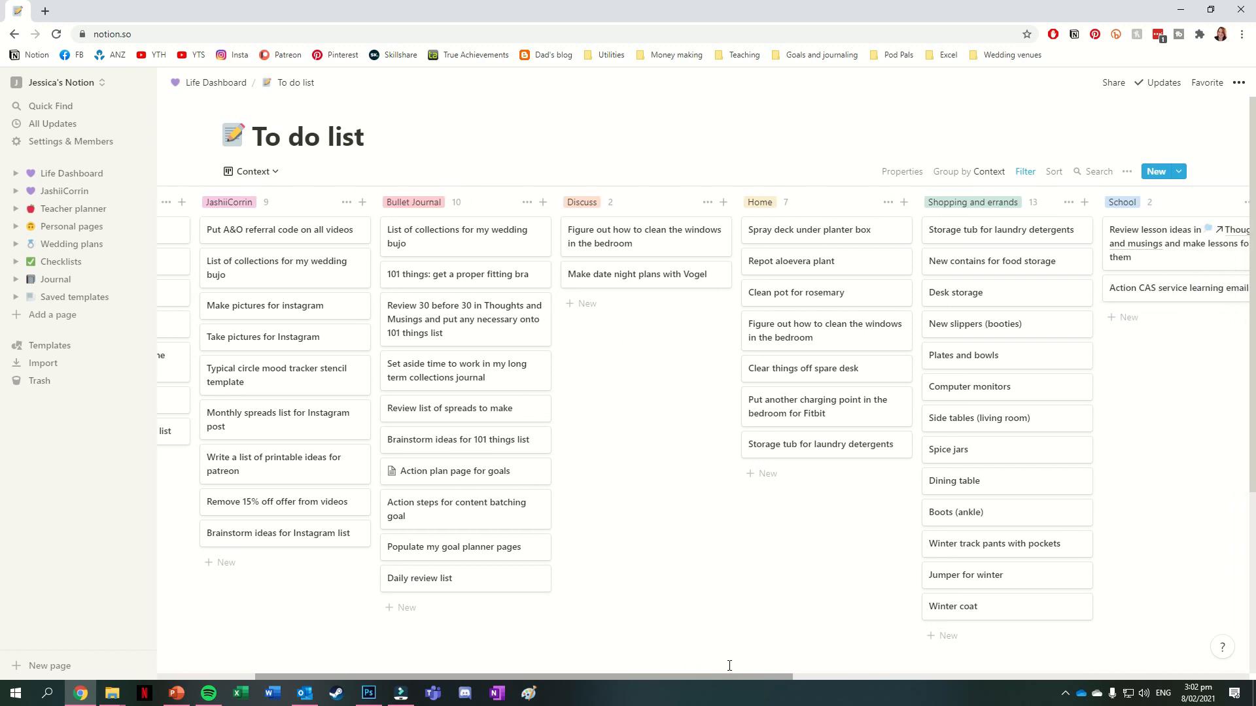
scroll("right", 3)
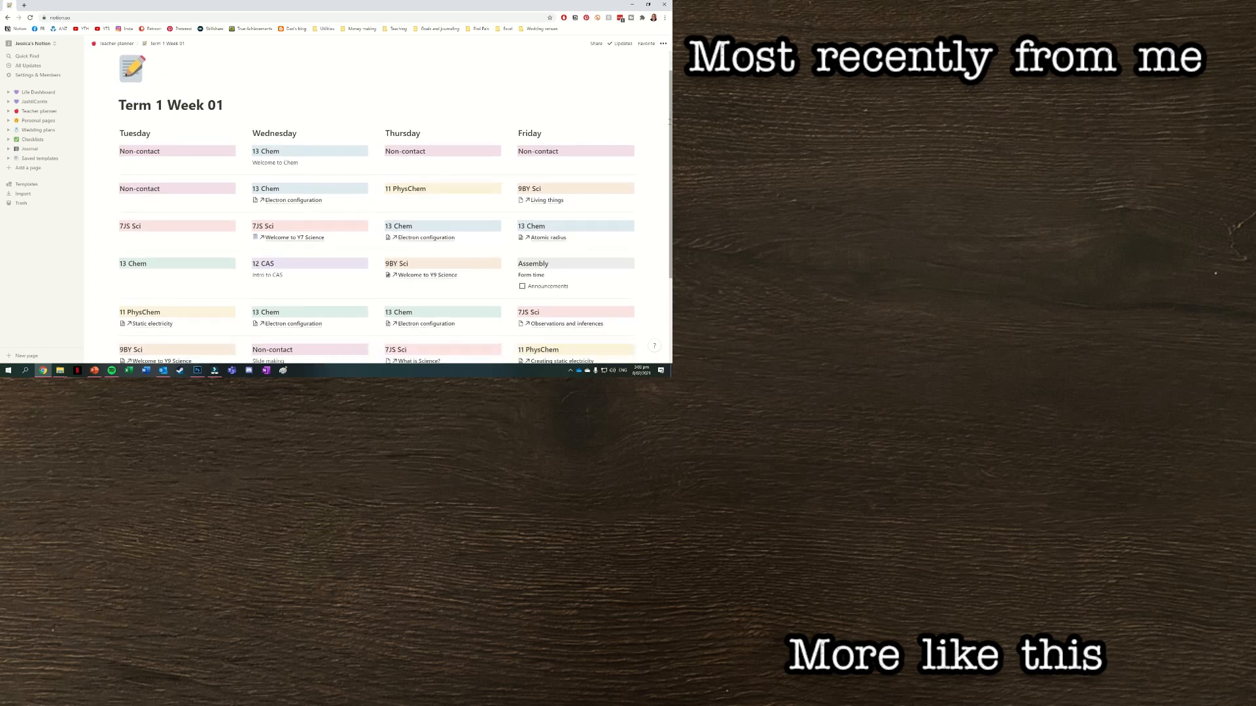
From the Term 1 Week 01 page open the YouTube page and browse its scheduled-videos table
scroll("up", 3)
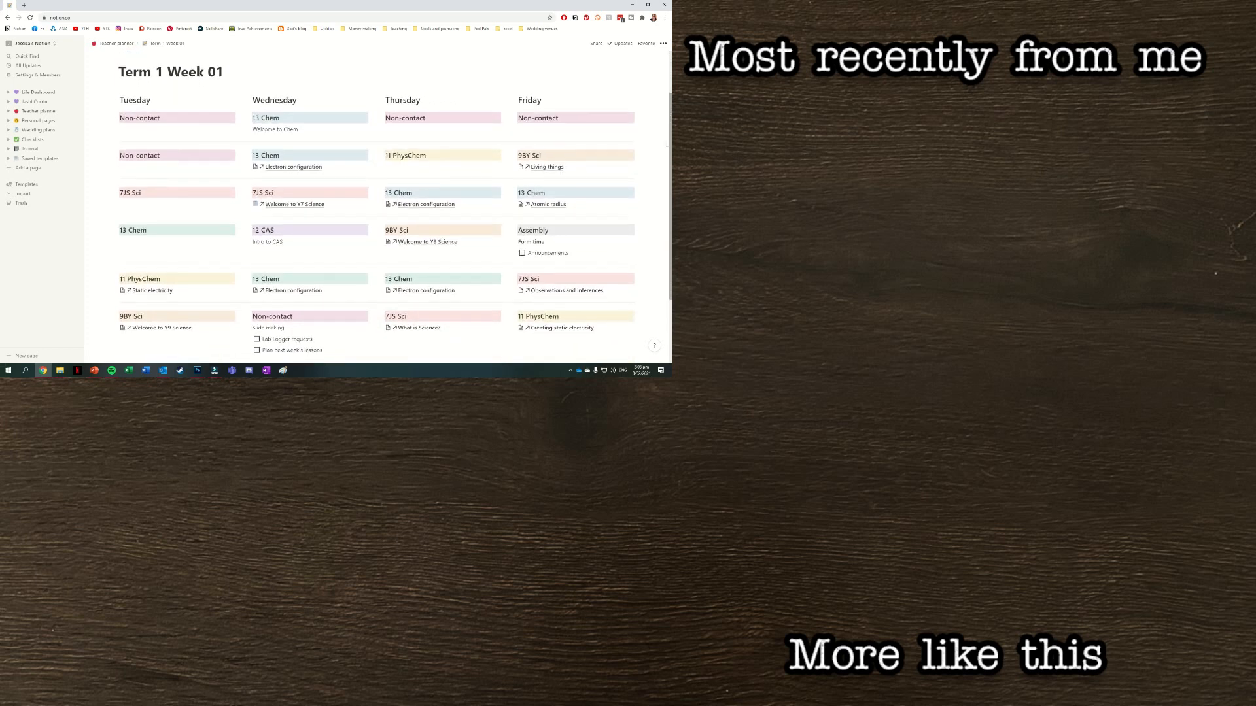
scroll("up", 3)
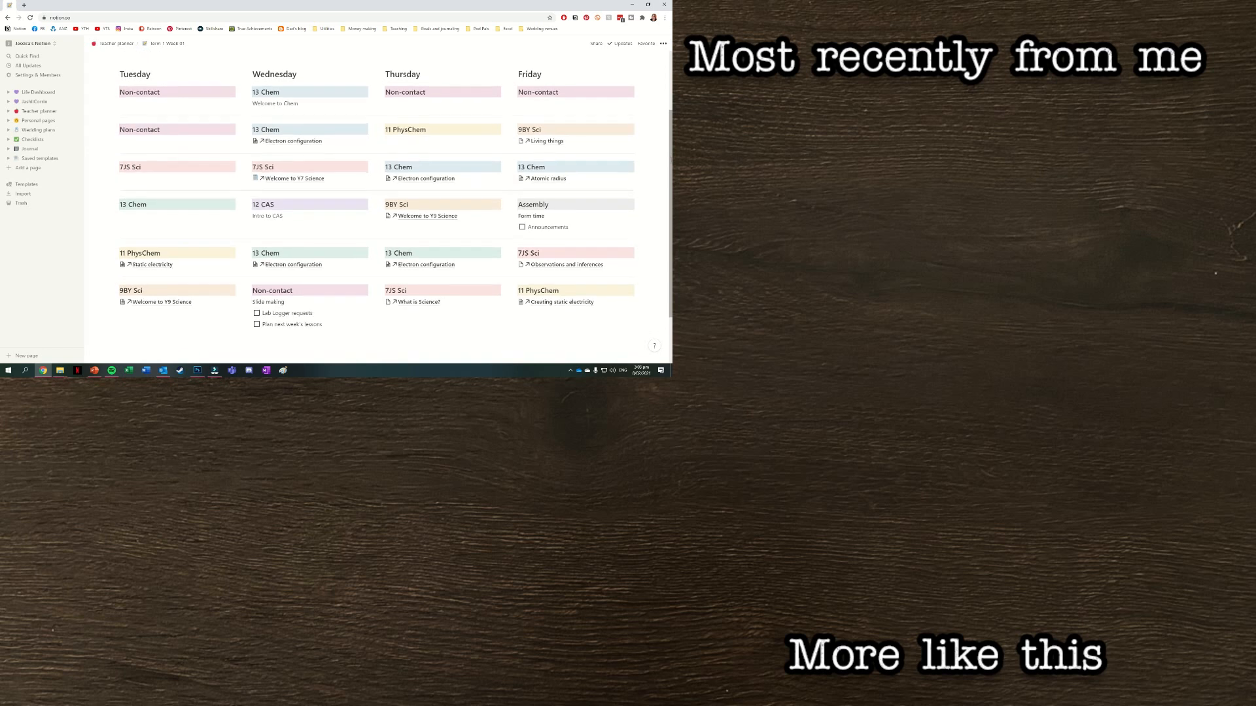
left_click(35, 101)
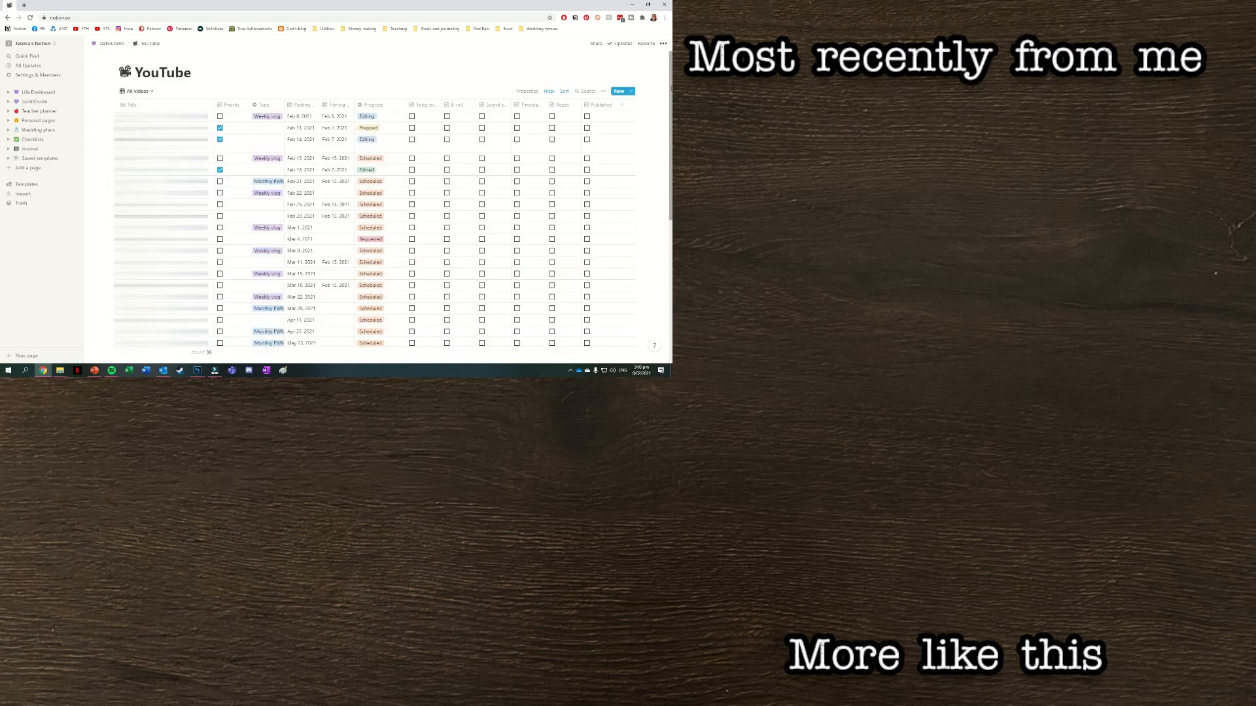
scroll("down", 3)
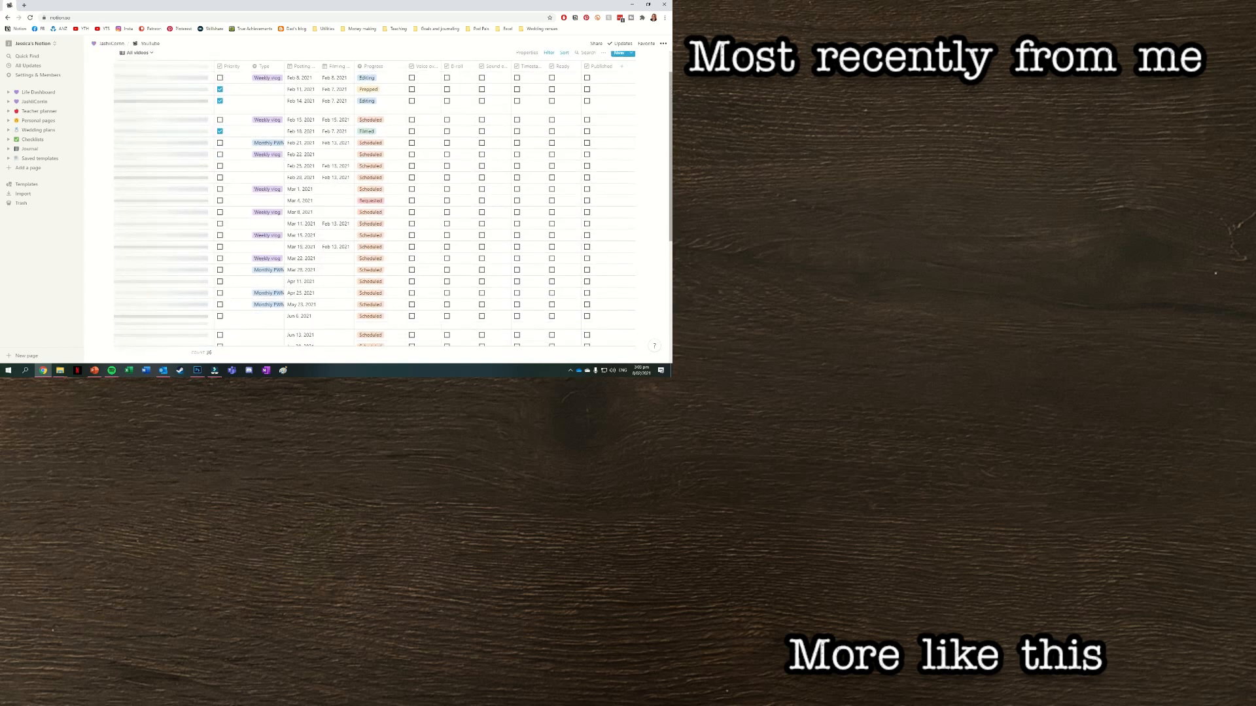
scroll("down", 3)
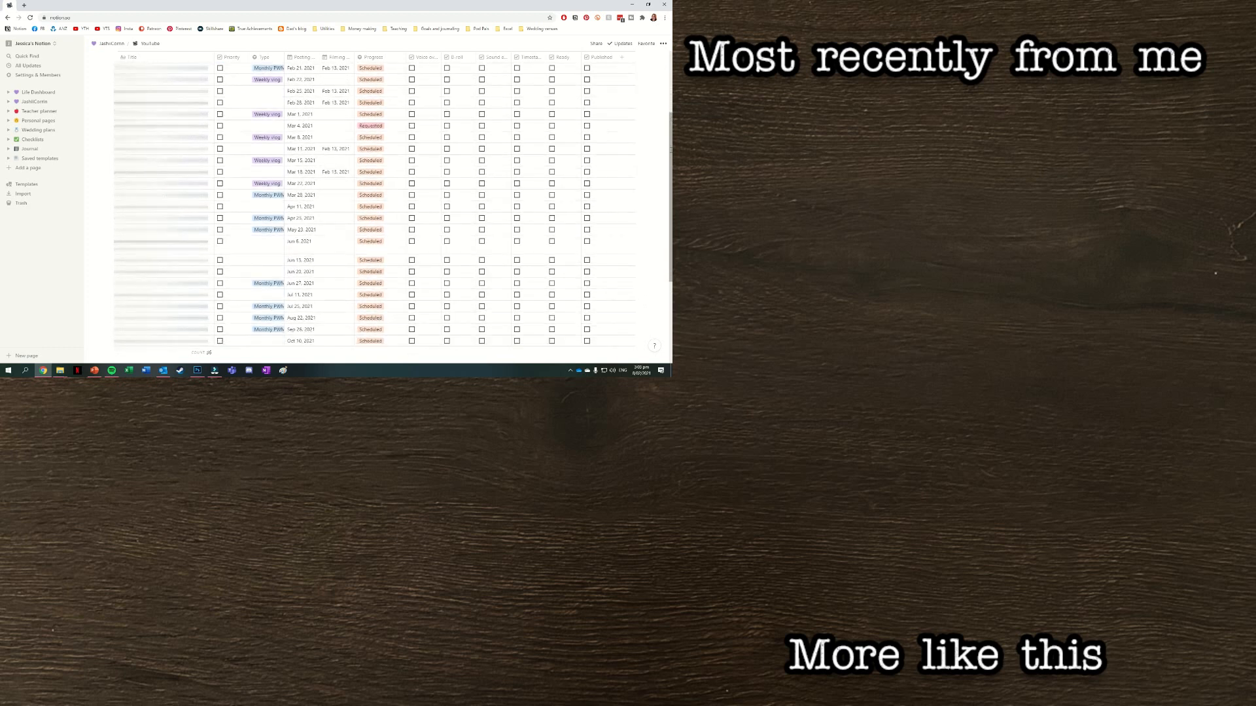
scroll("down", 3)
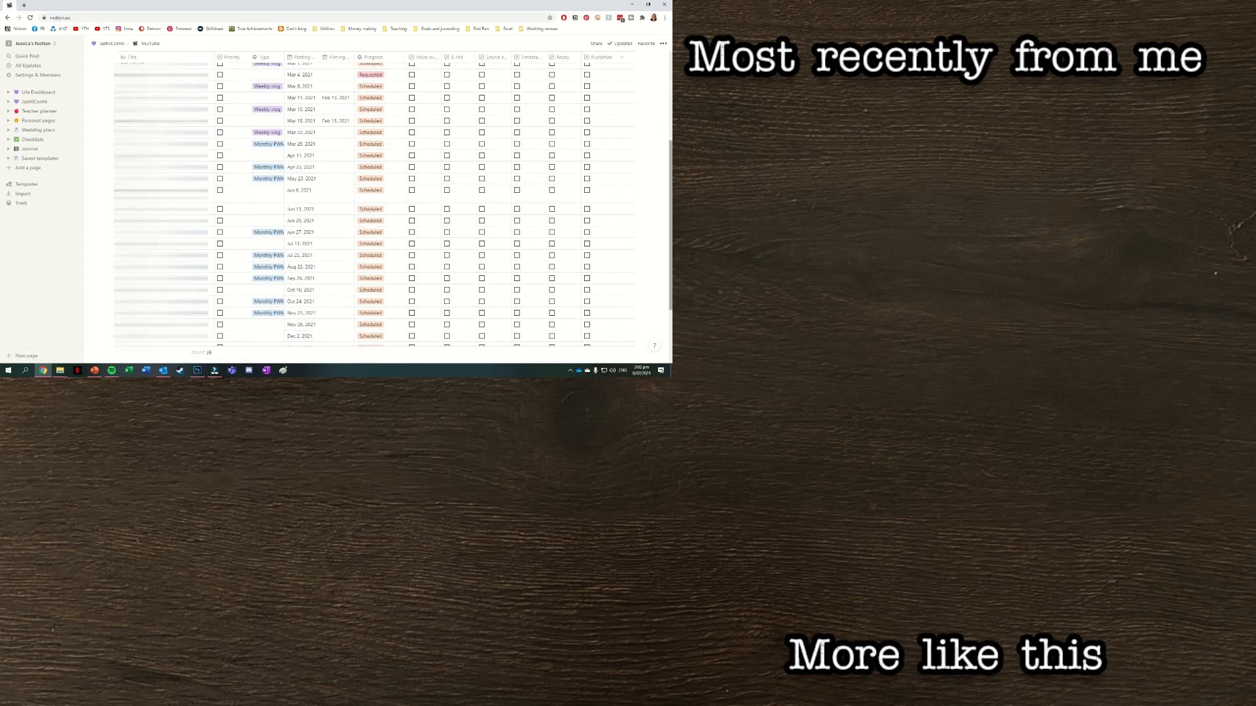